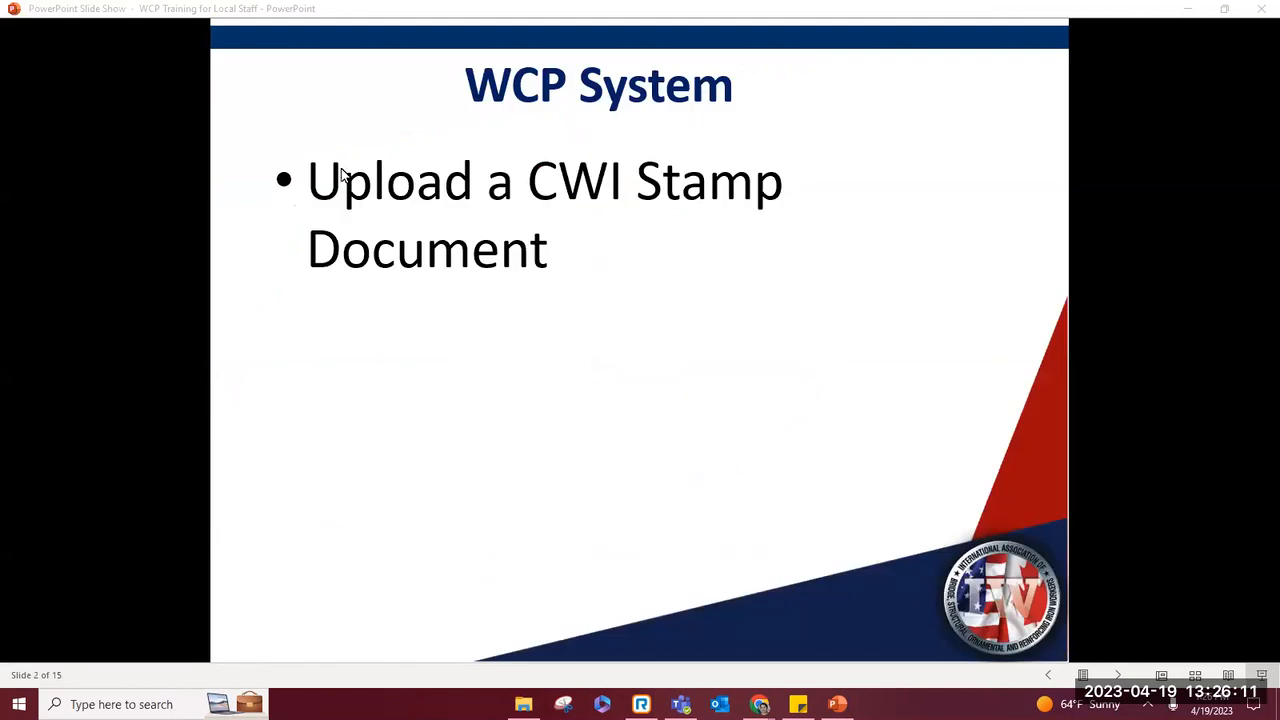
mouse_move(688, 192)
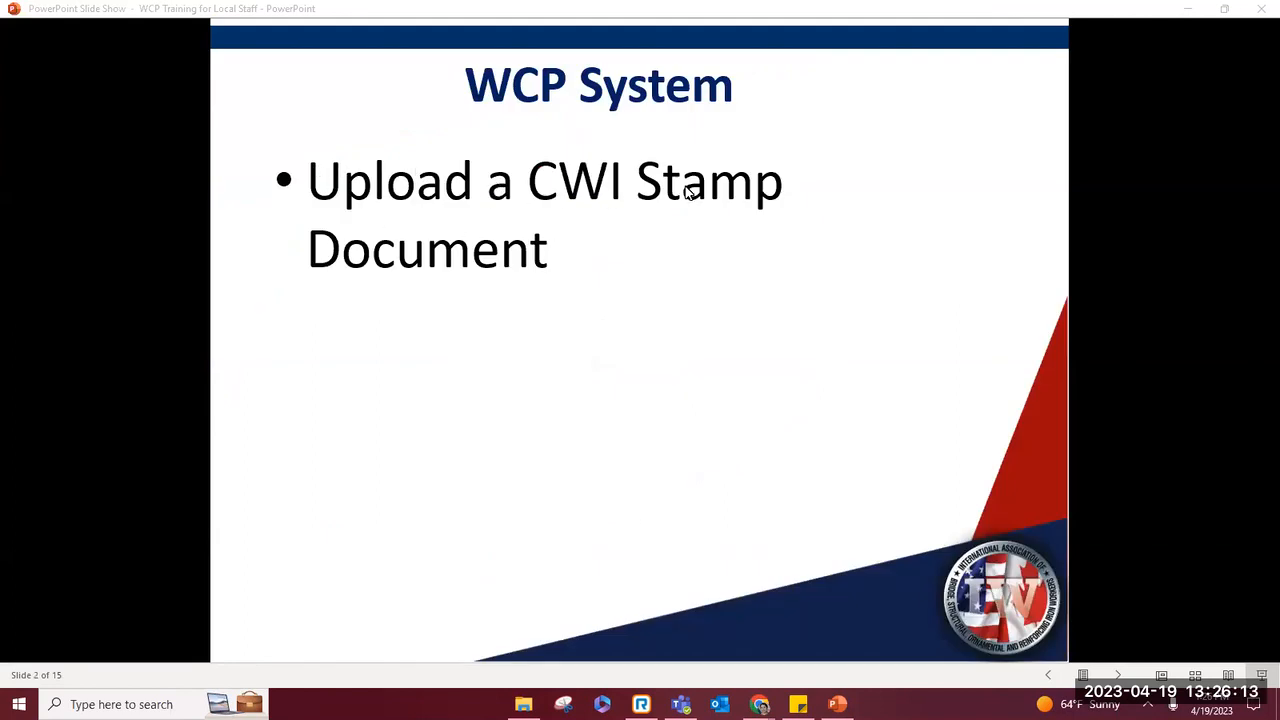
mouse_move(730, 262)
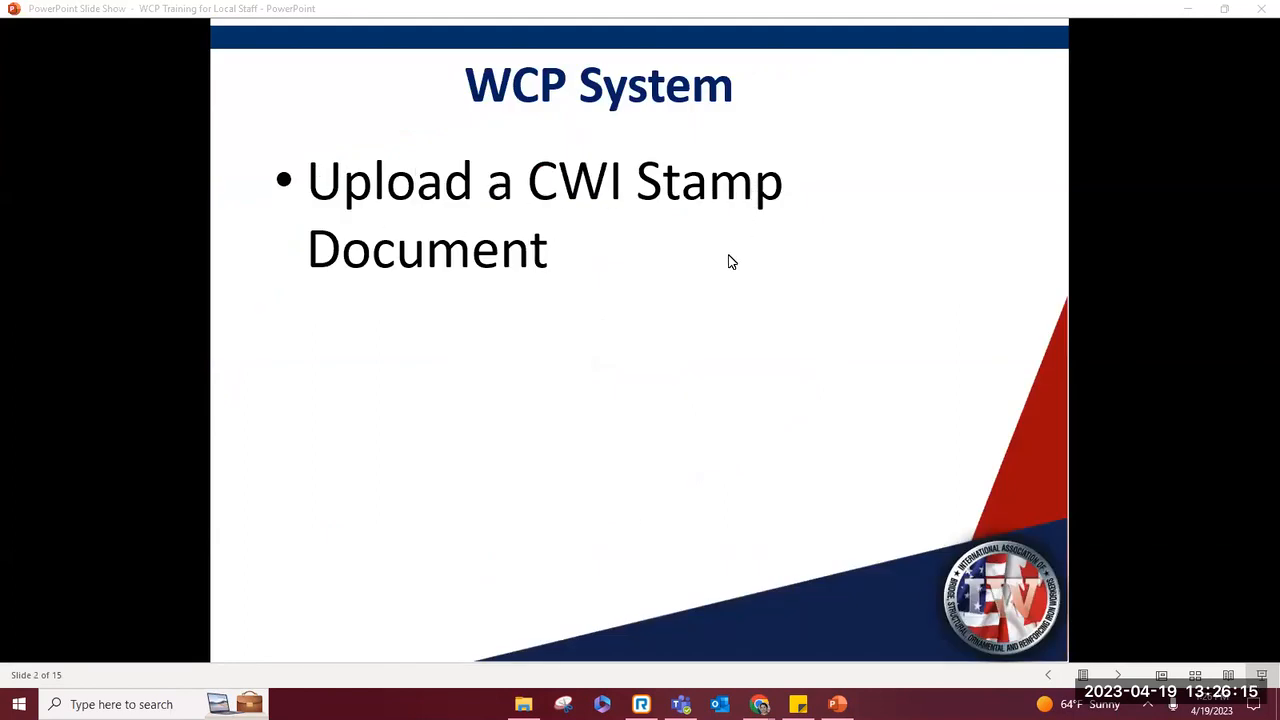
mouse_move(620, 420)
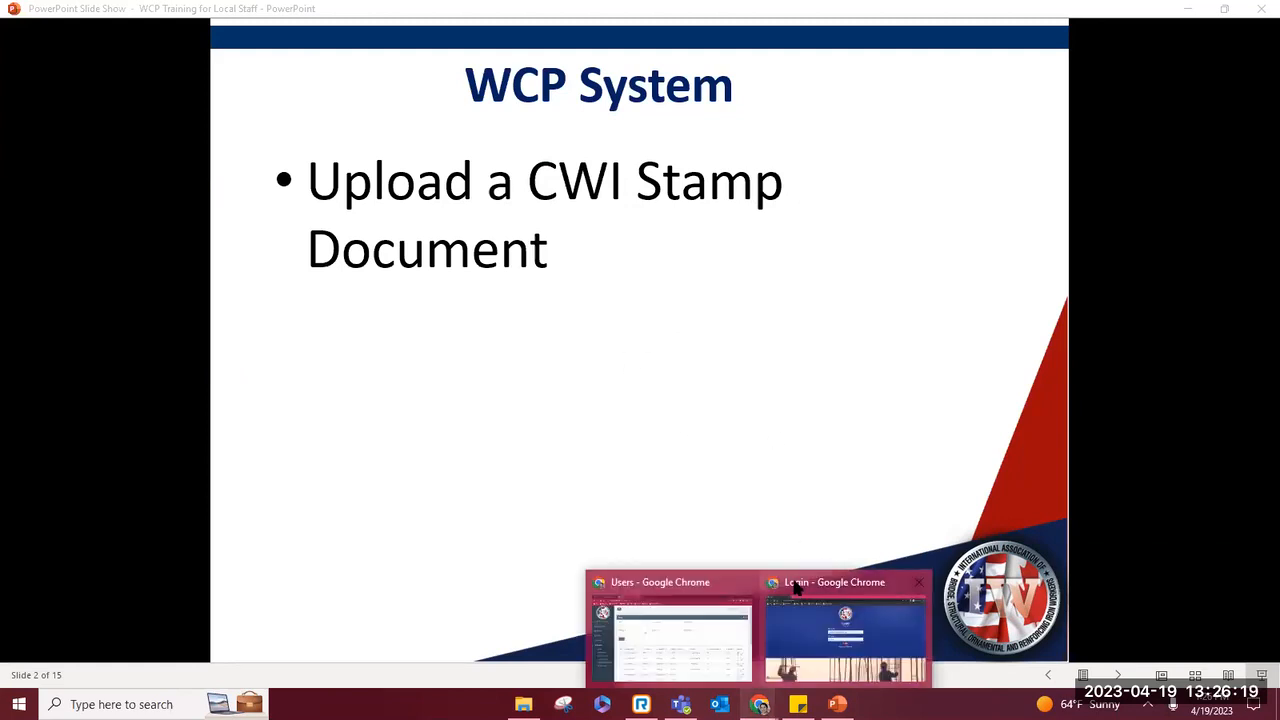
Step: Switch to the browser window showing the WCP login page with credentials filled in
left_click(844, 620)
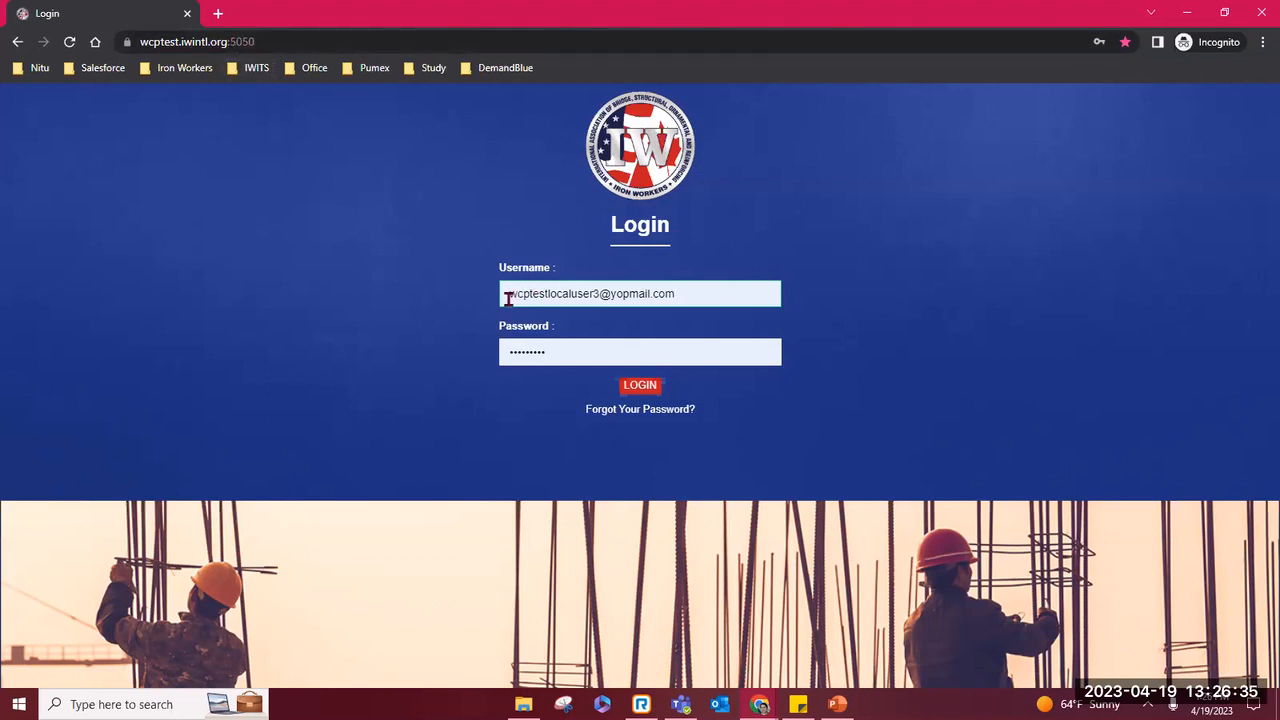
mouse_move(448, 262)
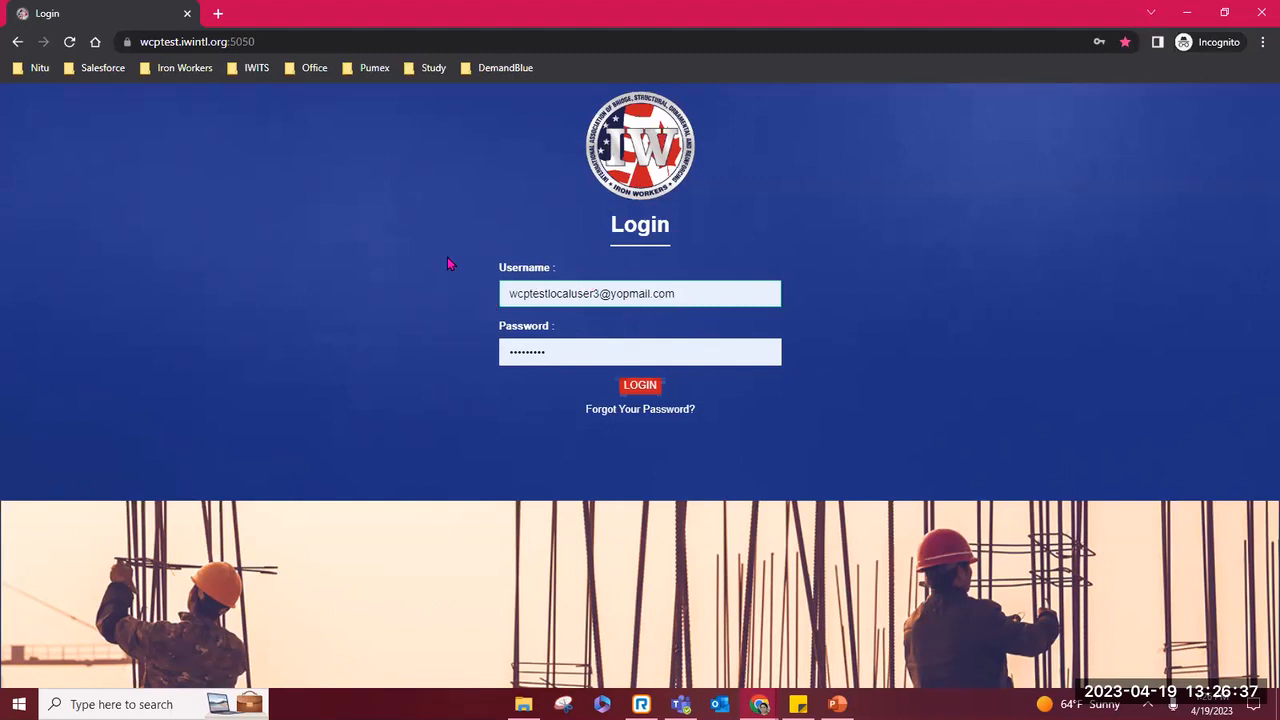
mouse_move(708, 388)
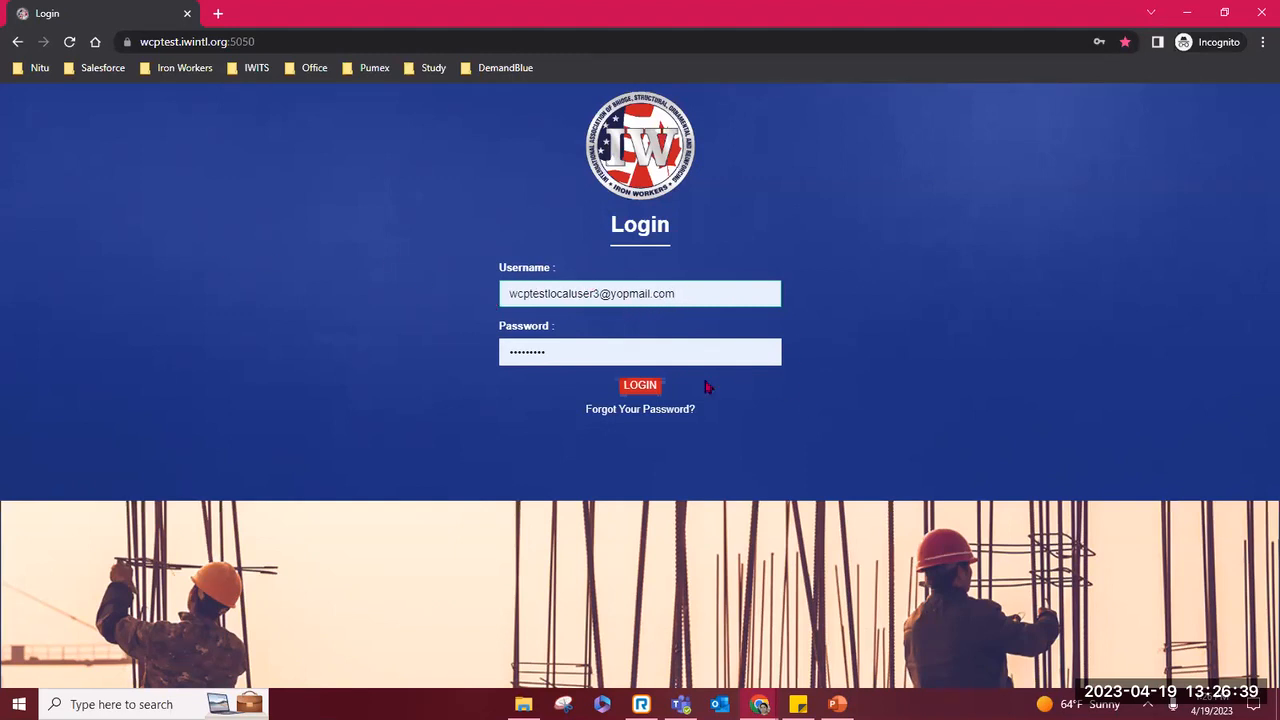
Step: Sign in as the local user and expand the Welding Program menu on the dashboard
left_click(640, 384)
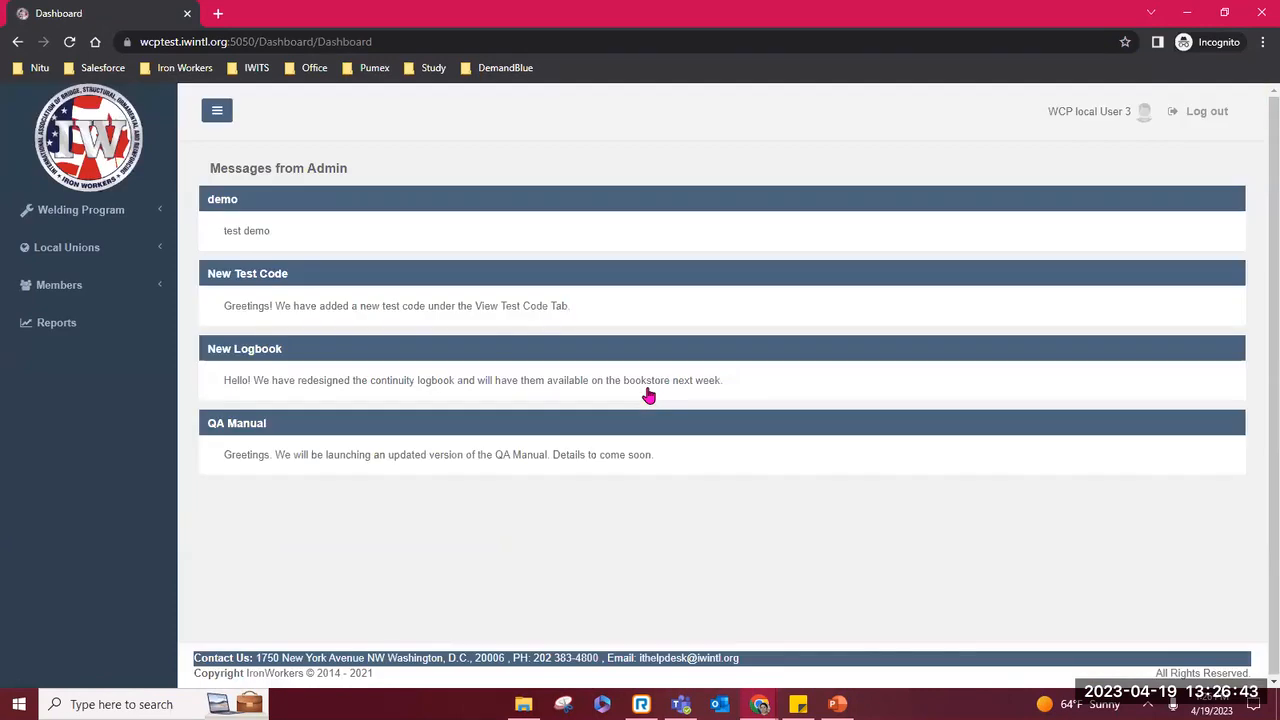
mouse_move(648, 396)
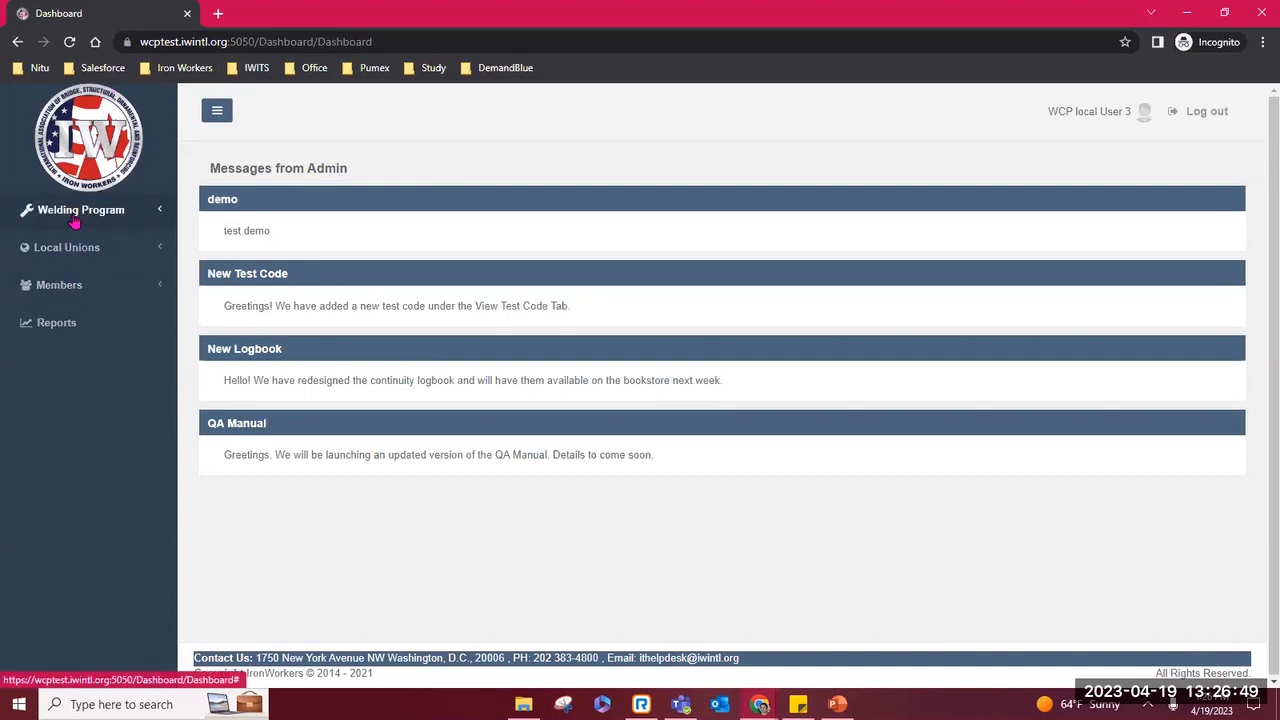
left_click(84, 210)
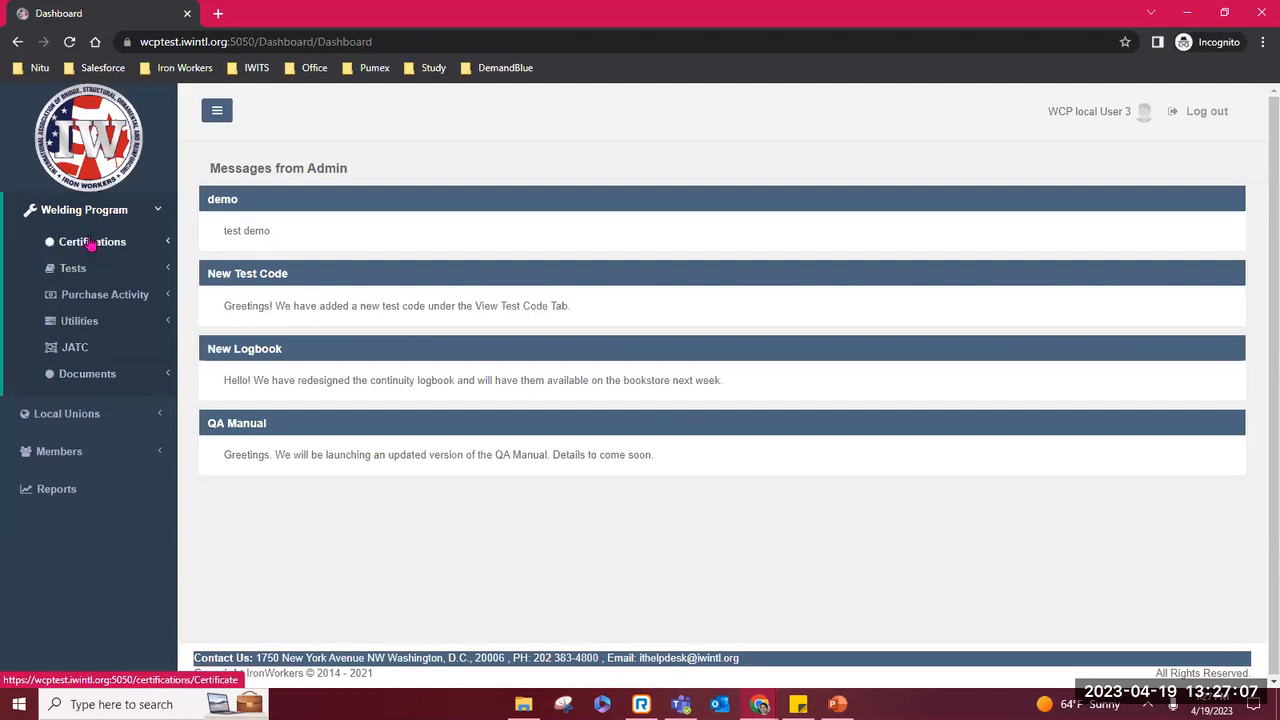
left_click(92, 240)
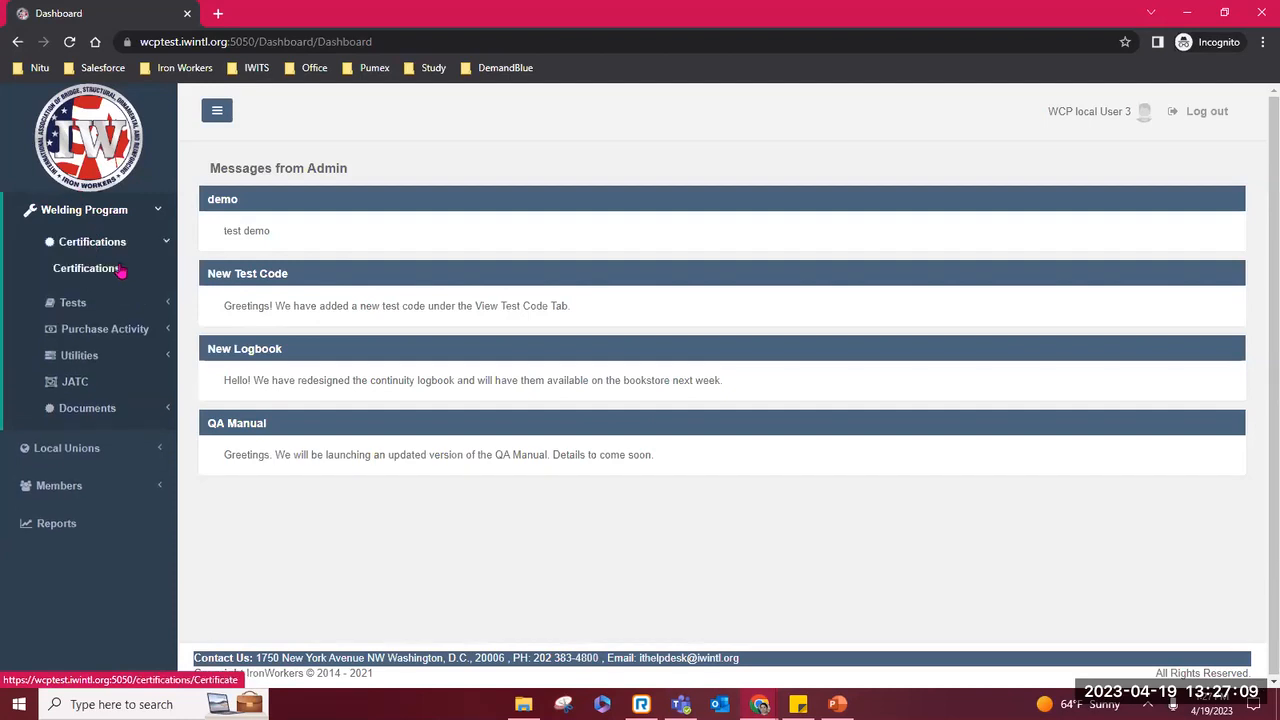
left_click(86, 268)
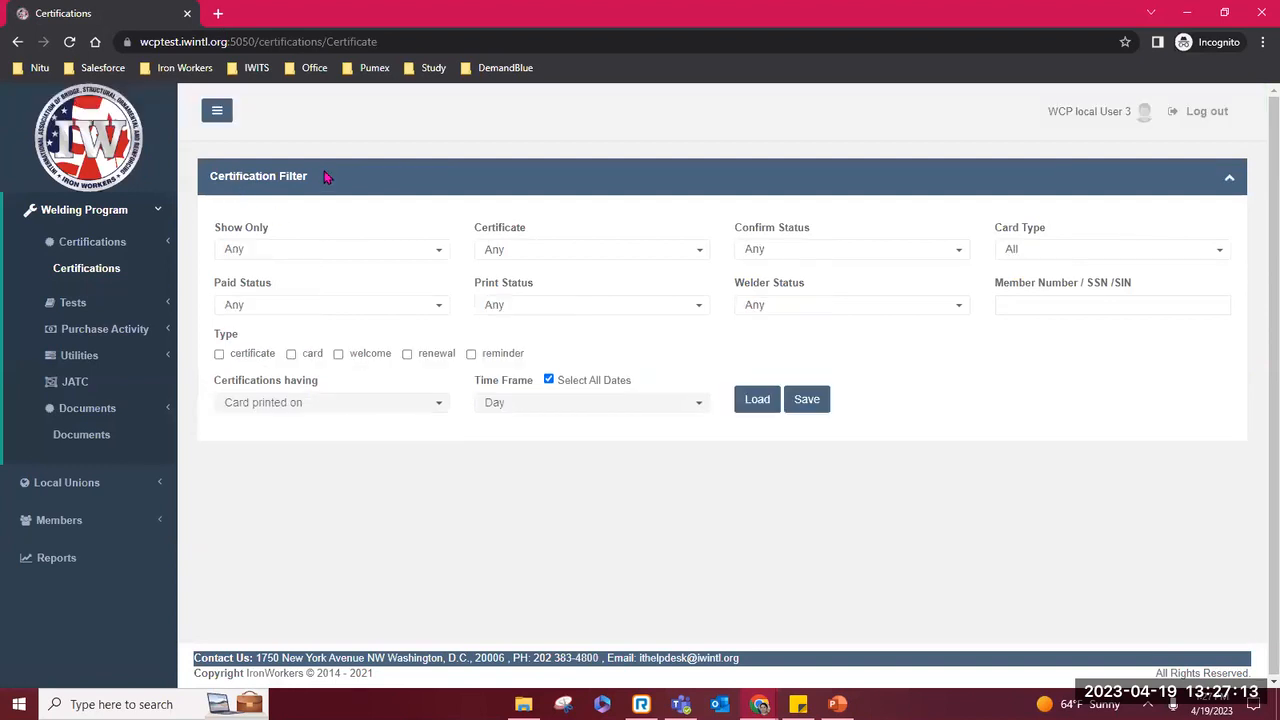
left_click(1112, 304)
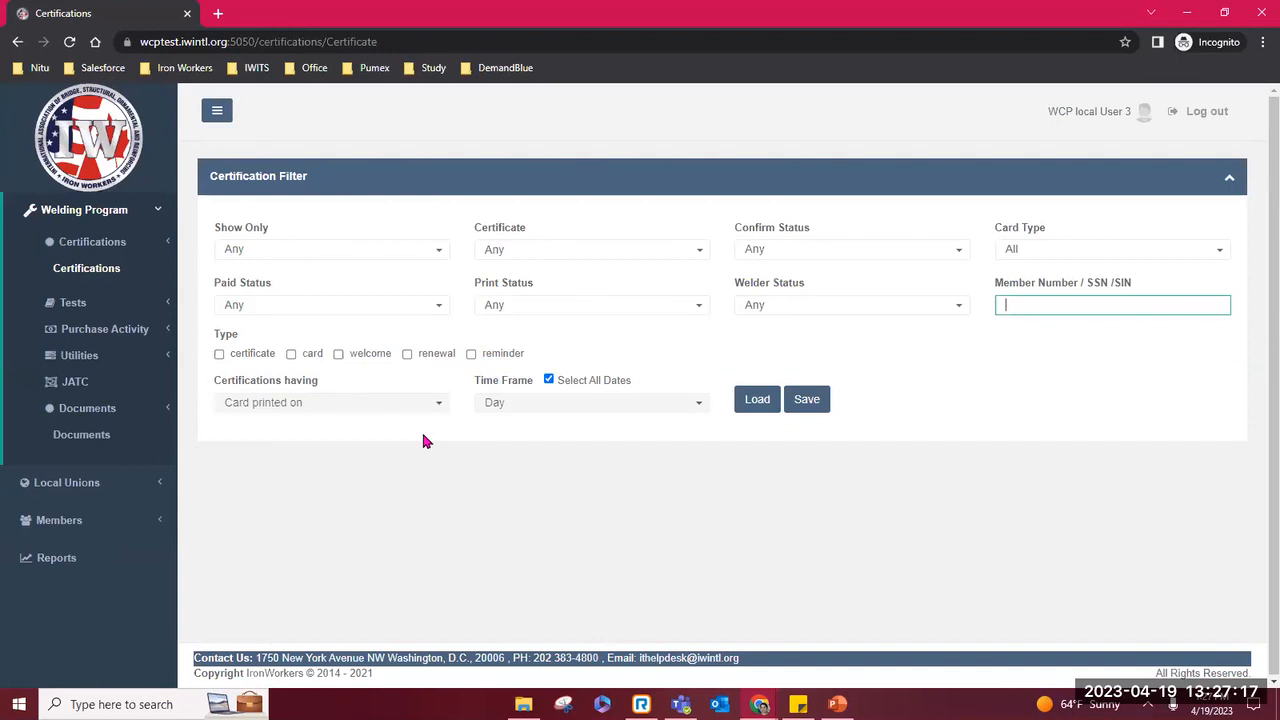
type("163")
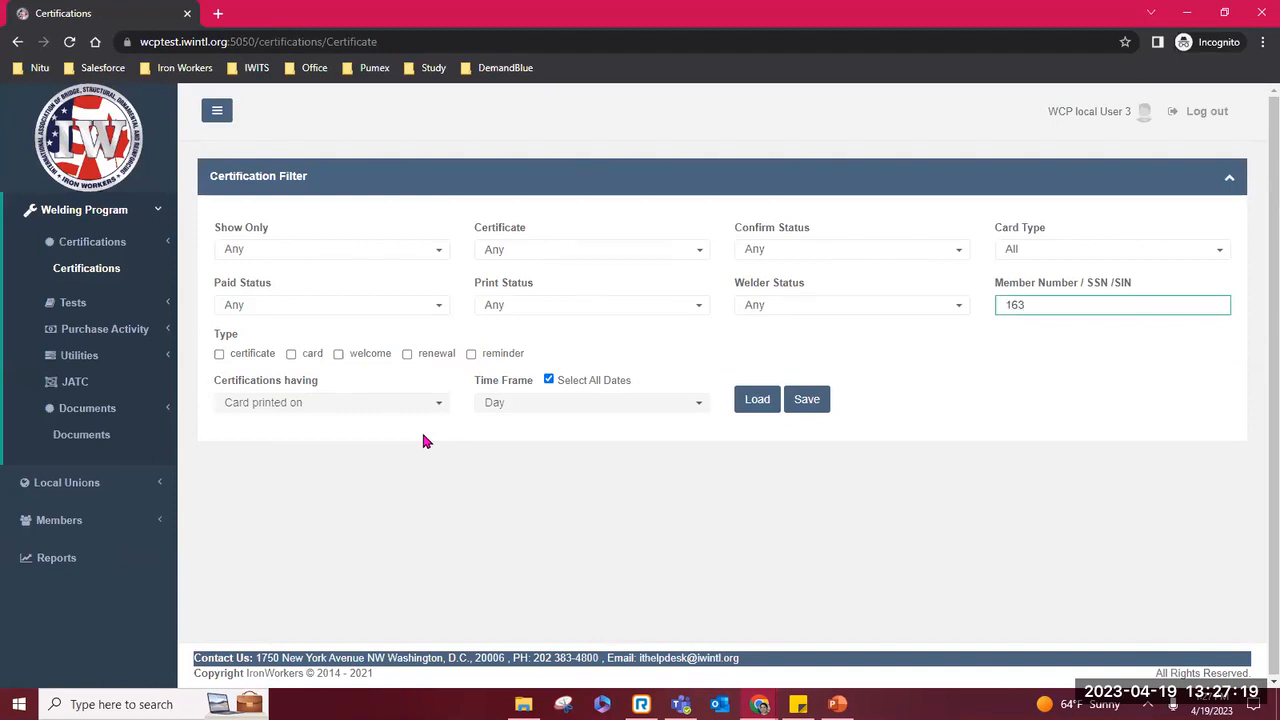
type("8430")
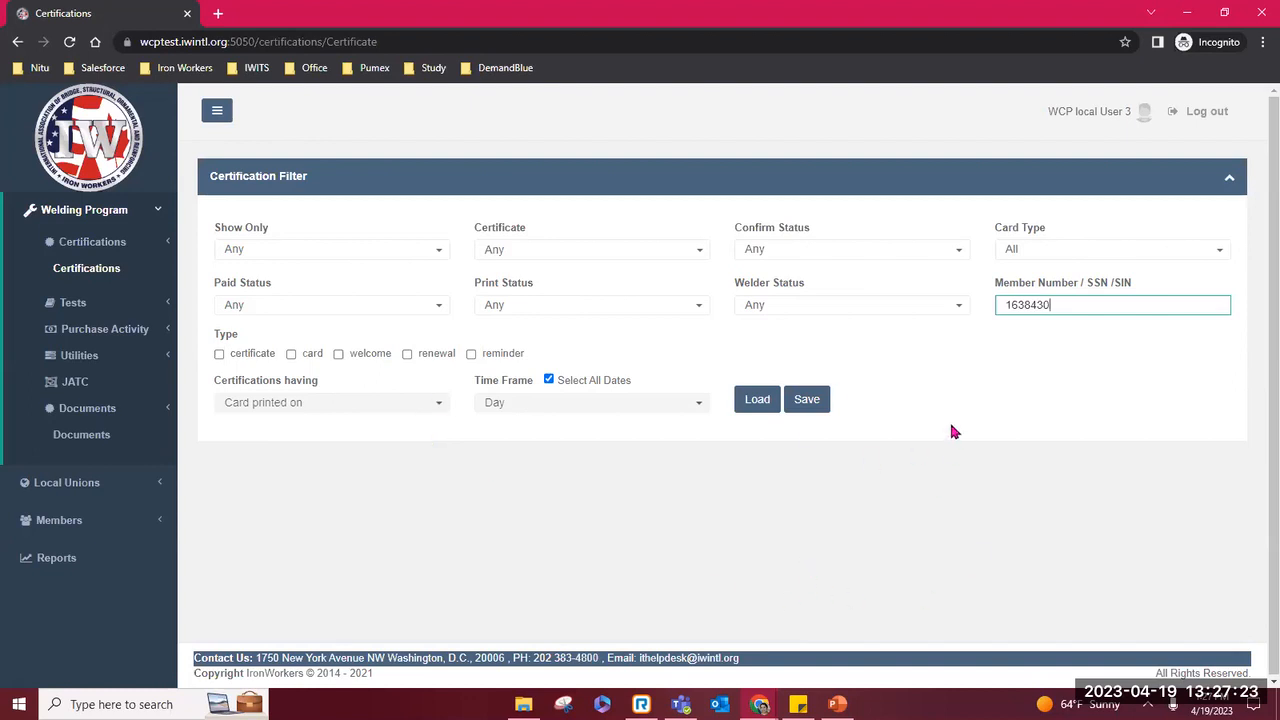
left_click(756, 400)
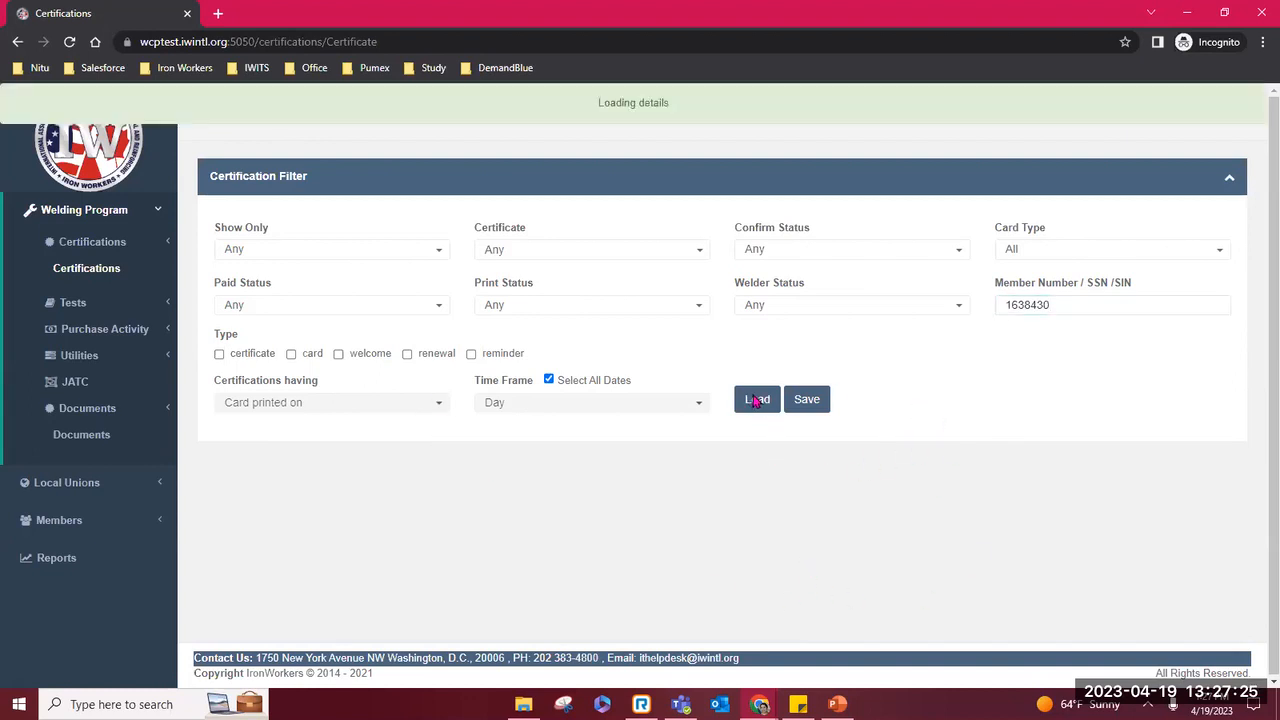
left_click(756, 400)
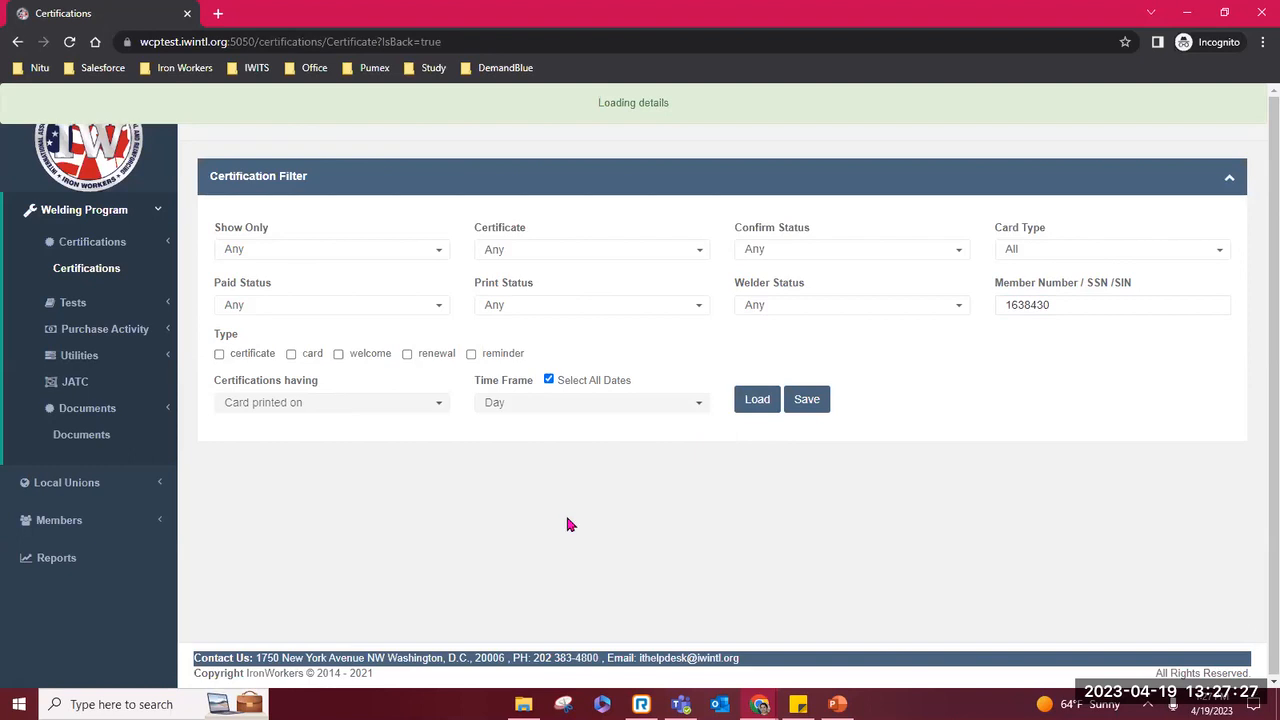
Step: Bring up the eight certification records for GEORGE CLOONEY under book 1638430
left_click(756, 398)
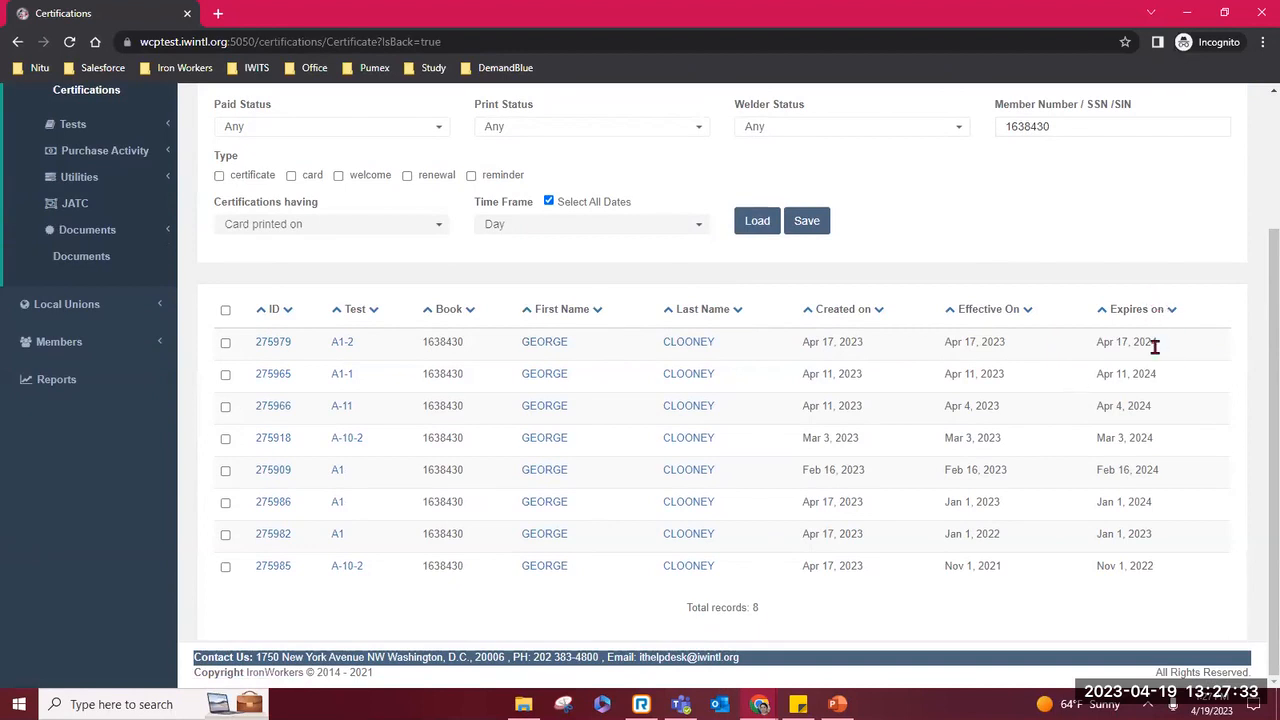
mouse_move(1162, 356)
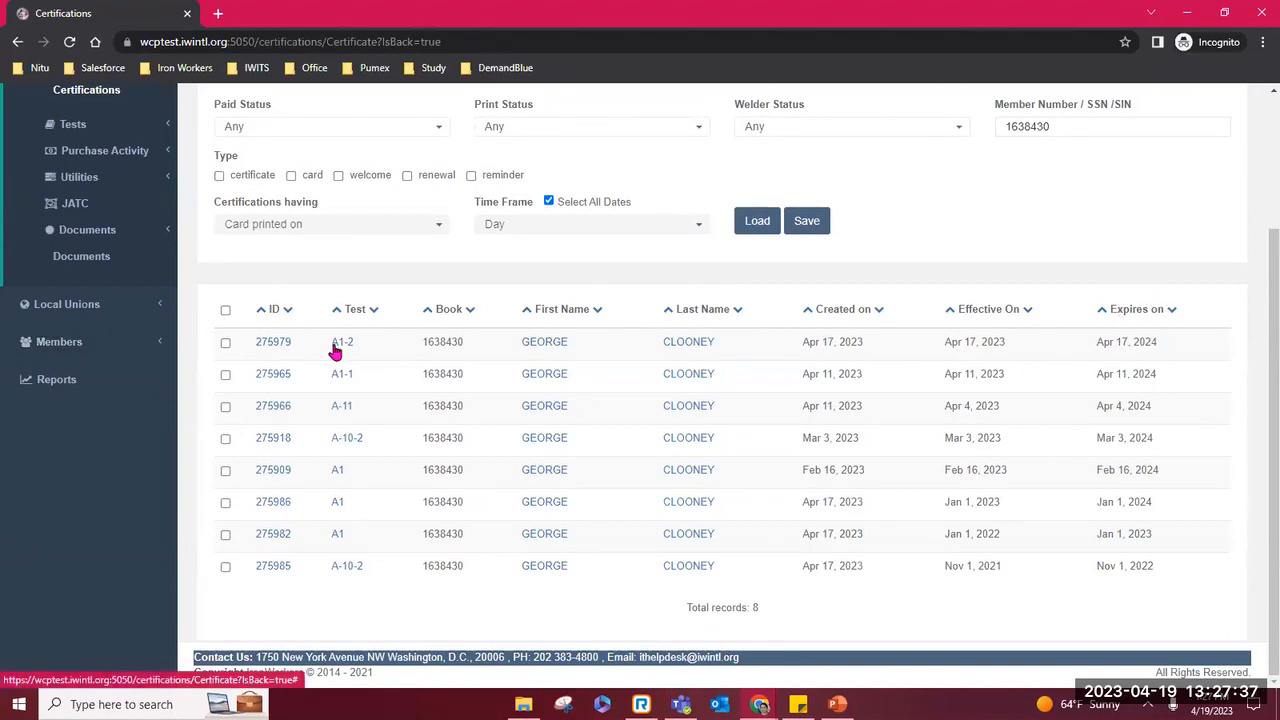
mouse_move(118, 322)
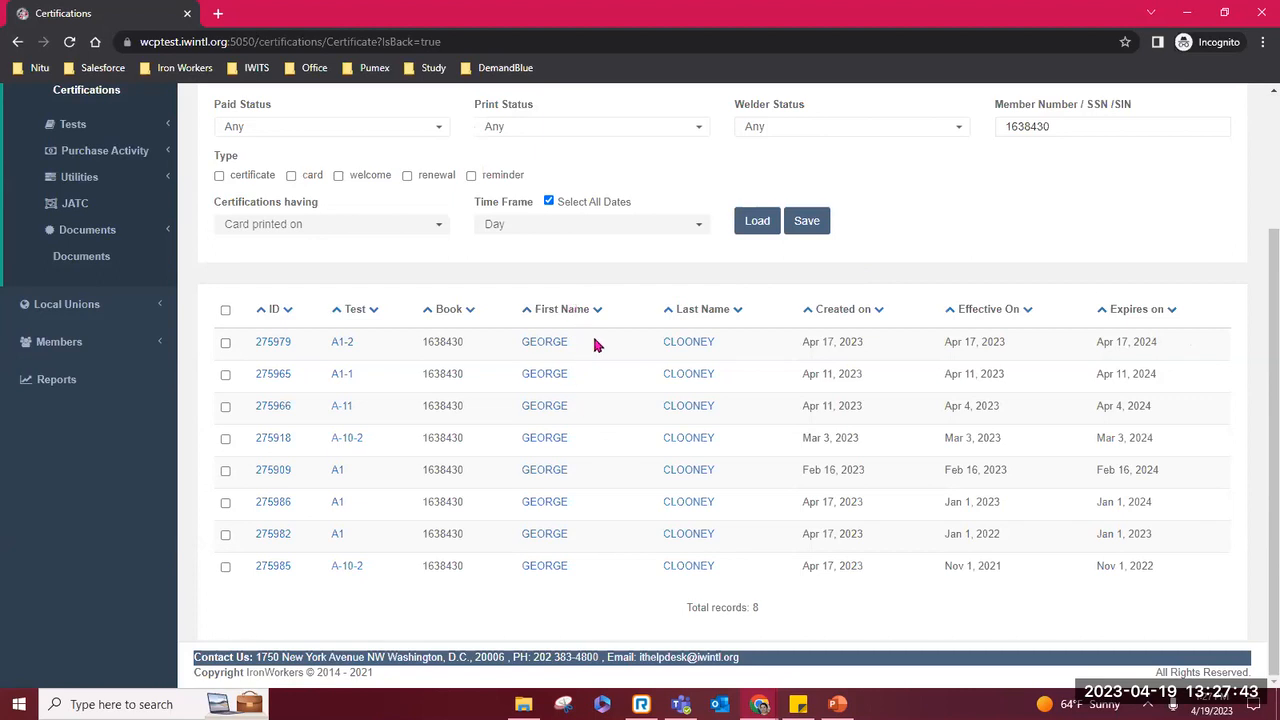
mouse_move(624, 340)
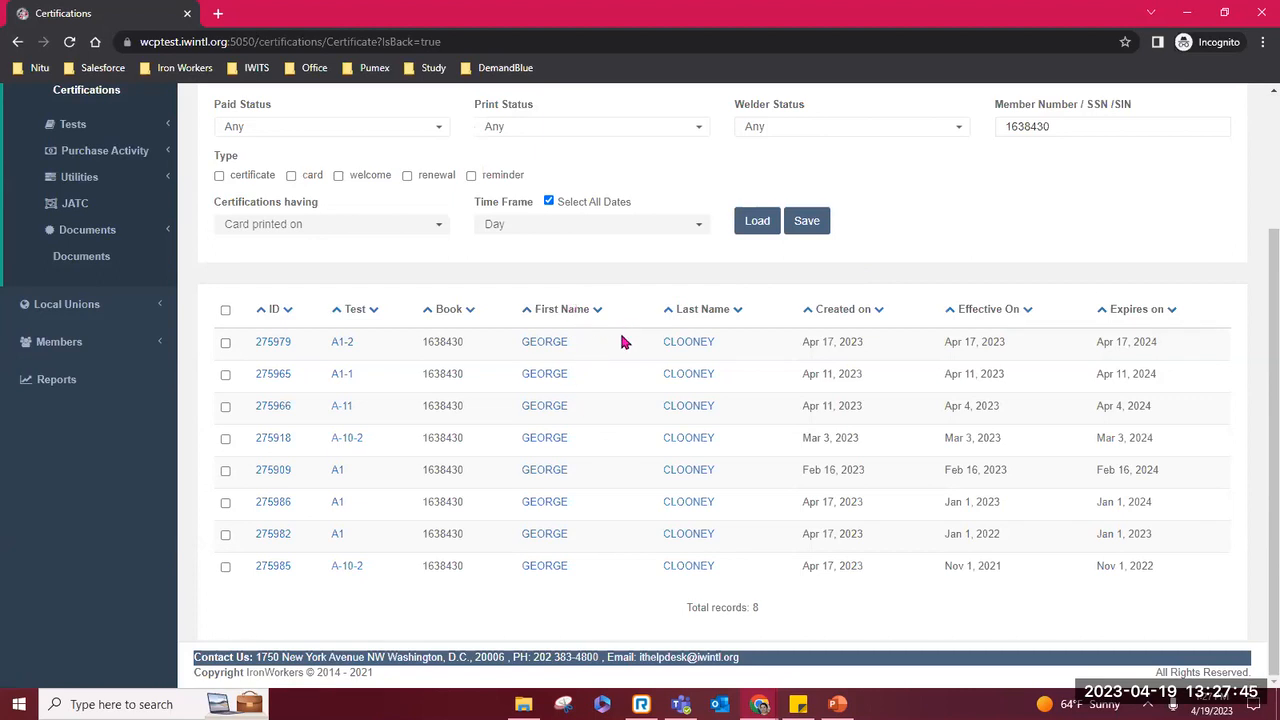
mouse_move(976, 500)
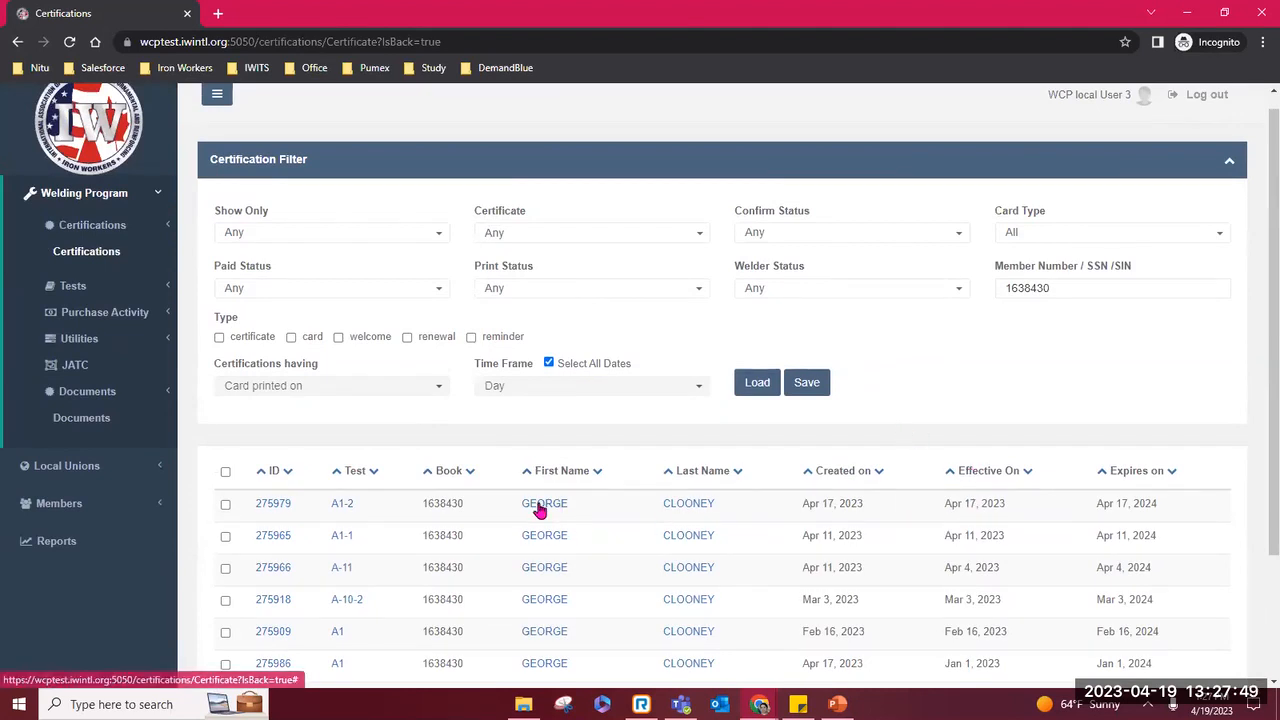
Step: Open GEORGE E CLOONEY's Edit Welder page and expand its Actions menu
left_click(544, 504)
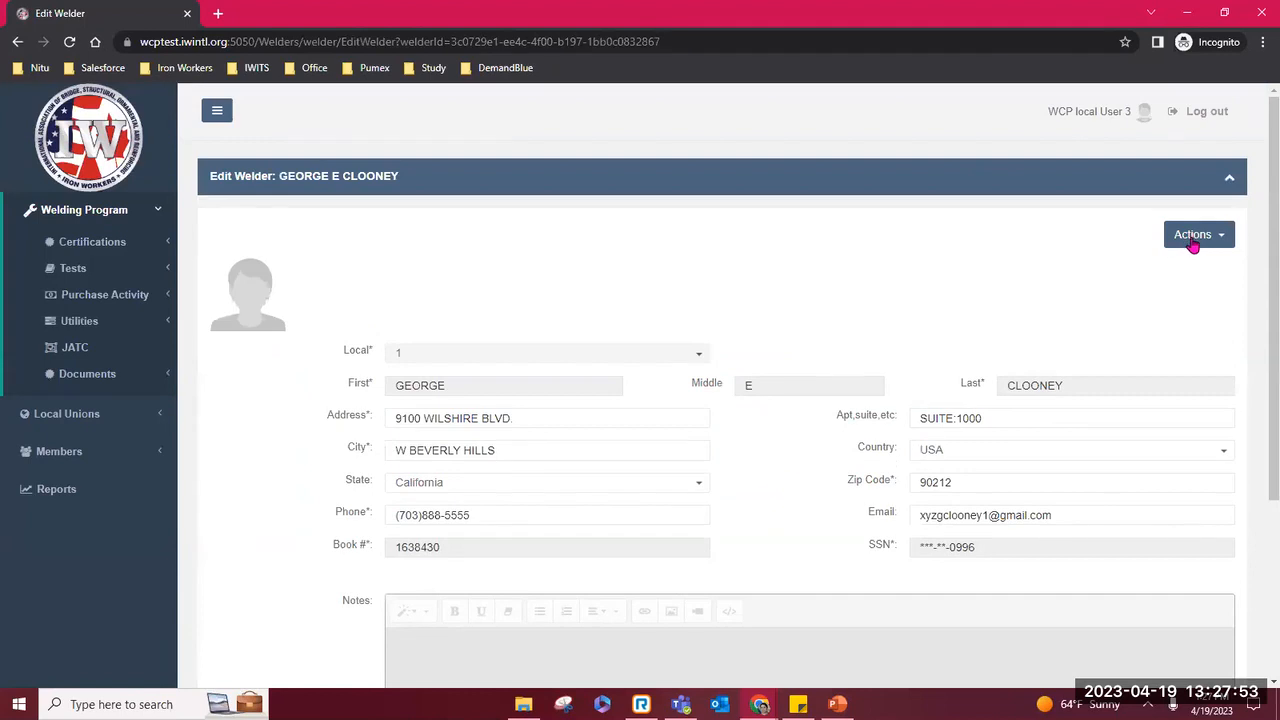
mouse_move(1228, 246)
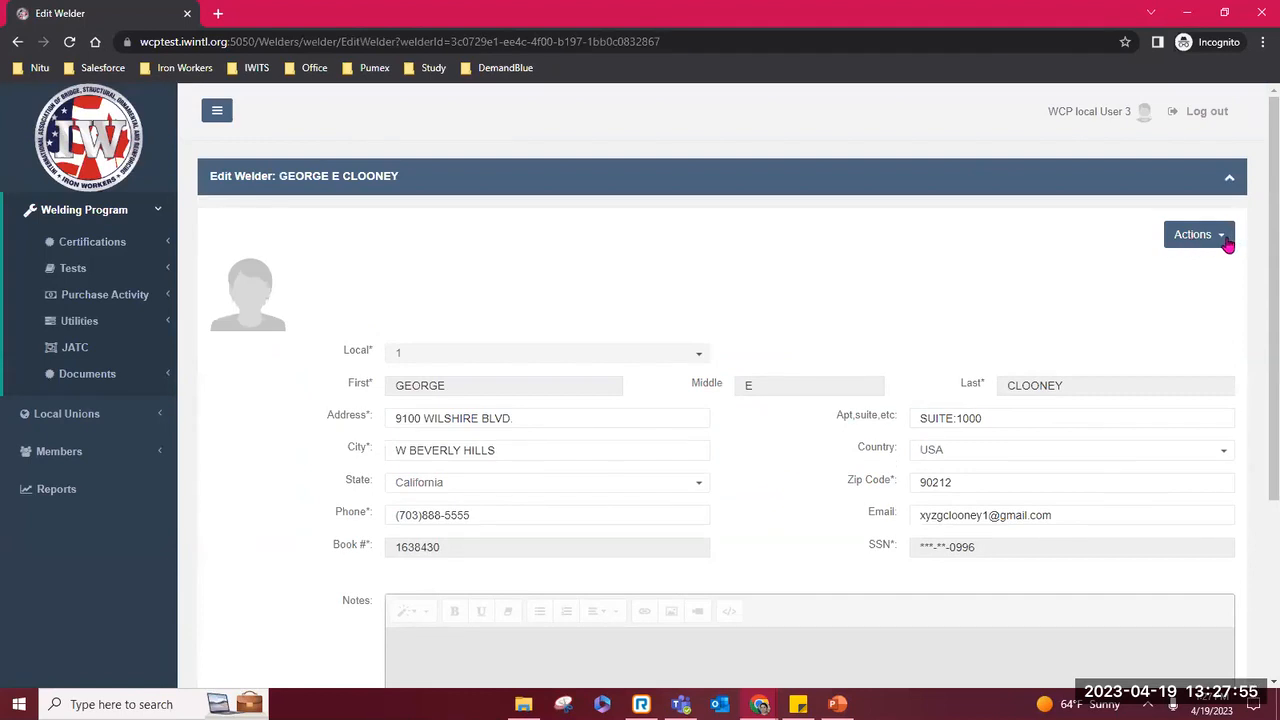
left_click(1192, 234)
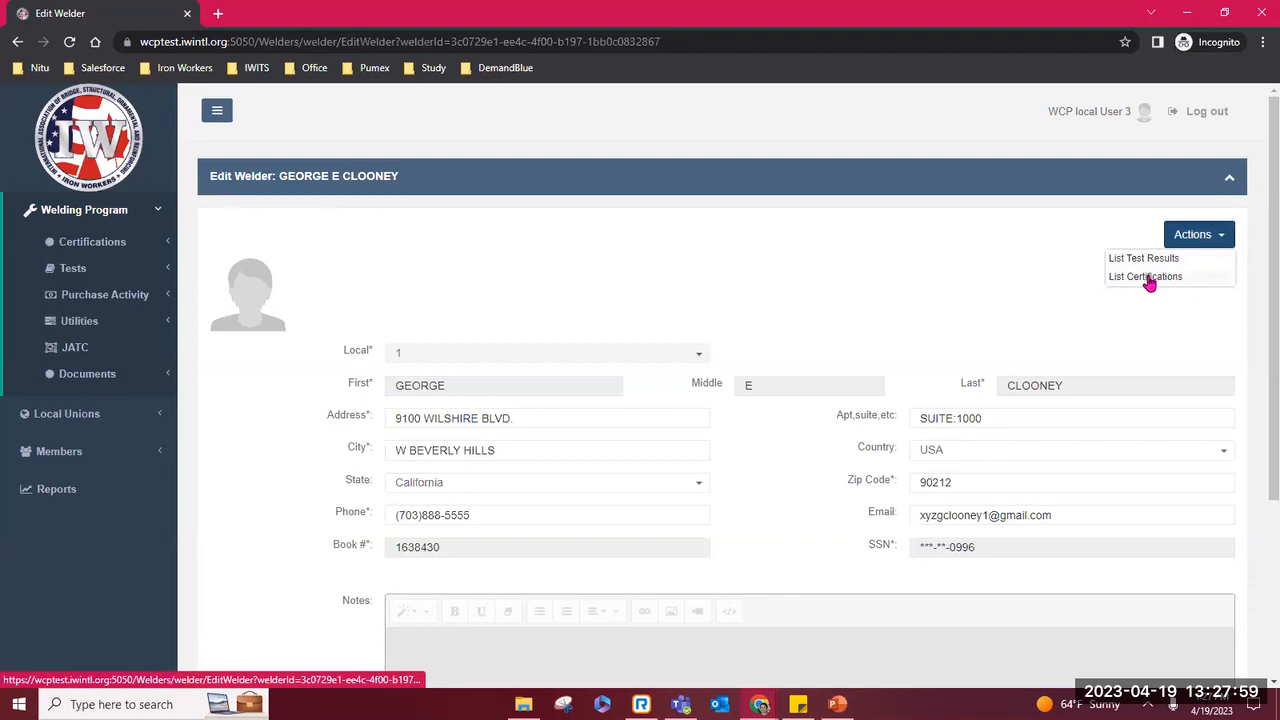
left_click(1144, 276)
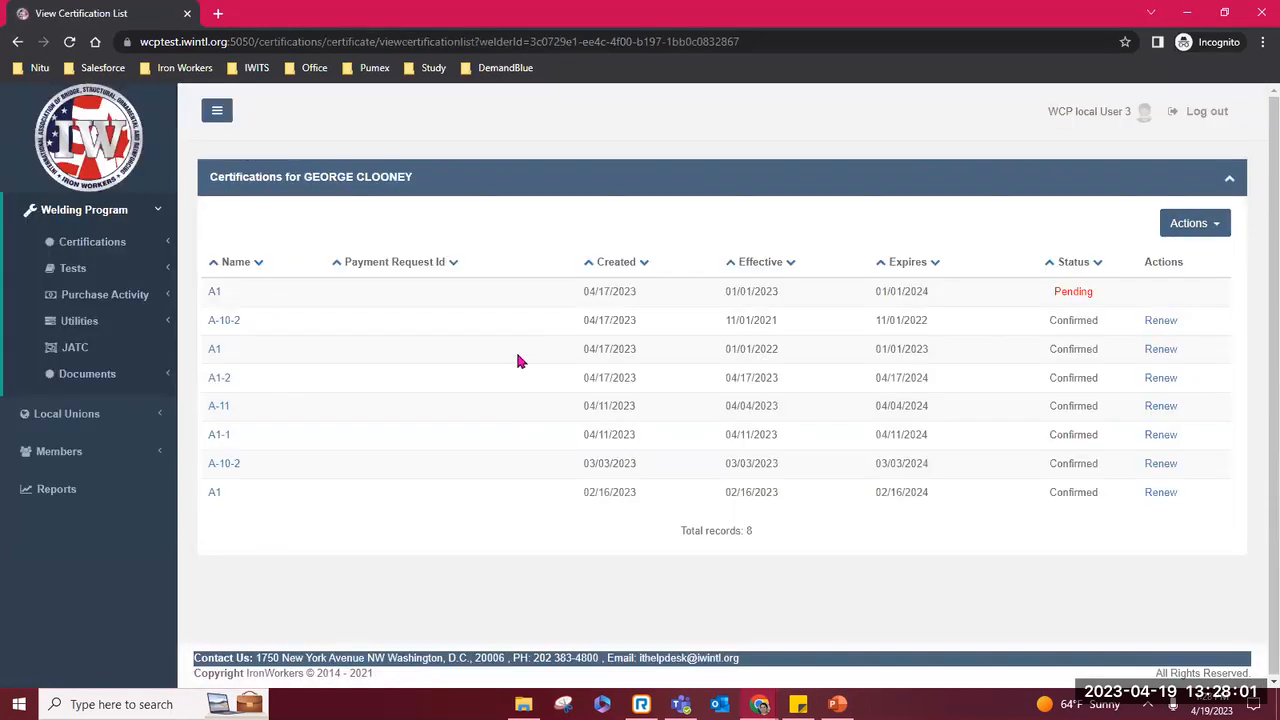
mouse_move(684, 252)
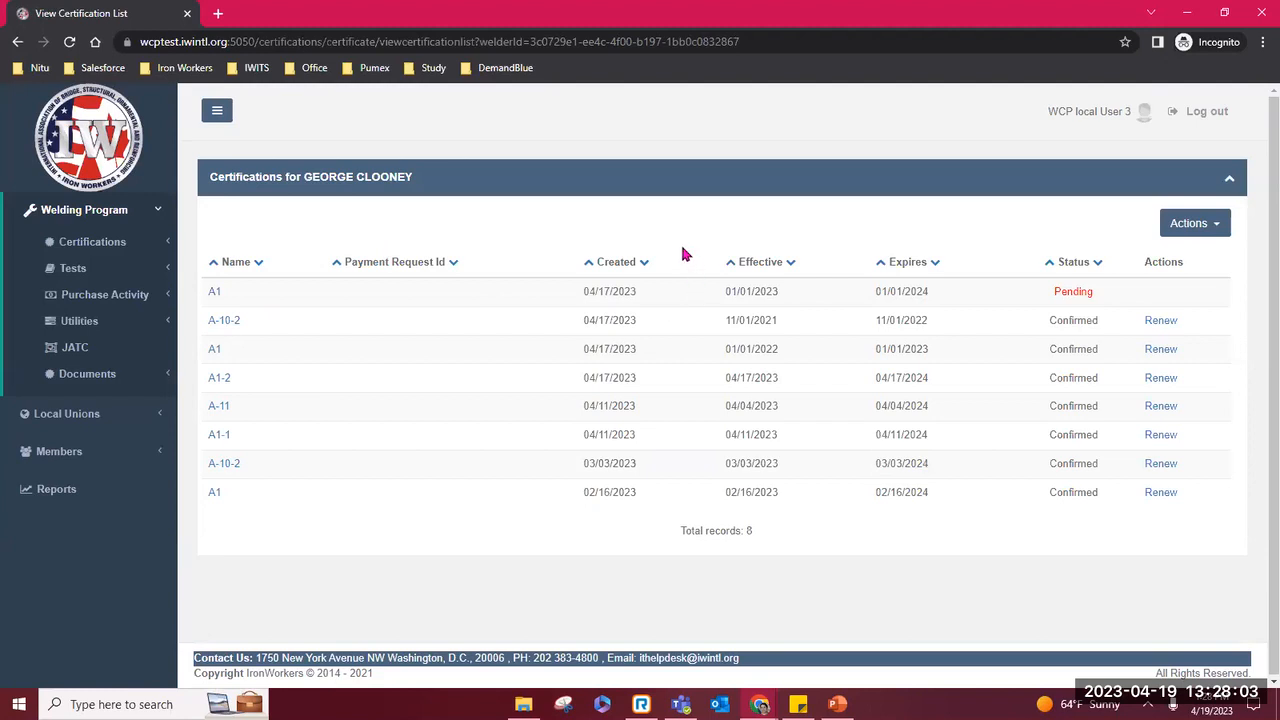
mouse_move(632, 512)
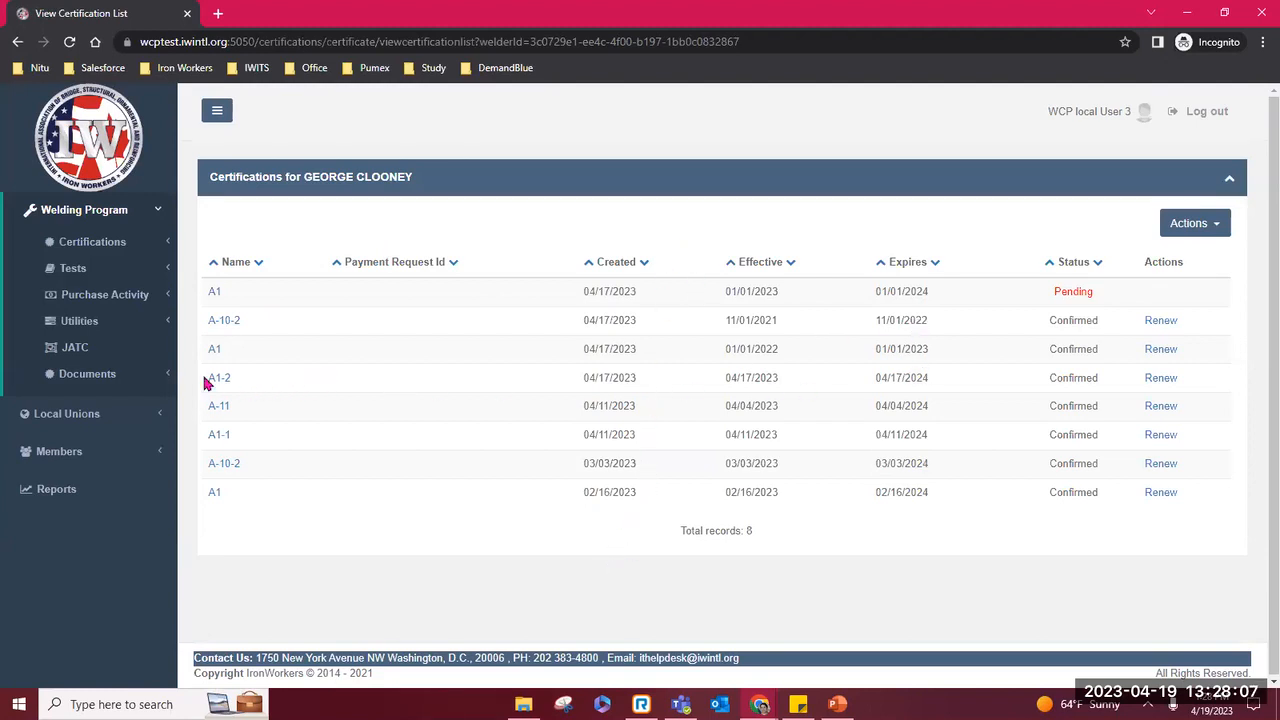
mouse_move(850, 376)
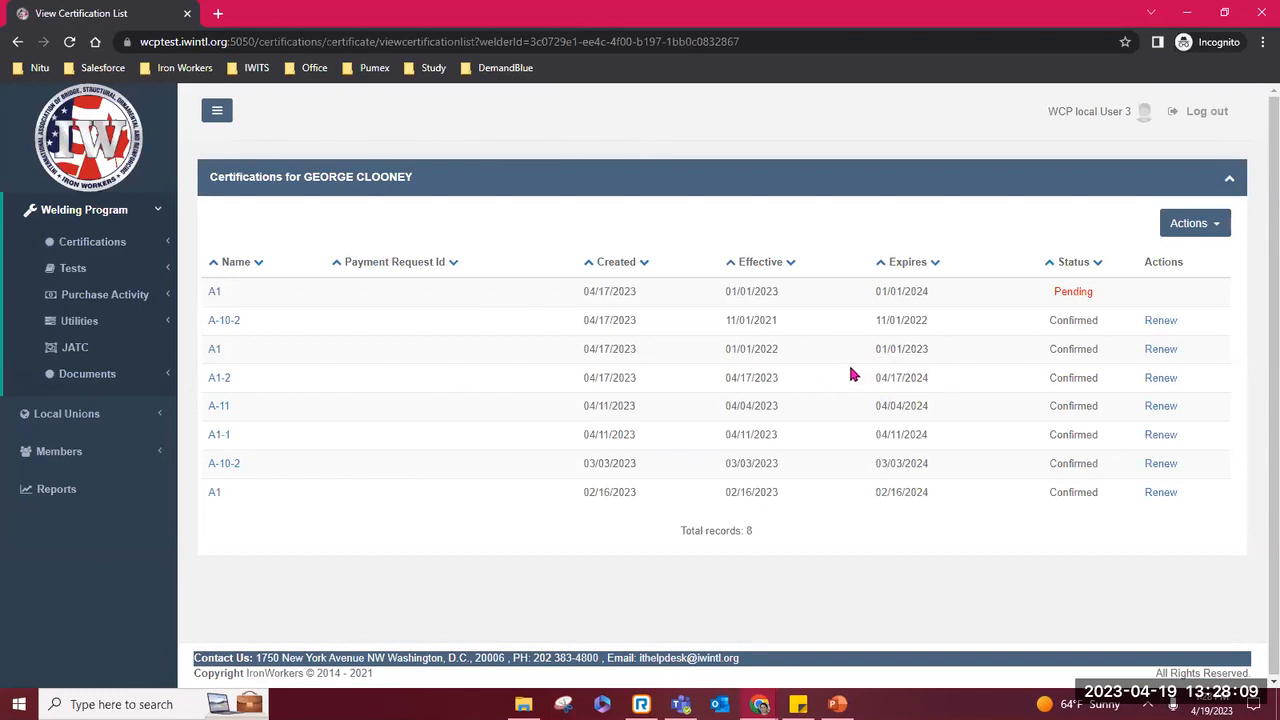
mouse_move(820, 398)
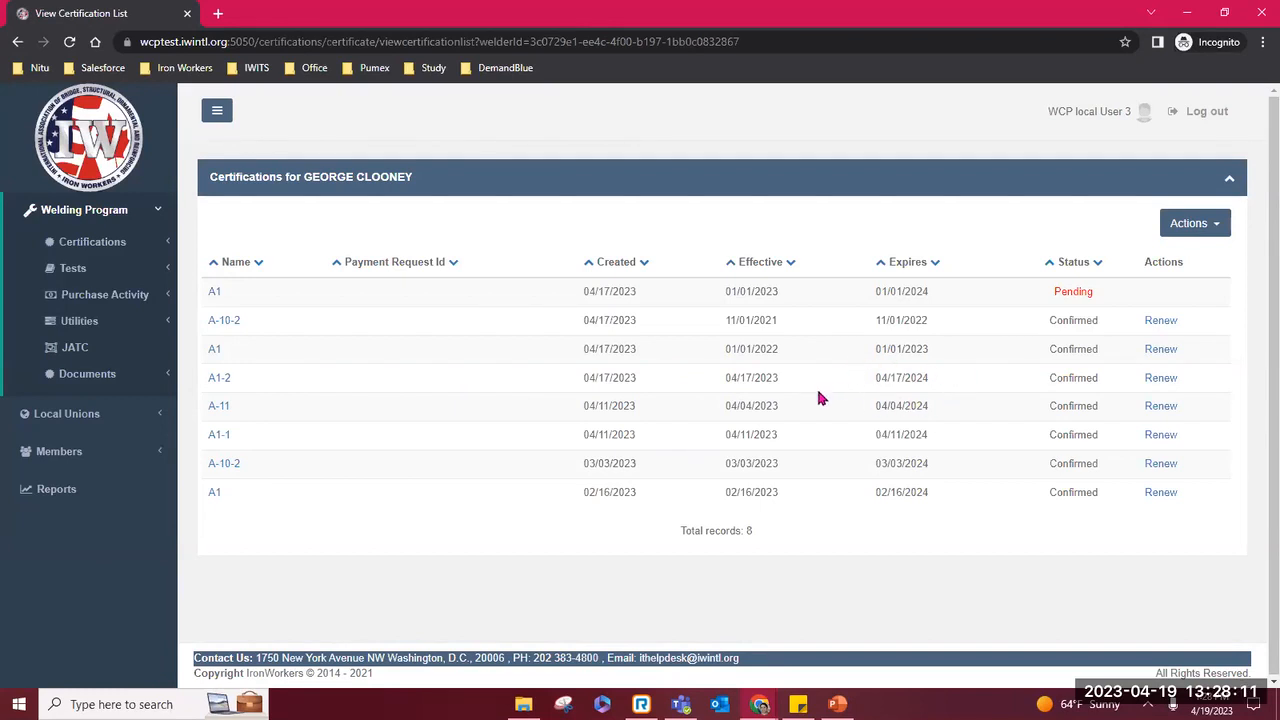
mouse_move(996, 342)
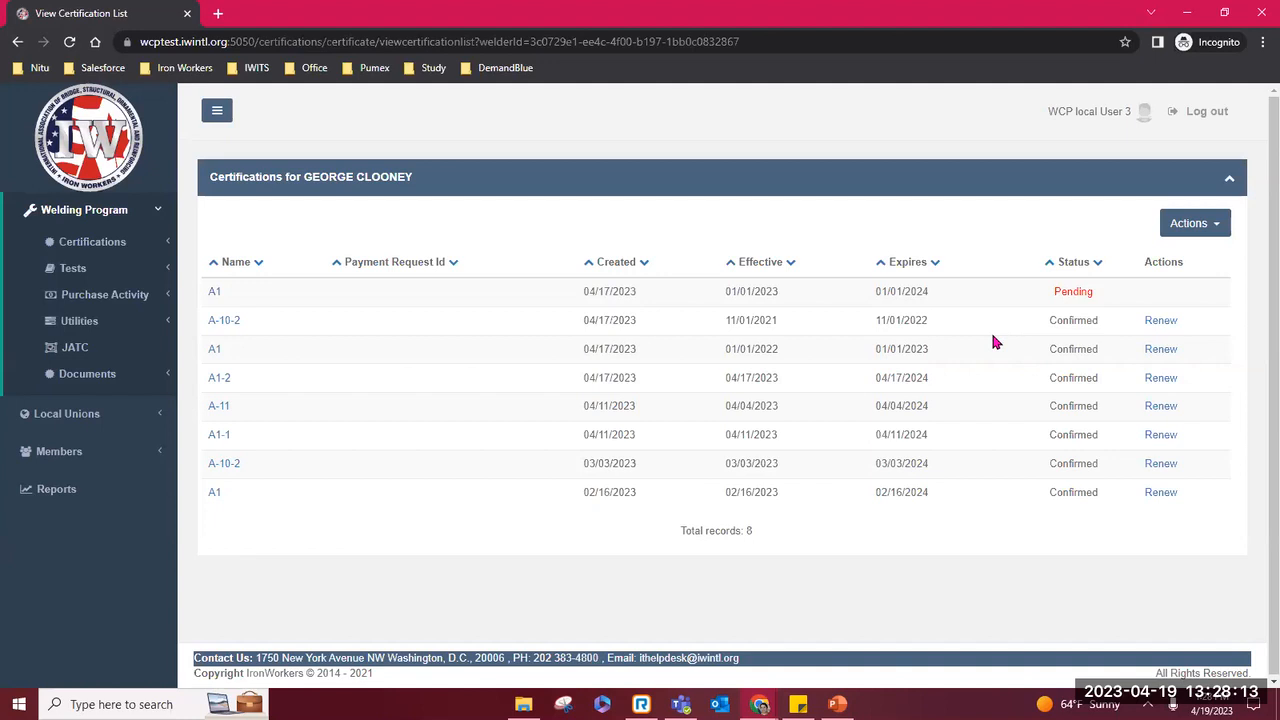
mouse_move(440, 50)
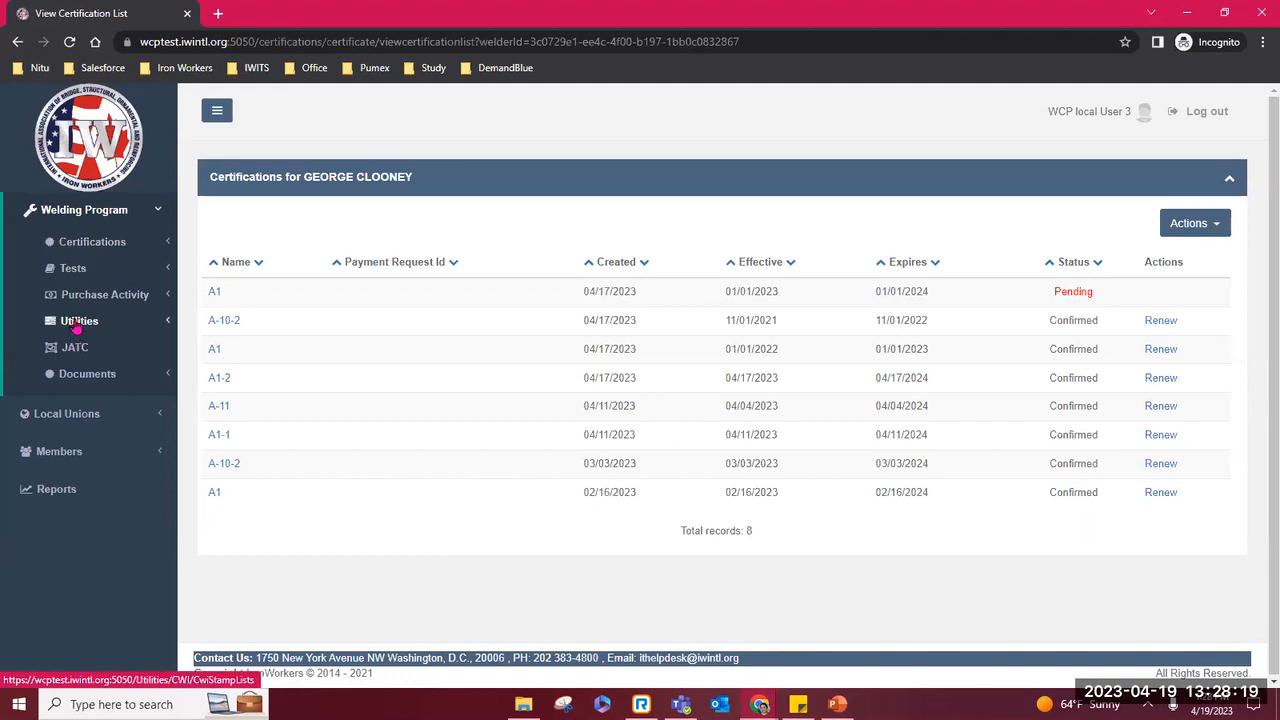
mouse_move(80, 320)
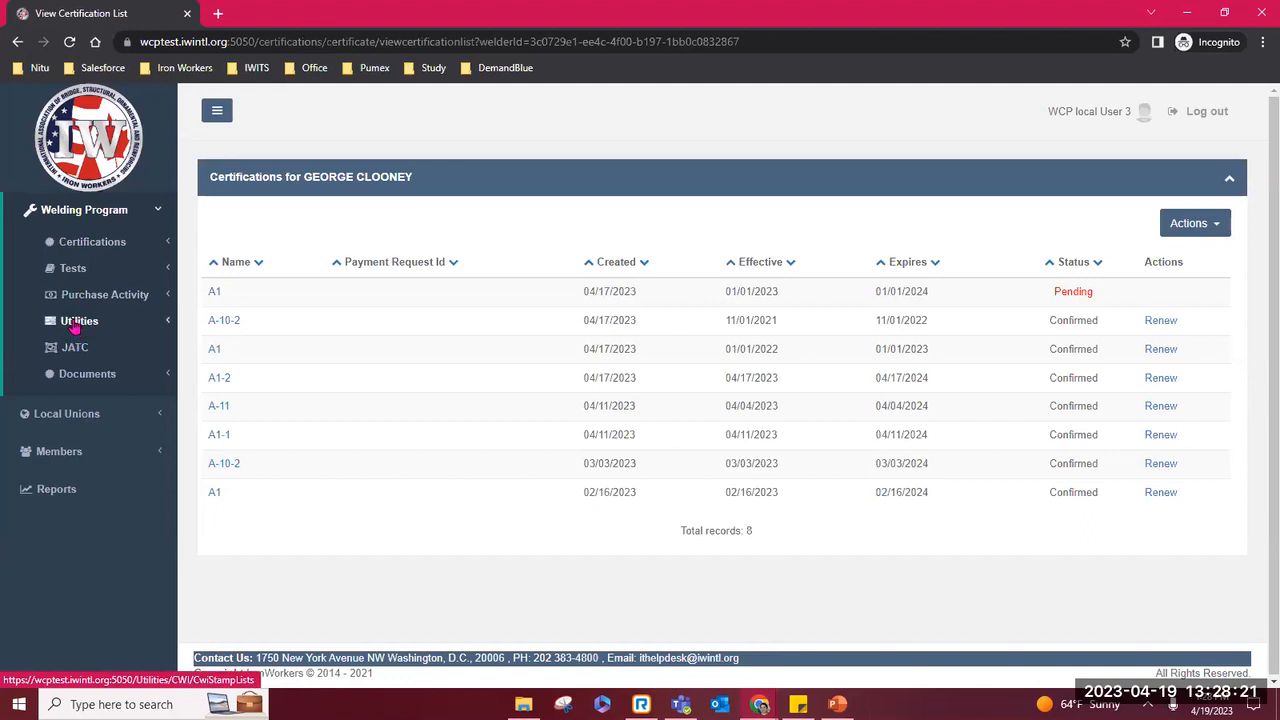
Step: Expand Utilities and CWI Stamps to reveal the stamp list and upload pages
left_click(80, 320)
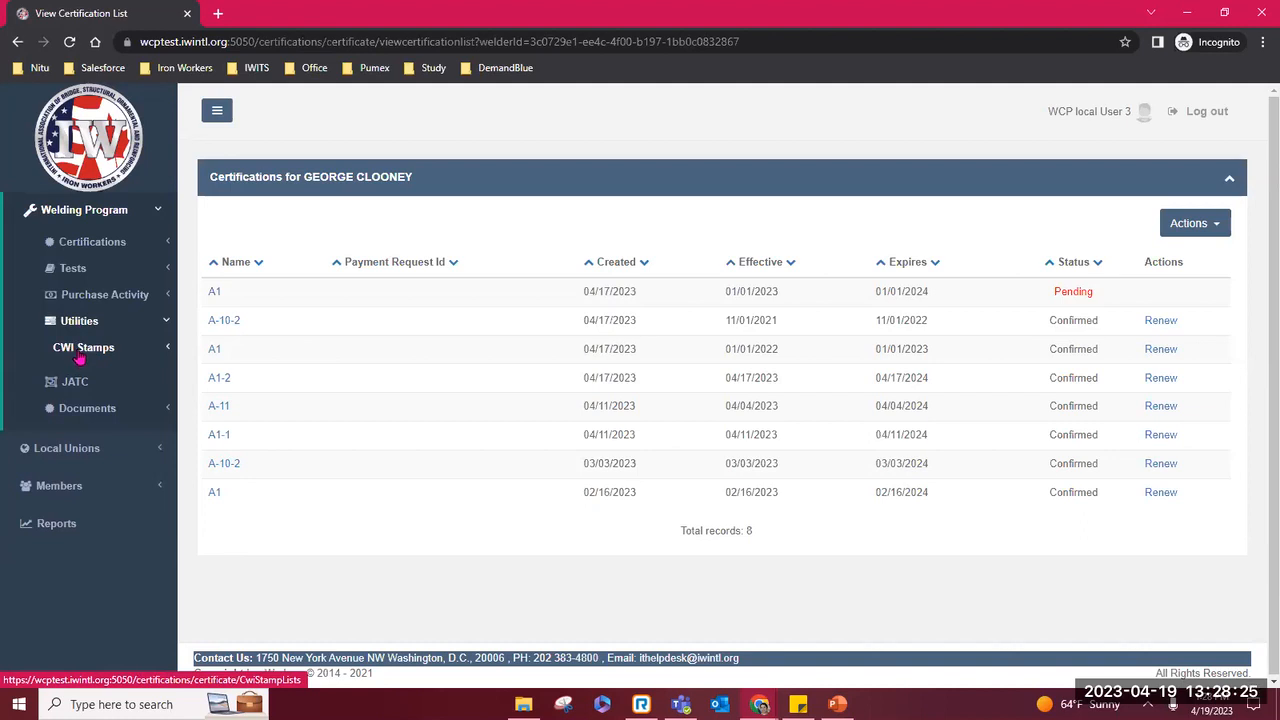
left_click(84, 348)
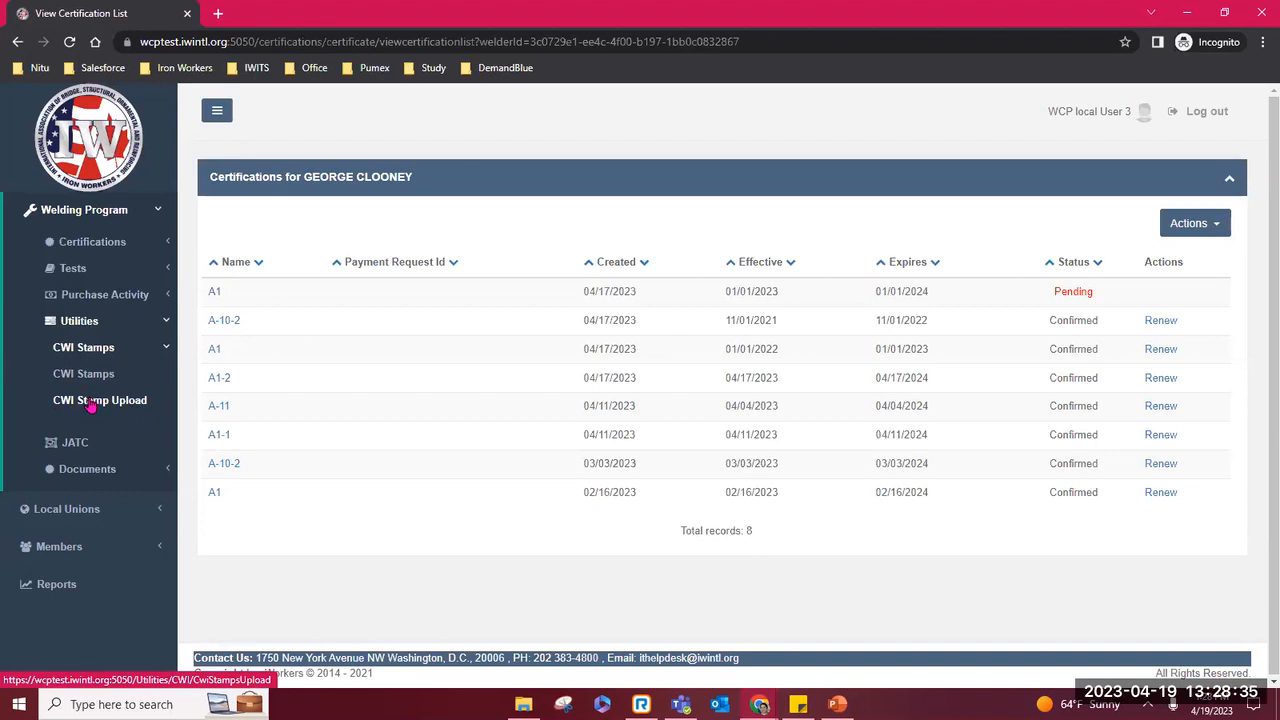
mouse_move(88, 404)
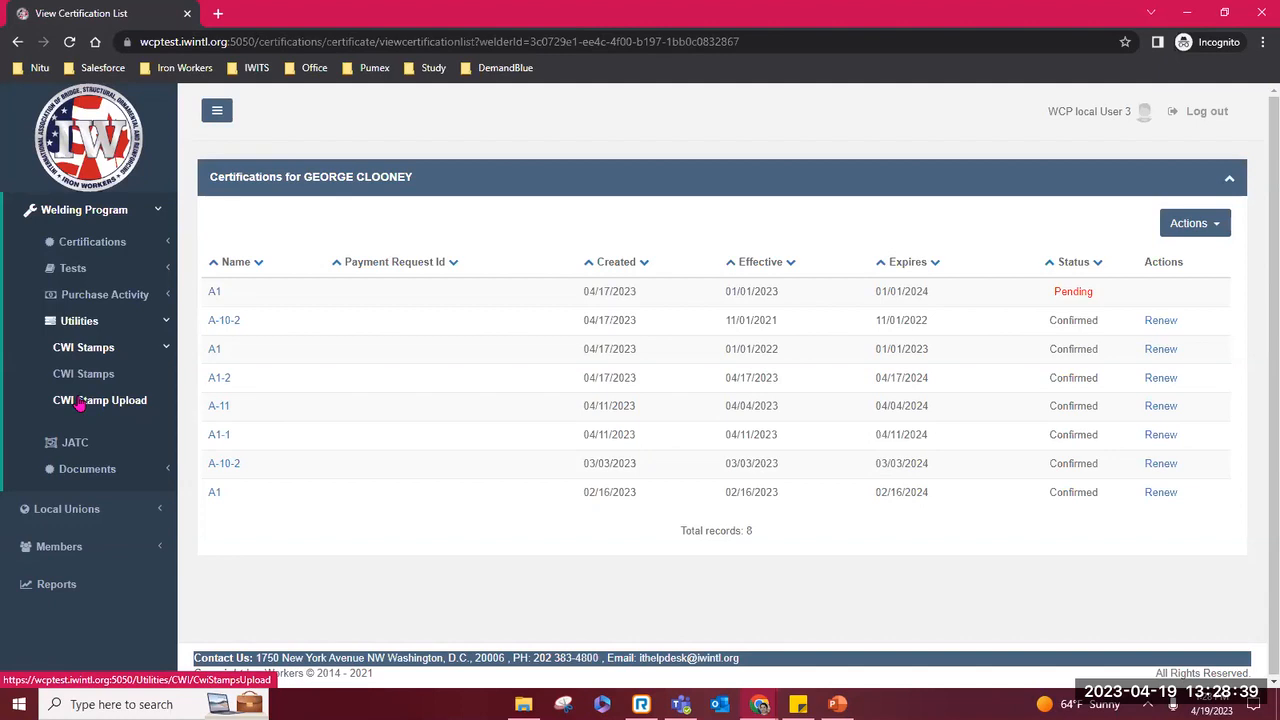
mouse_move(80, 404)
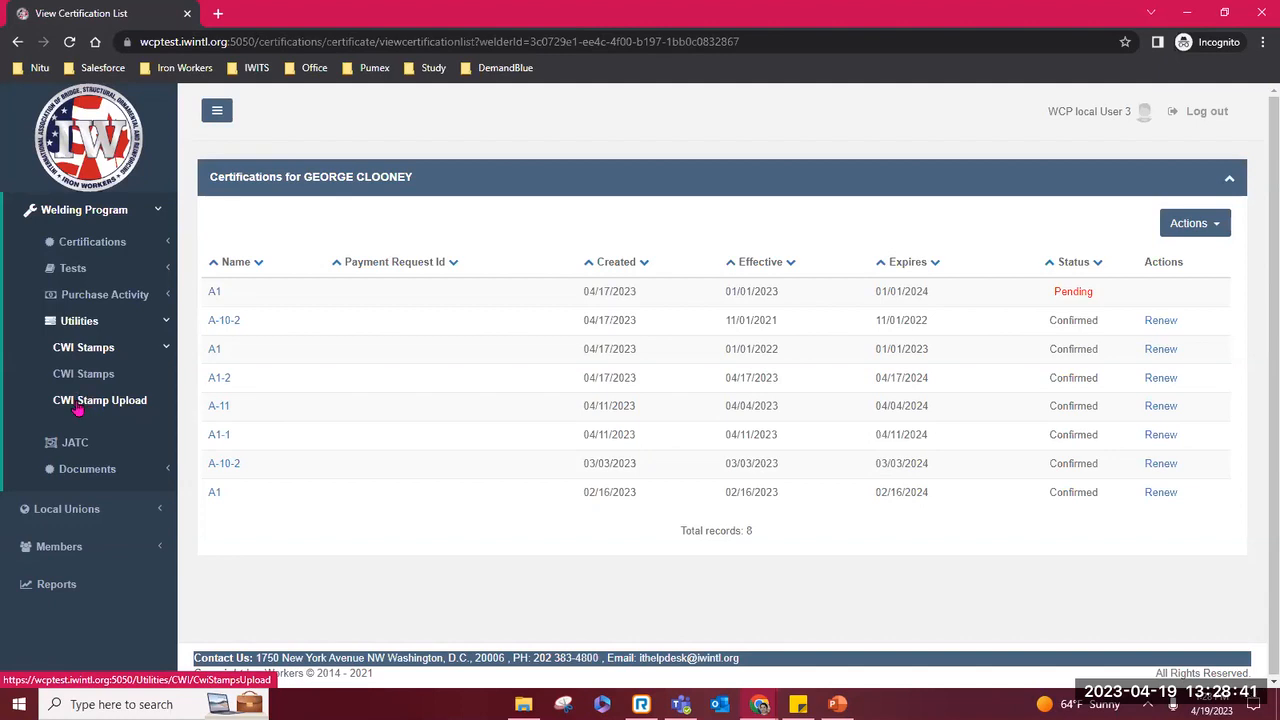
left_click(100, 400)
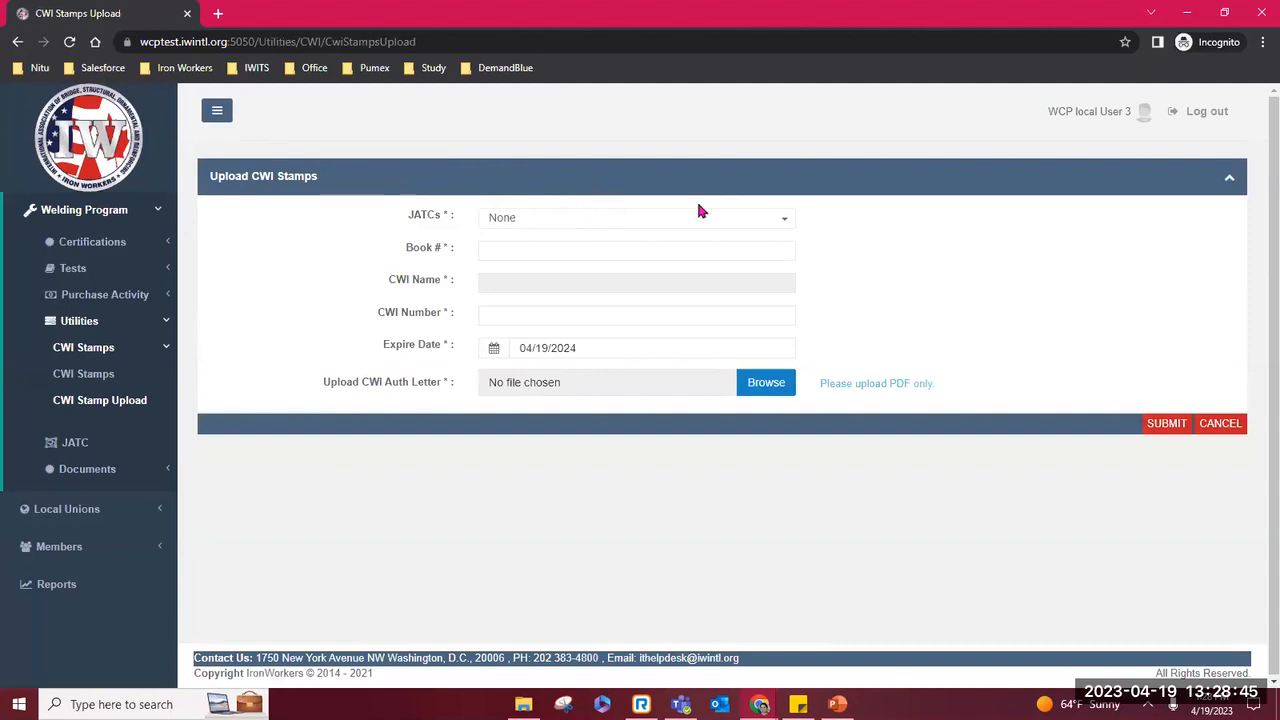
mouse_move(720, 210)
type("7")
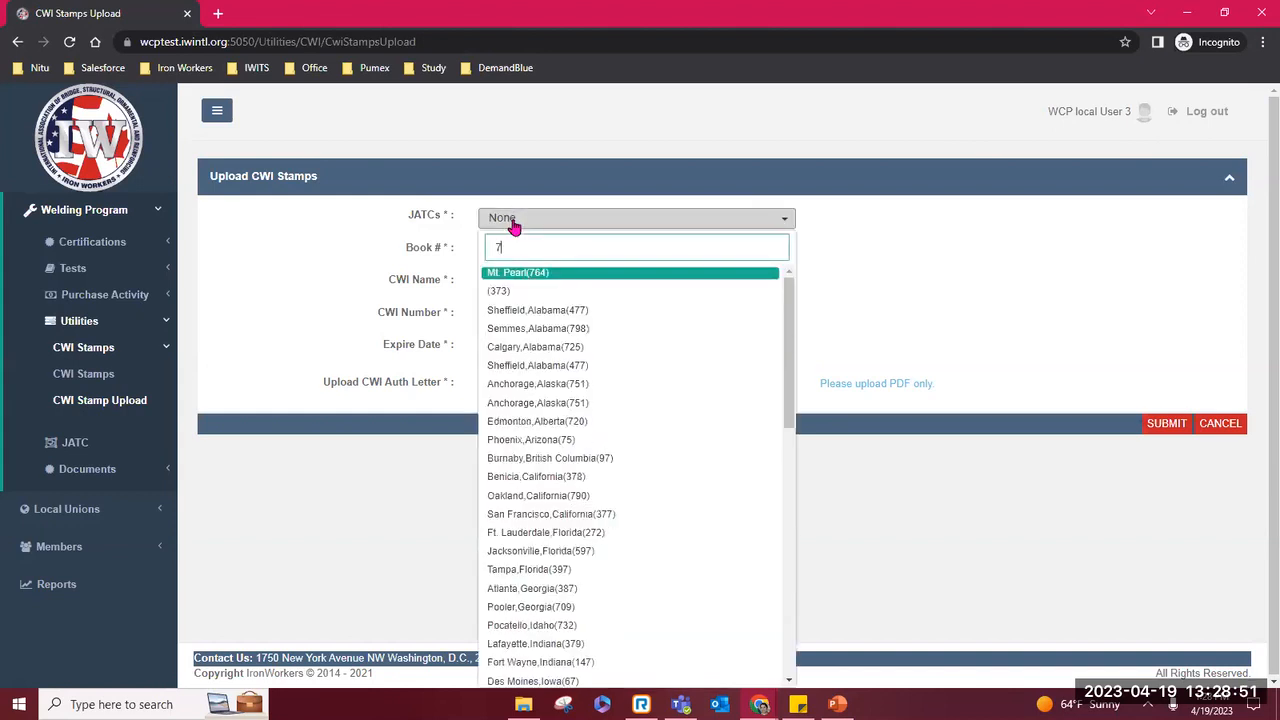
type("21")
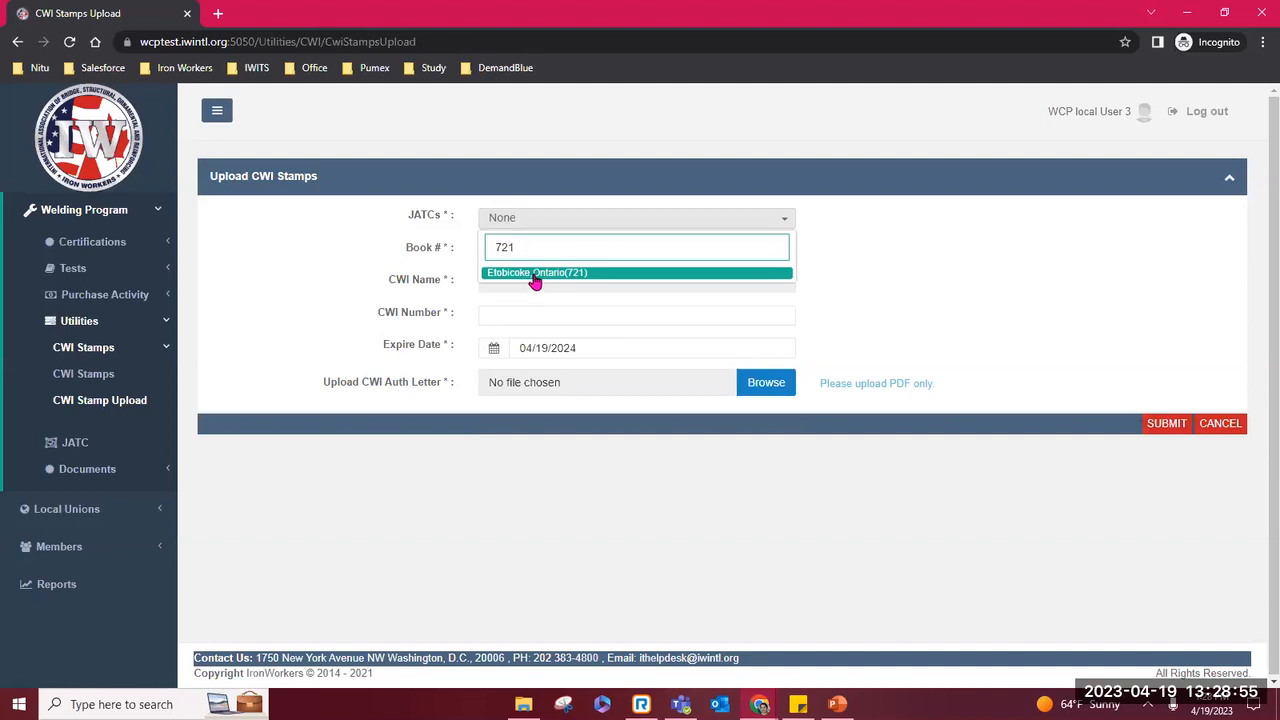
left_click(536, 272)
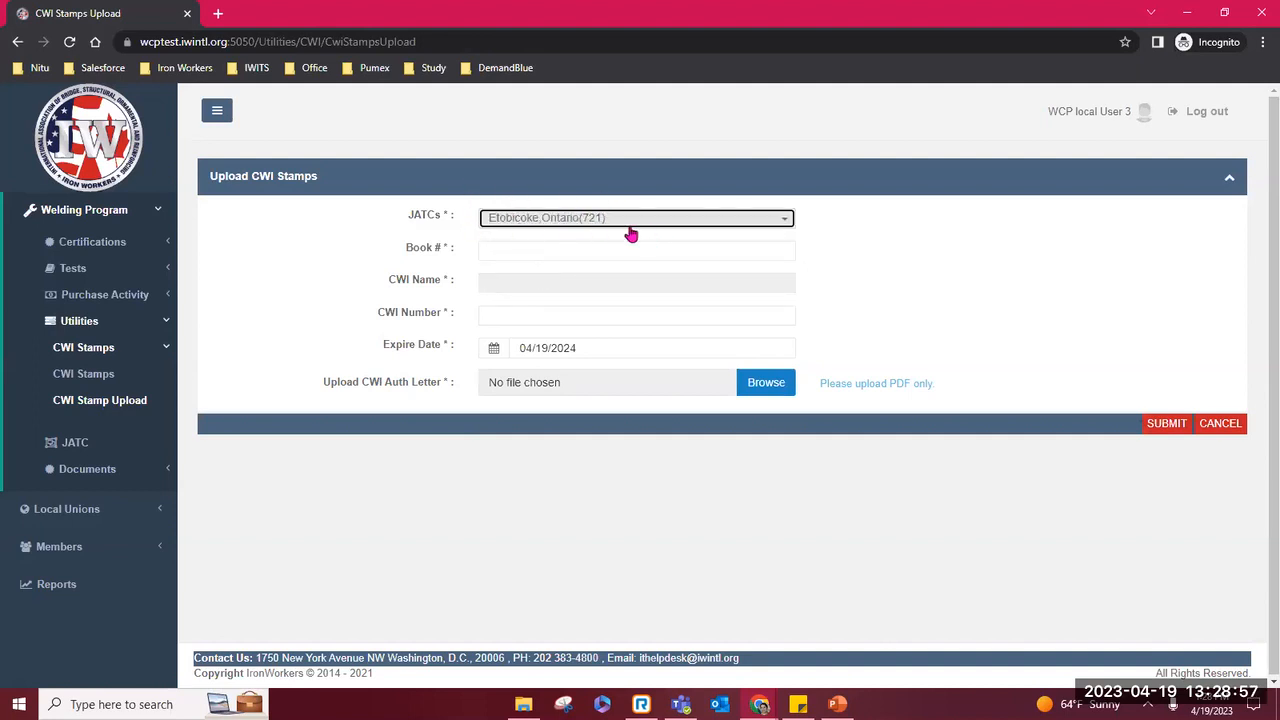
left_click(636, 250)
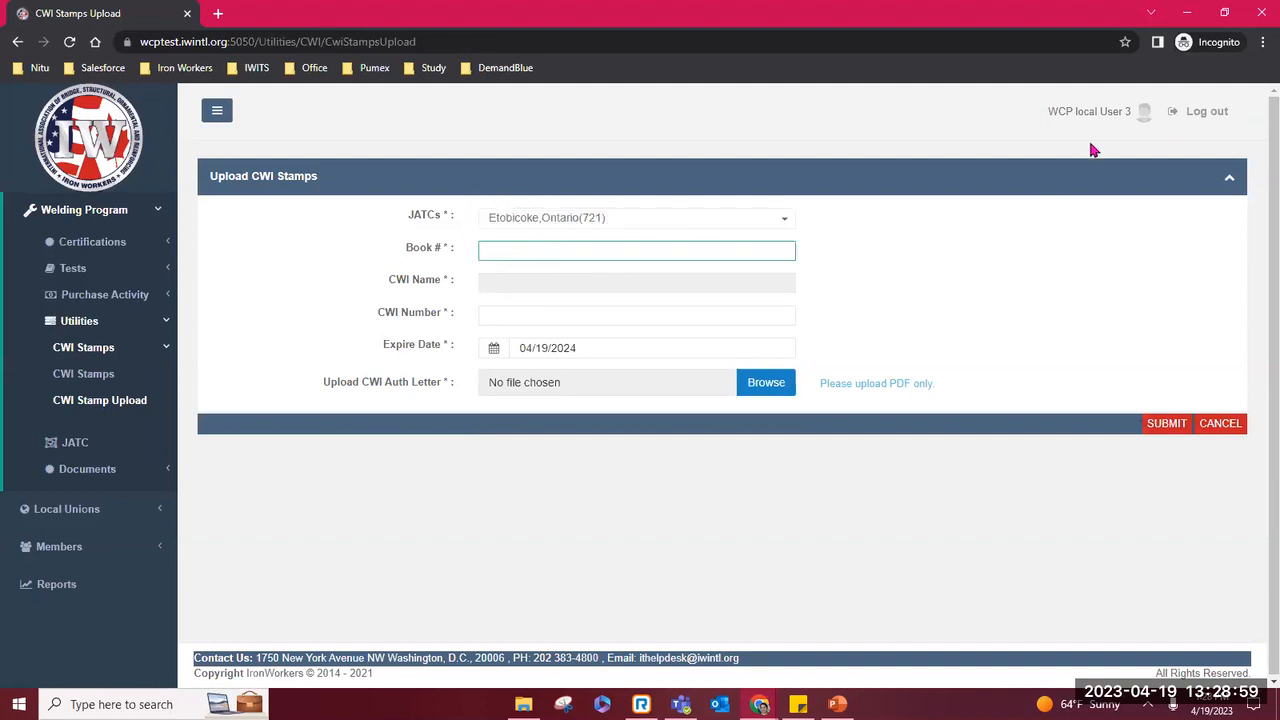
type("1638430")
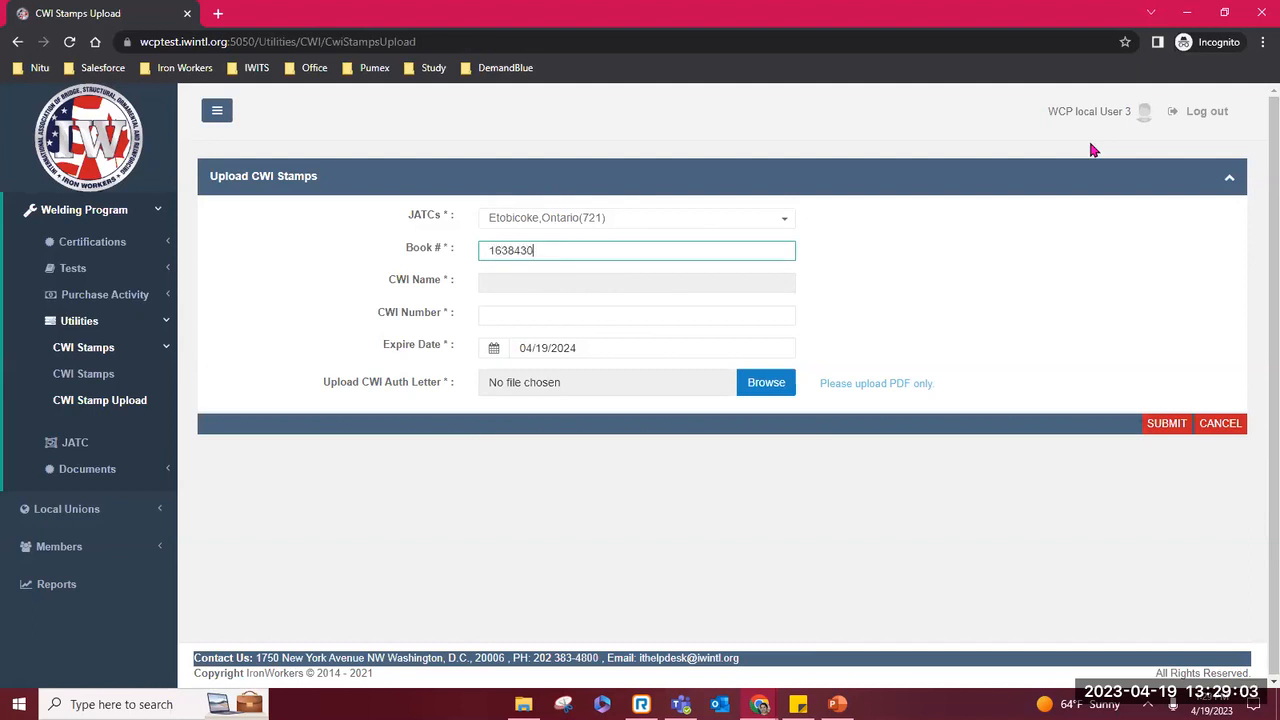
type("GEORGE CLOONEY")
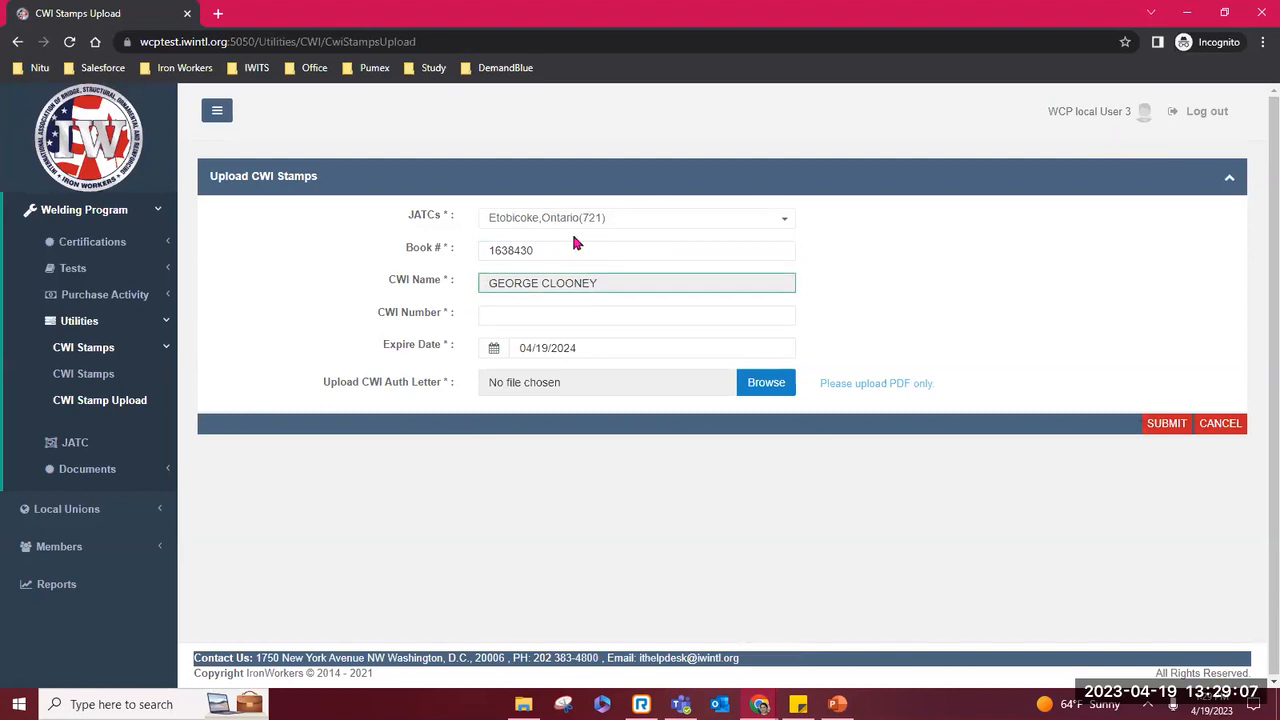
mouse_move(472, 288)
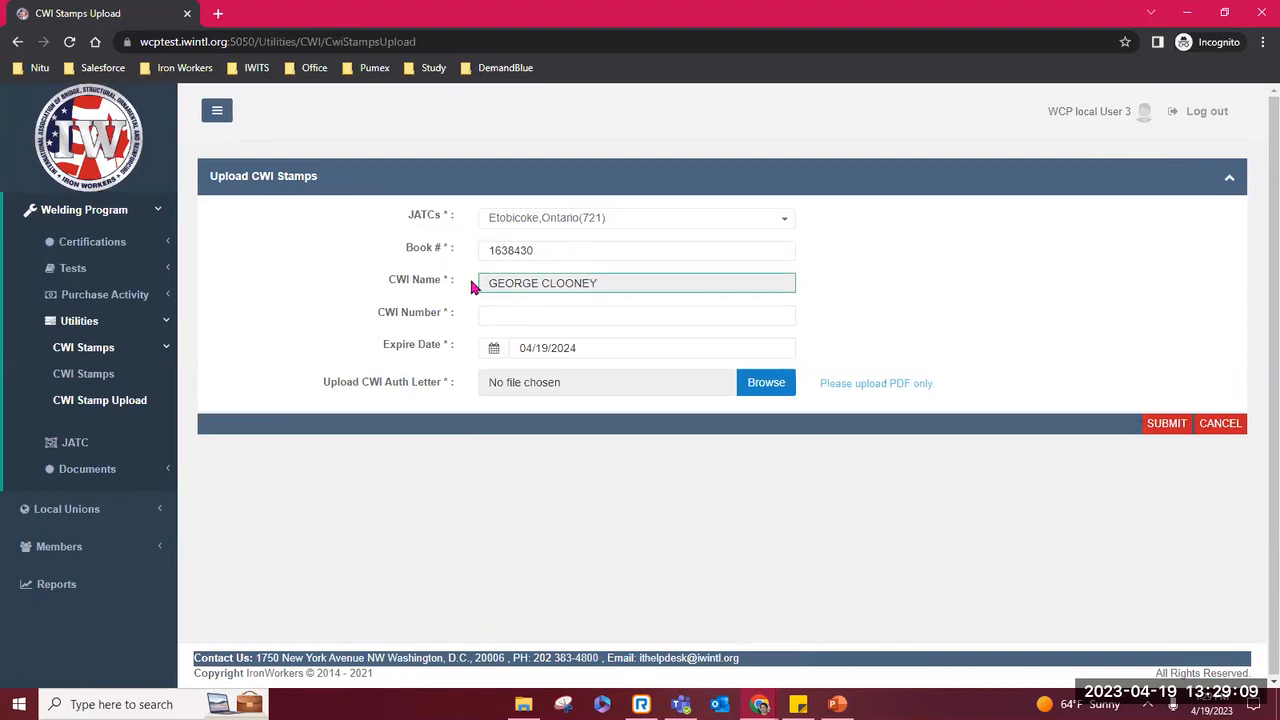
mouse_move(508, 340)
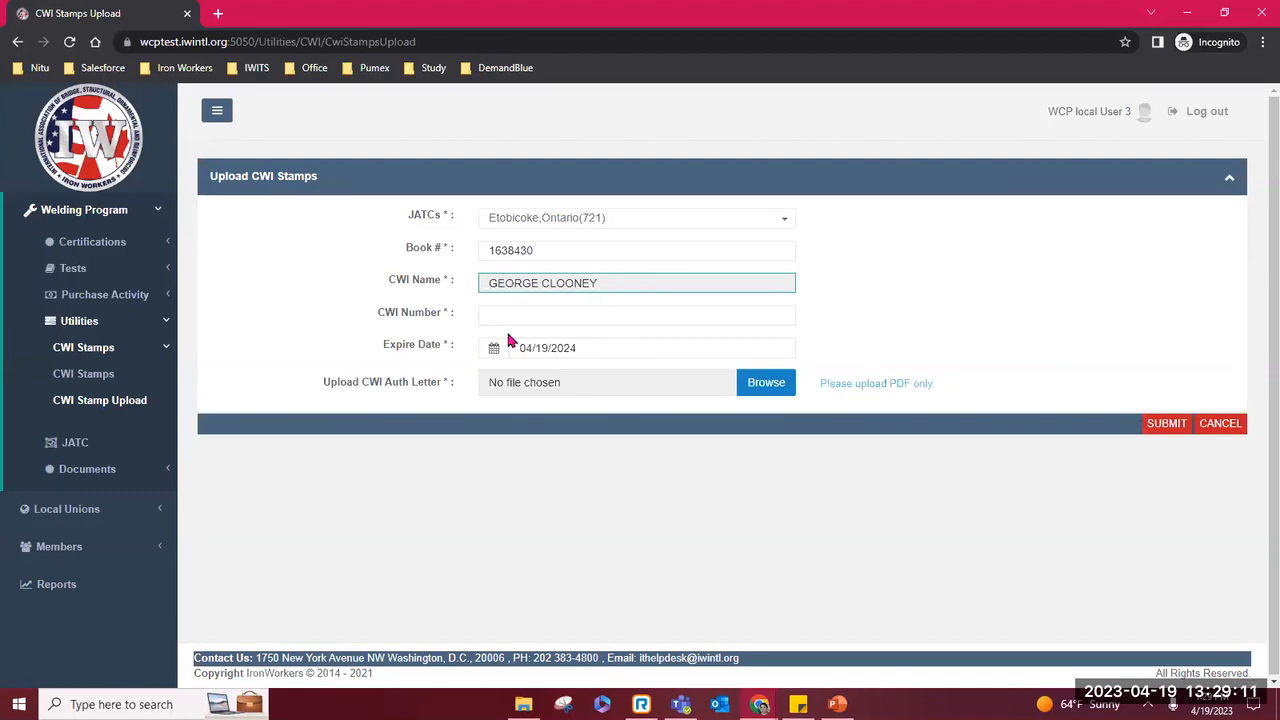
left_click(636, 316)
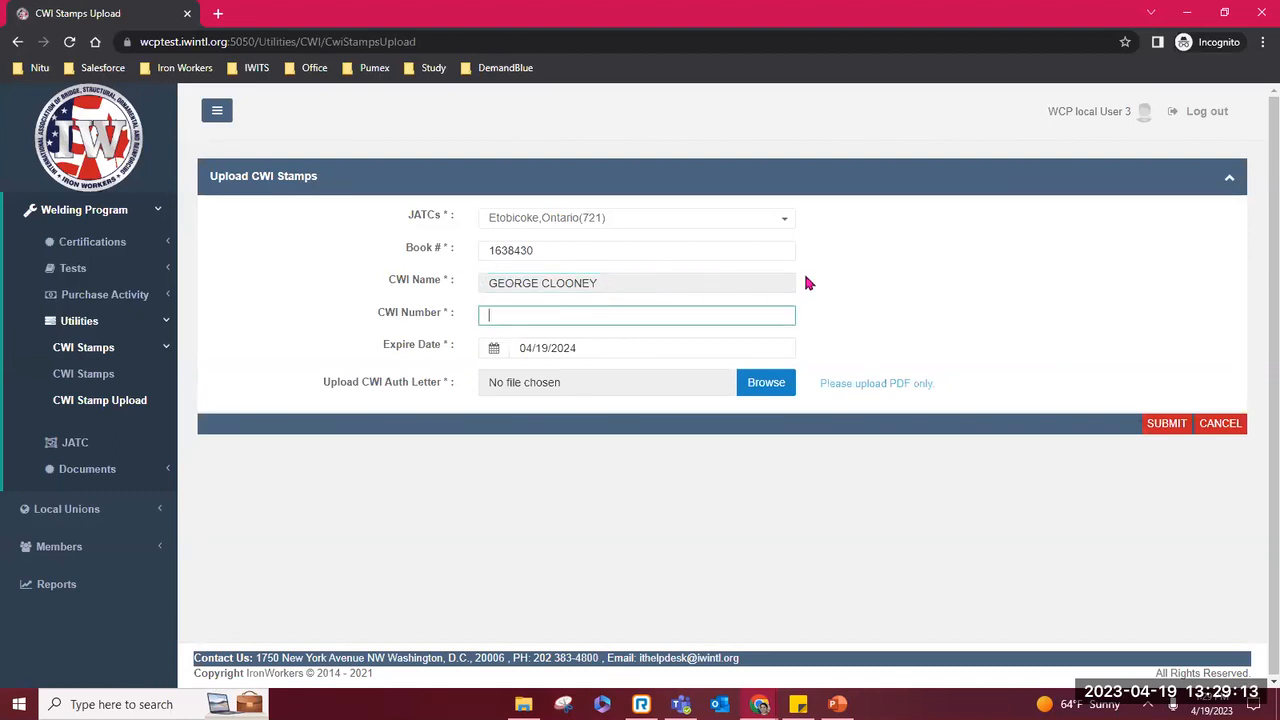
type("1")
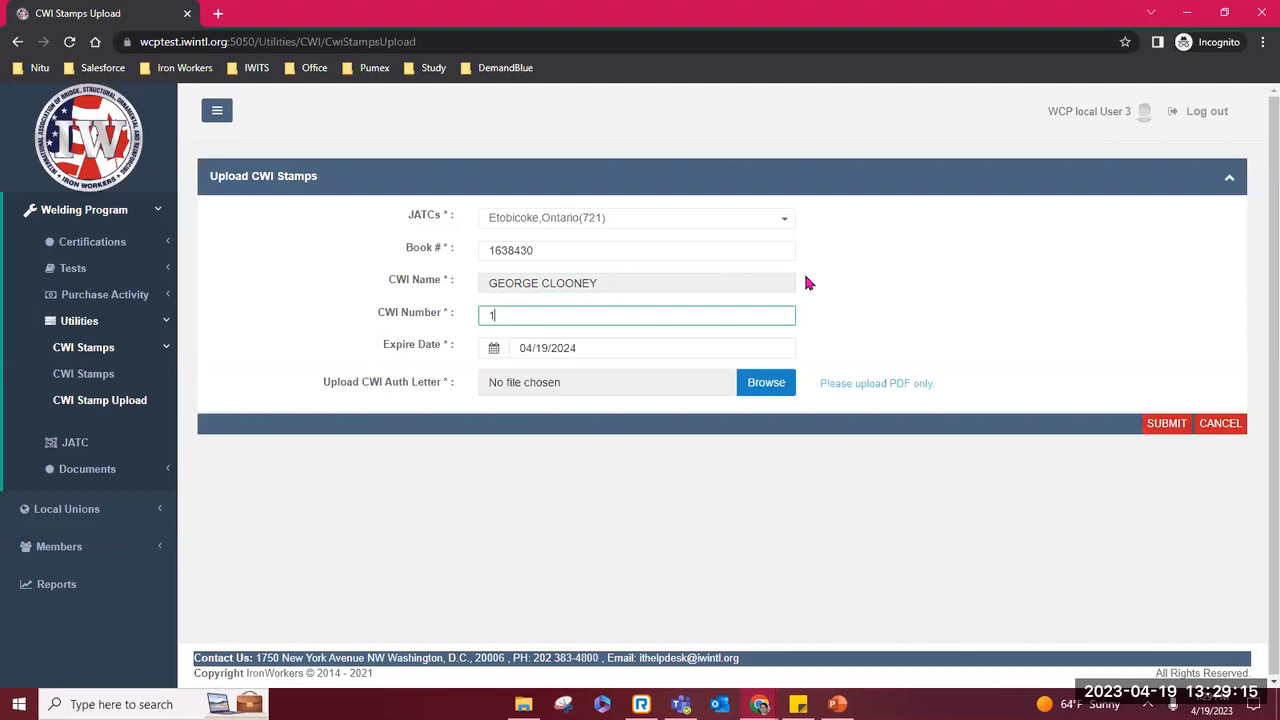
type("458796")
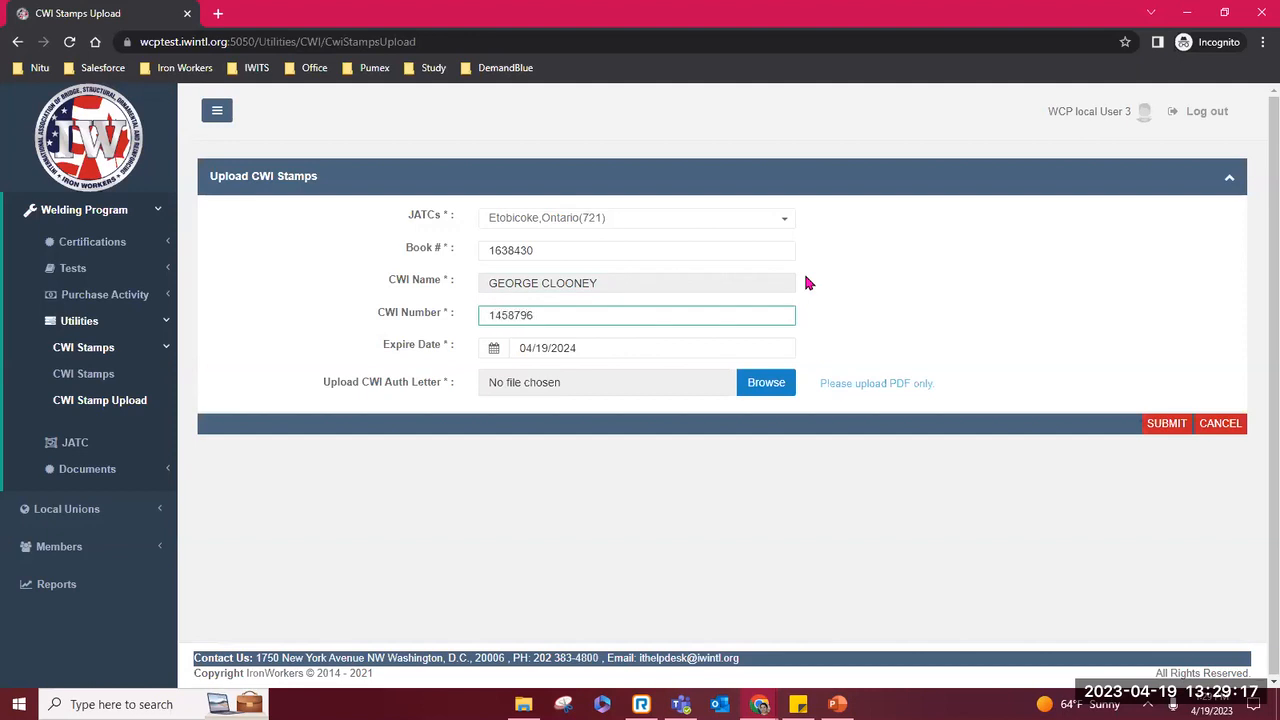
left_click(650, 348)
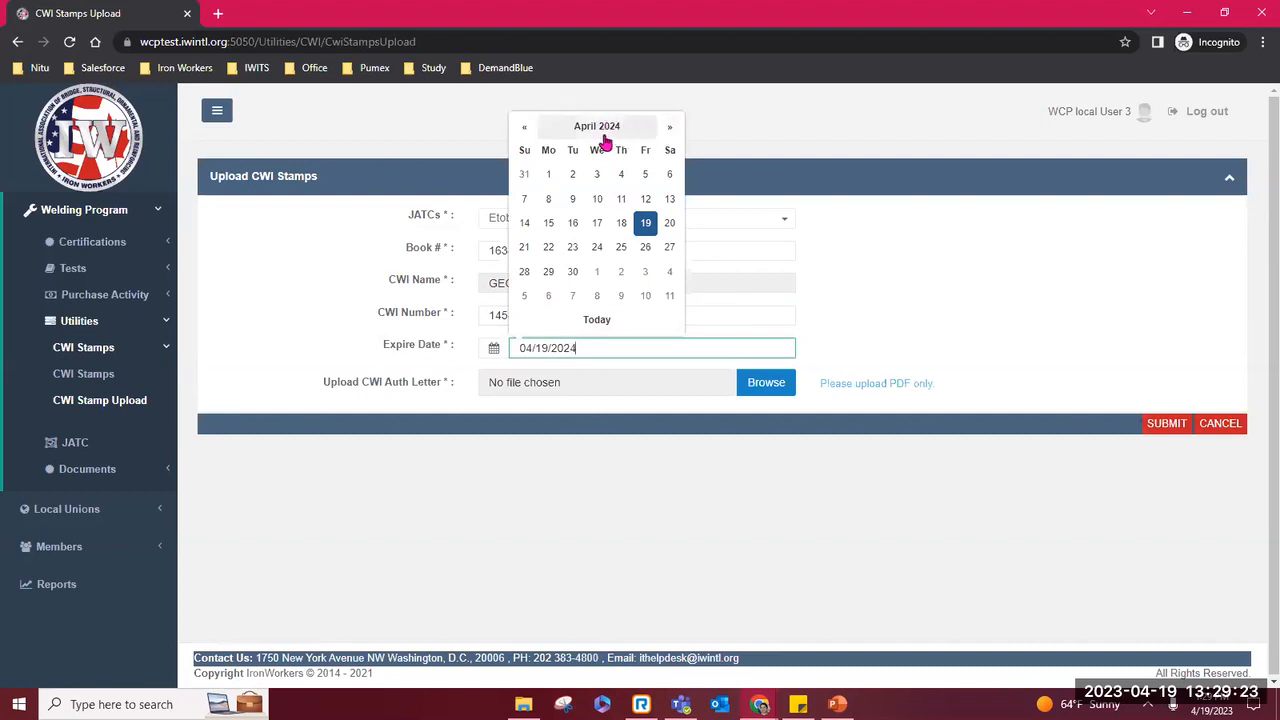
mouse_move(624, 110)
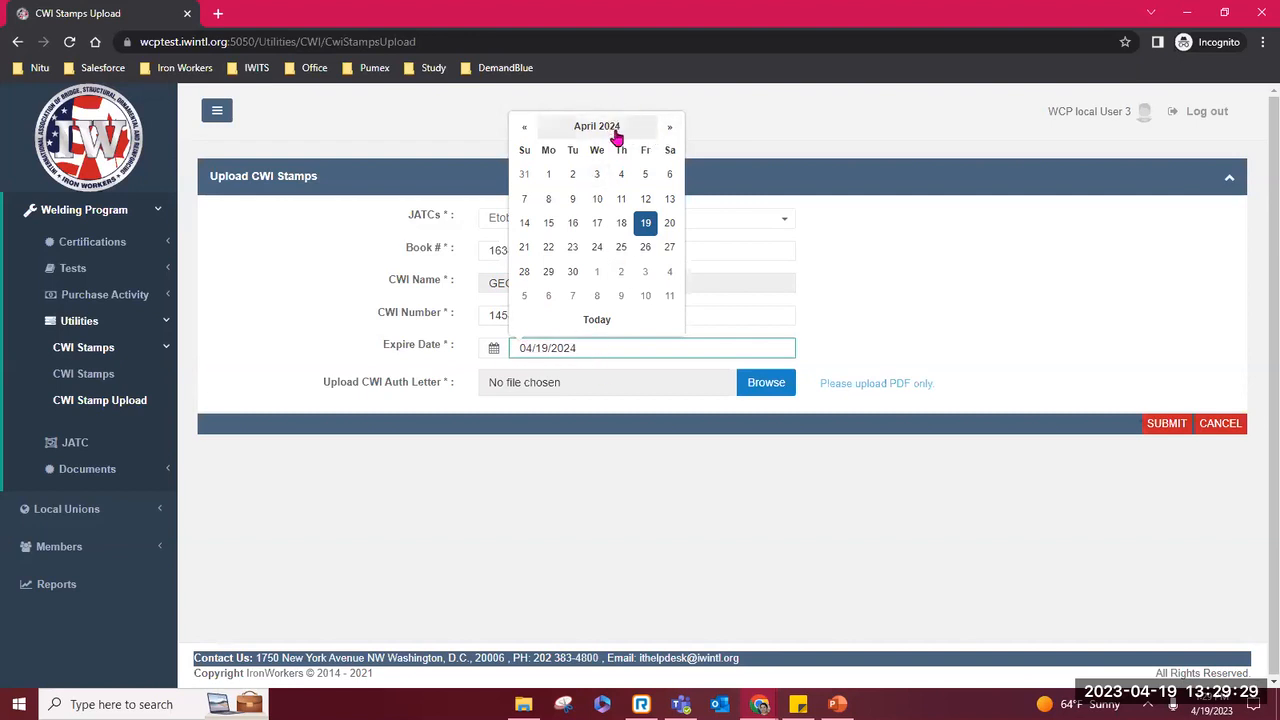
Step: Set the stamp's expiry date to 04/19/2026 using the date picker
left_click(668, 126)
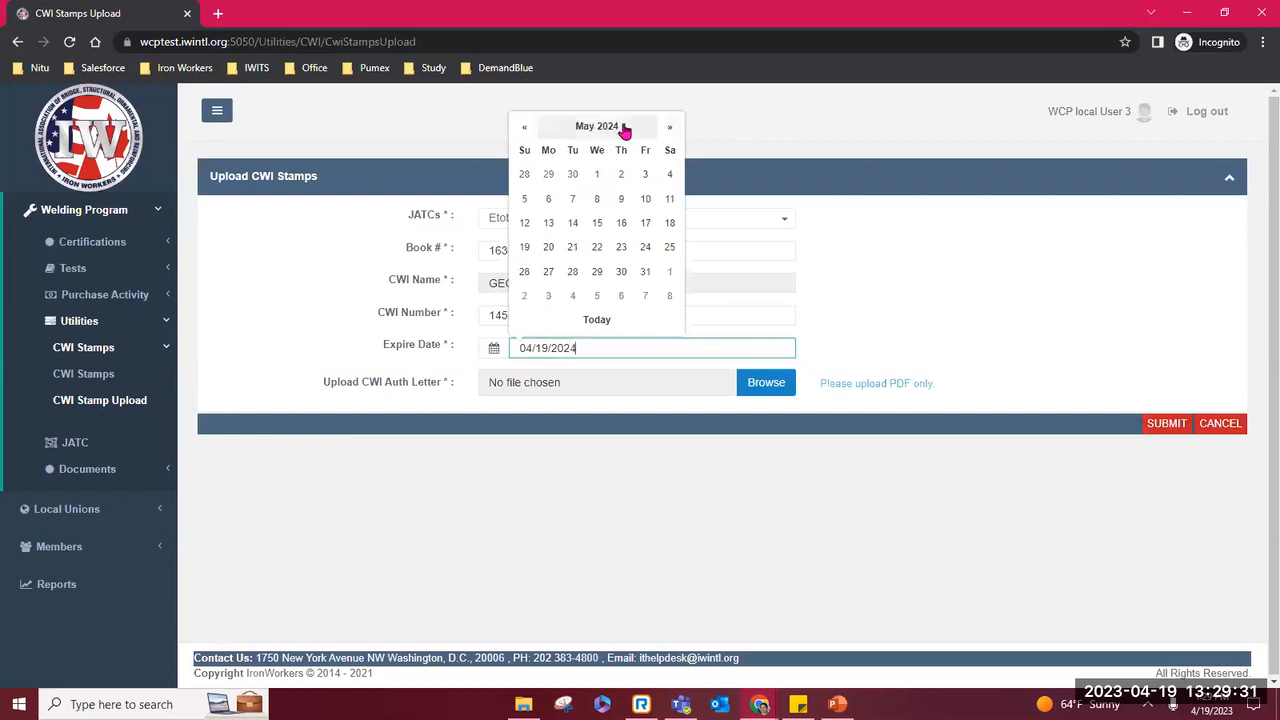
left_click(596, 126)
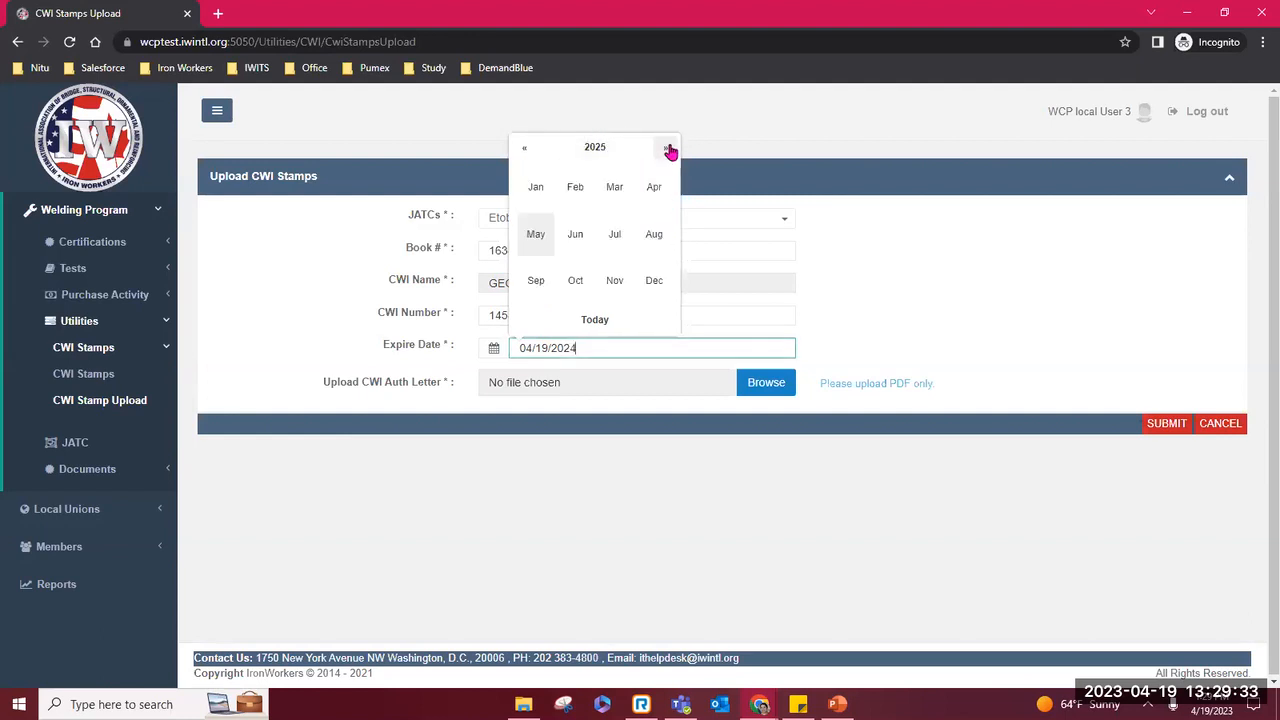
left_click(670, 150)
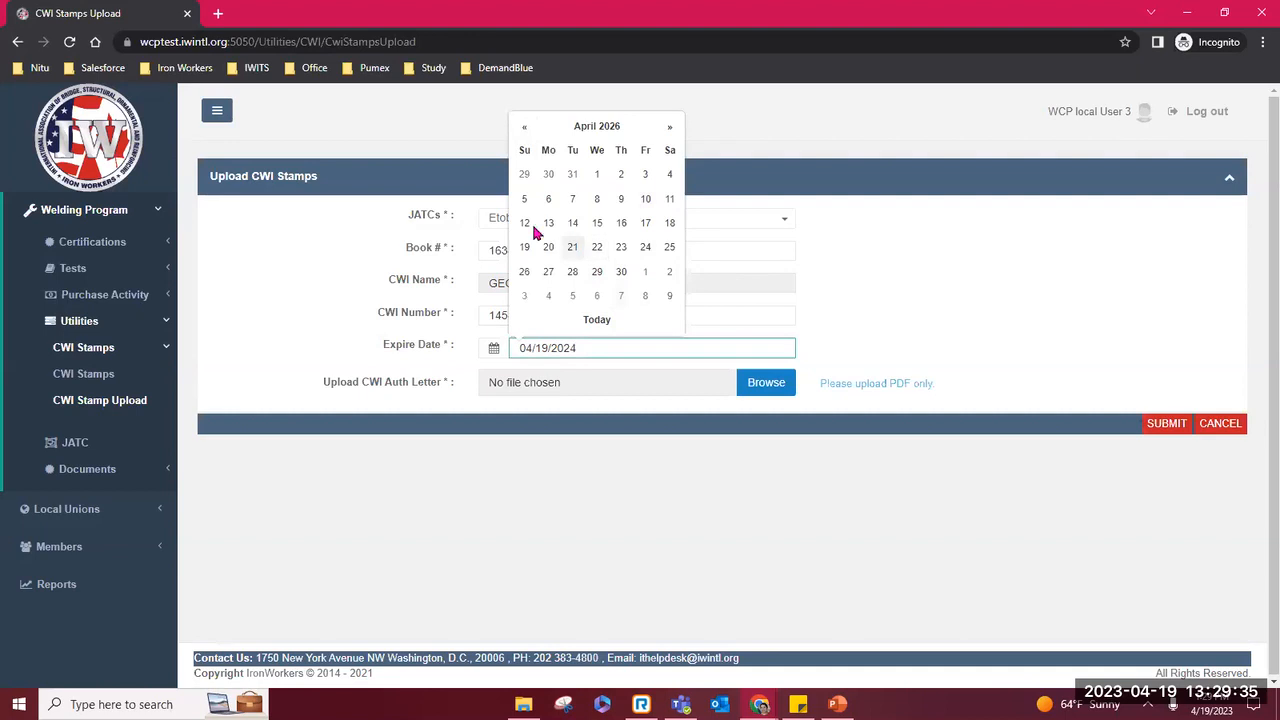
left_click(524, 248)
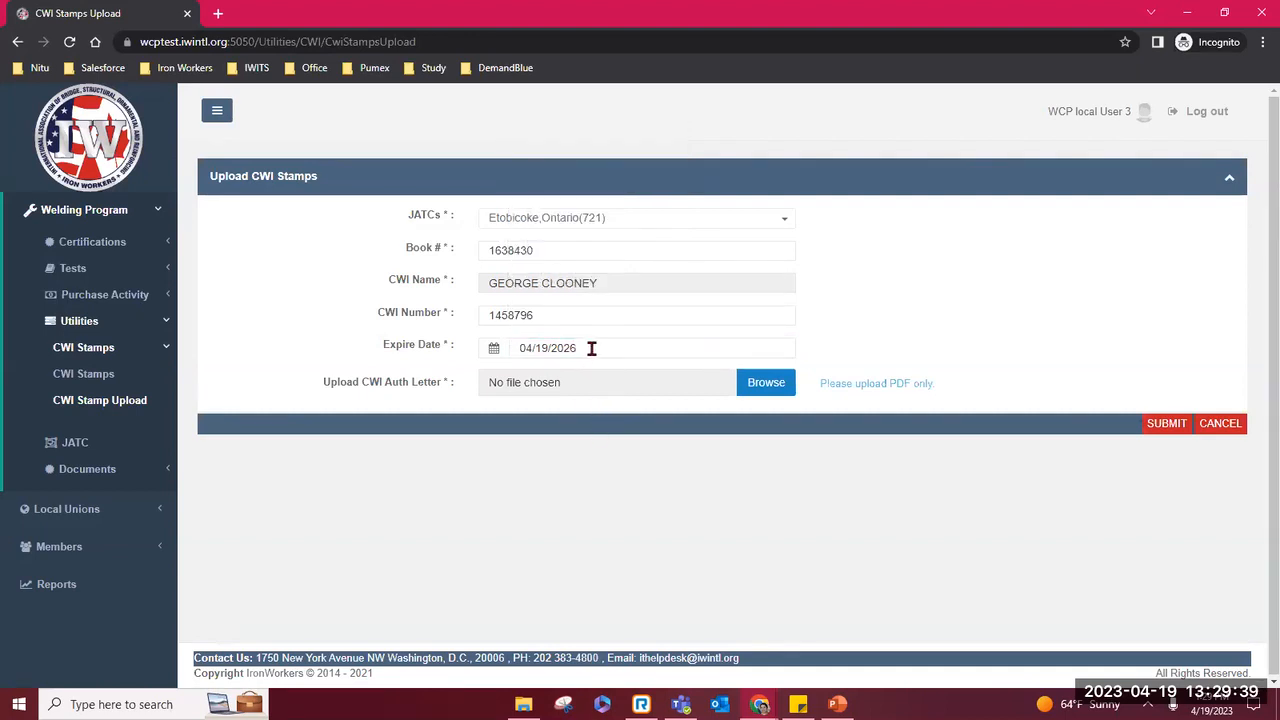
mouse_move(422, 360)
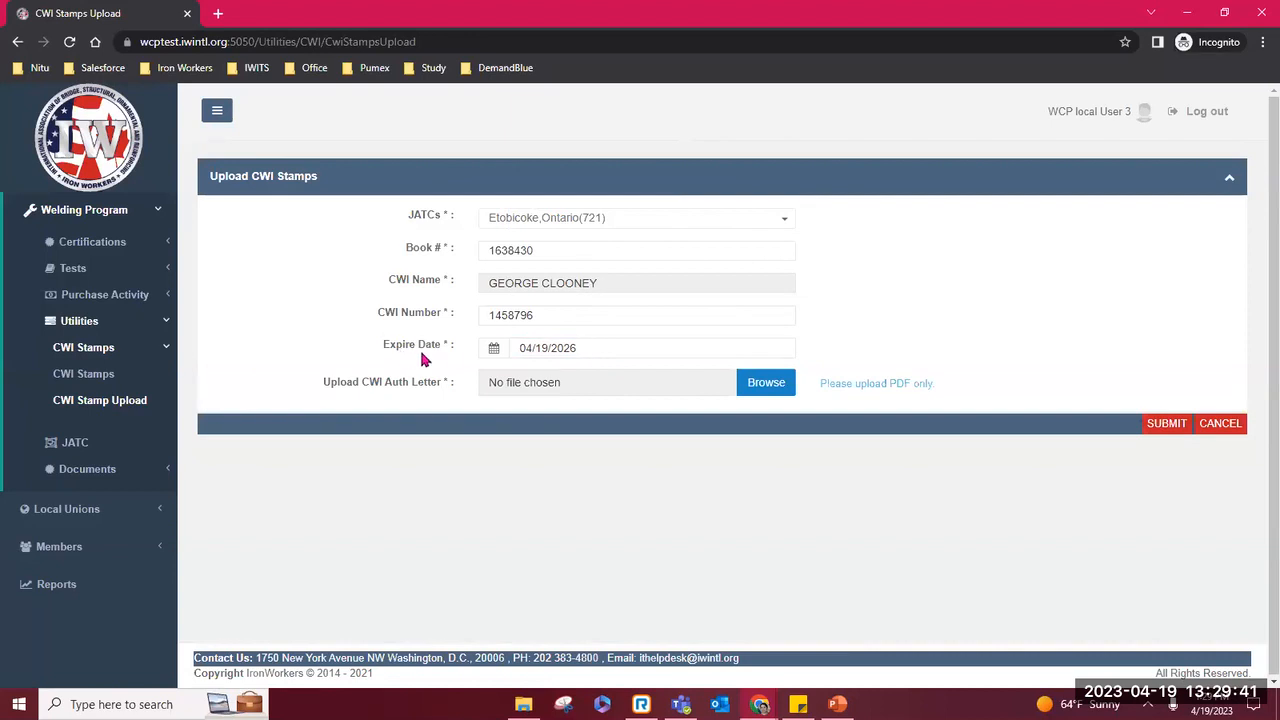
mouse_move(344, 388)
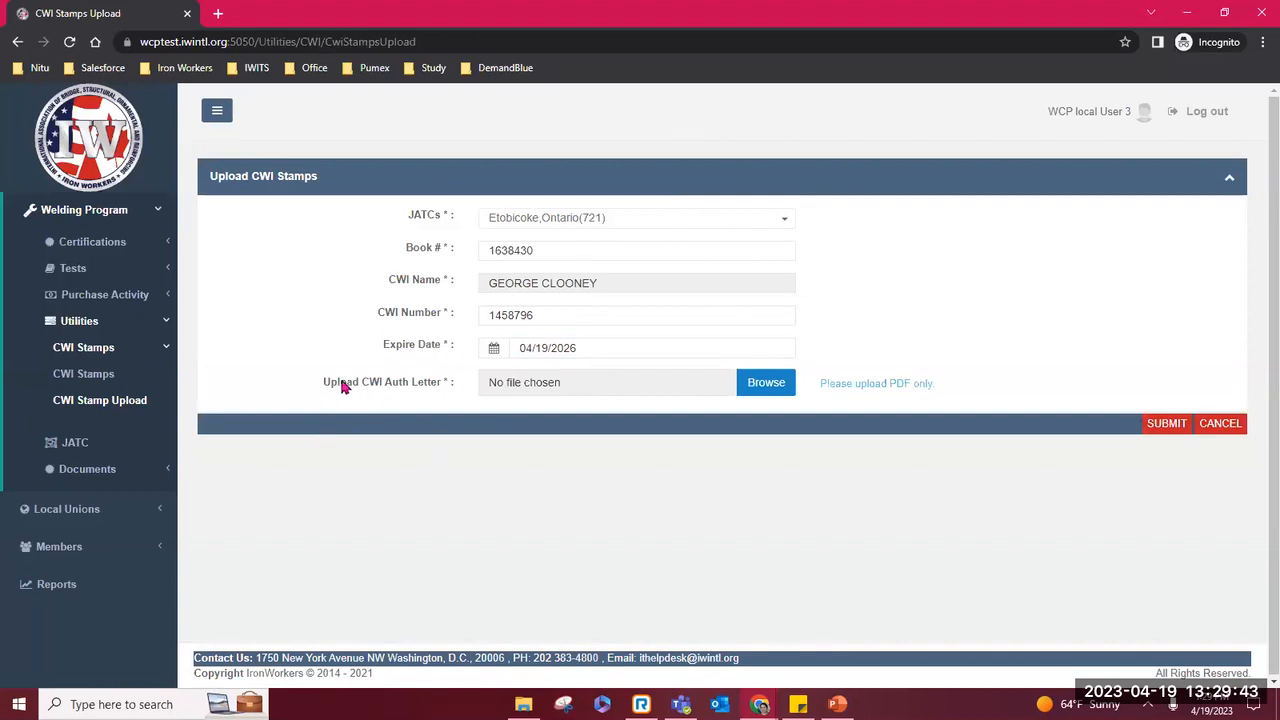
mouse_move(432, 390)
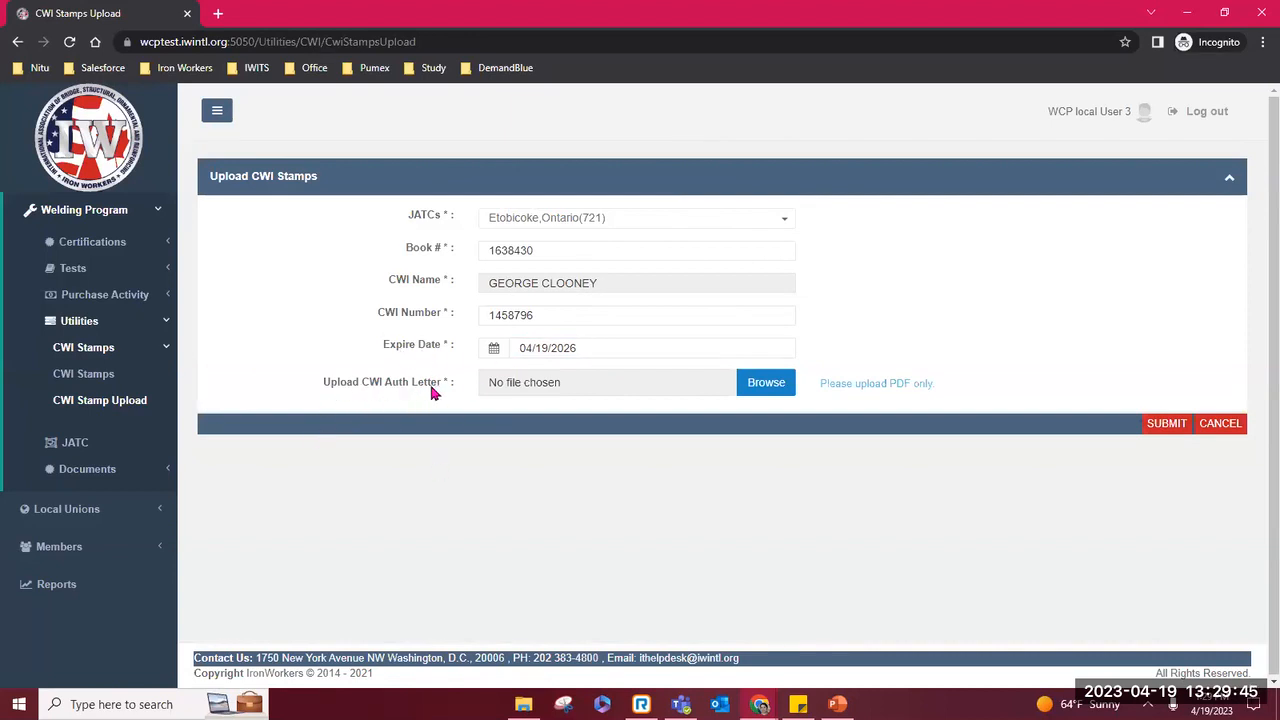
mouse_move(804, 394)
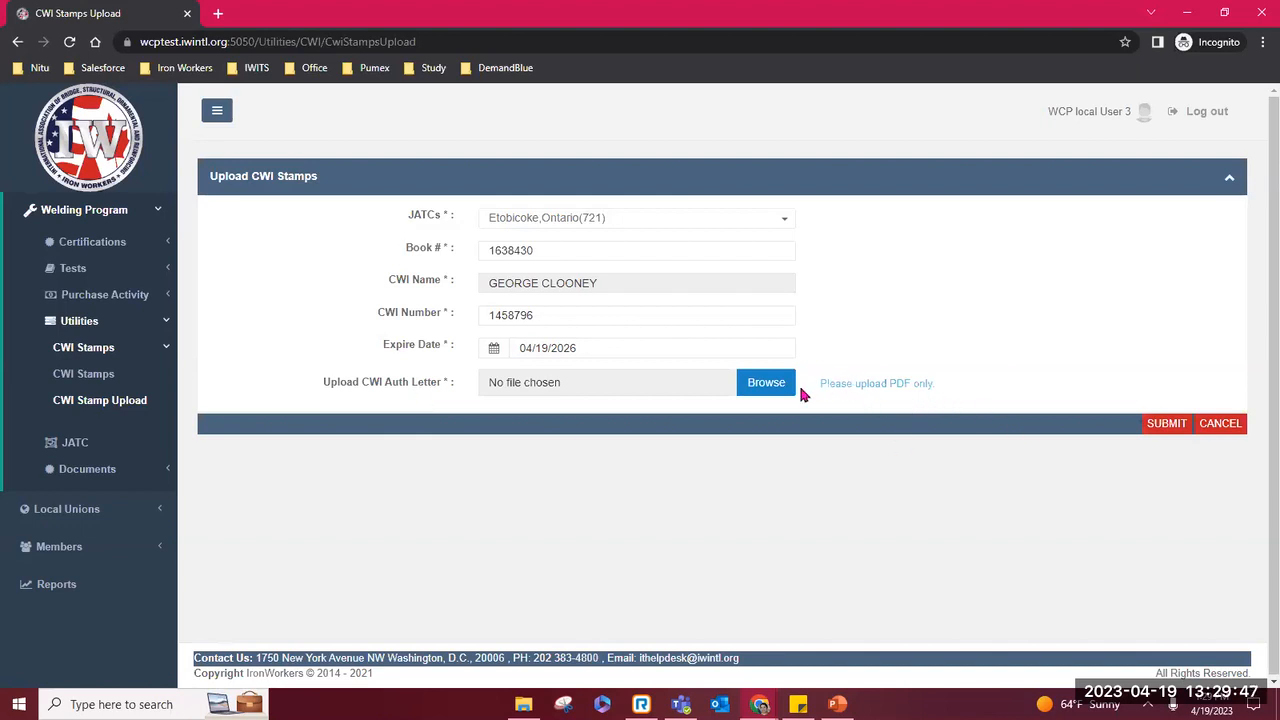
mouse_move(914, 388)
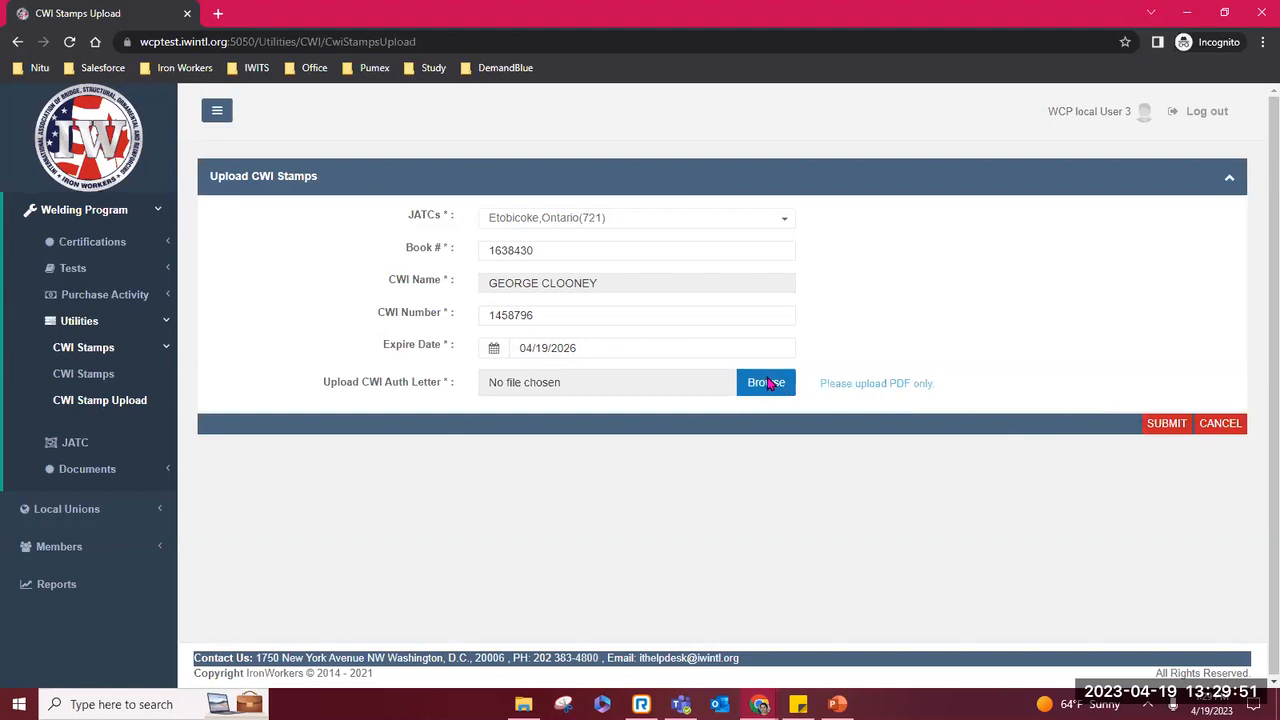
Step: Attach the CWI Document PDF as the authorization letter and submit the new stamp
left_click(766, 382)
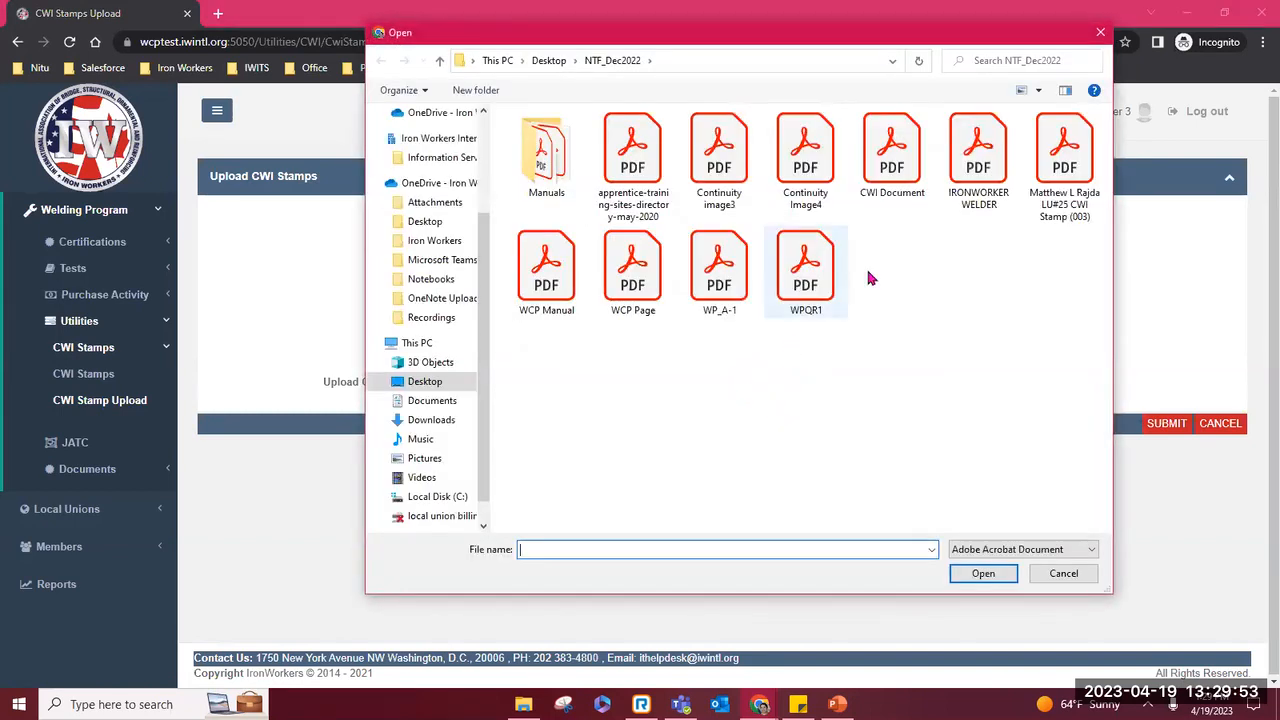
mouse_move(892, 156)
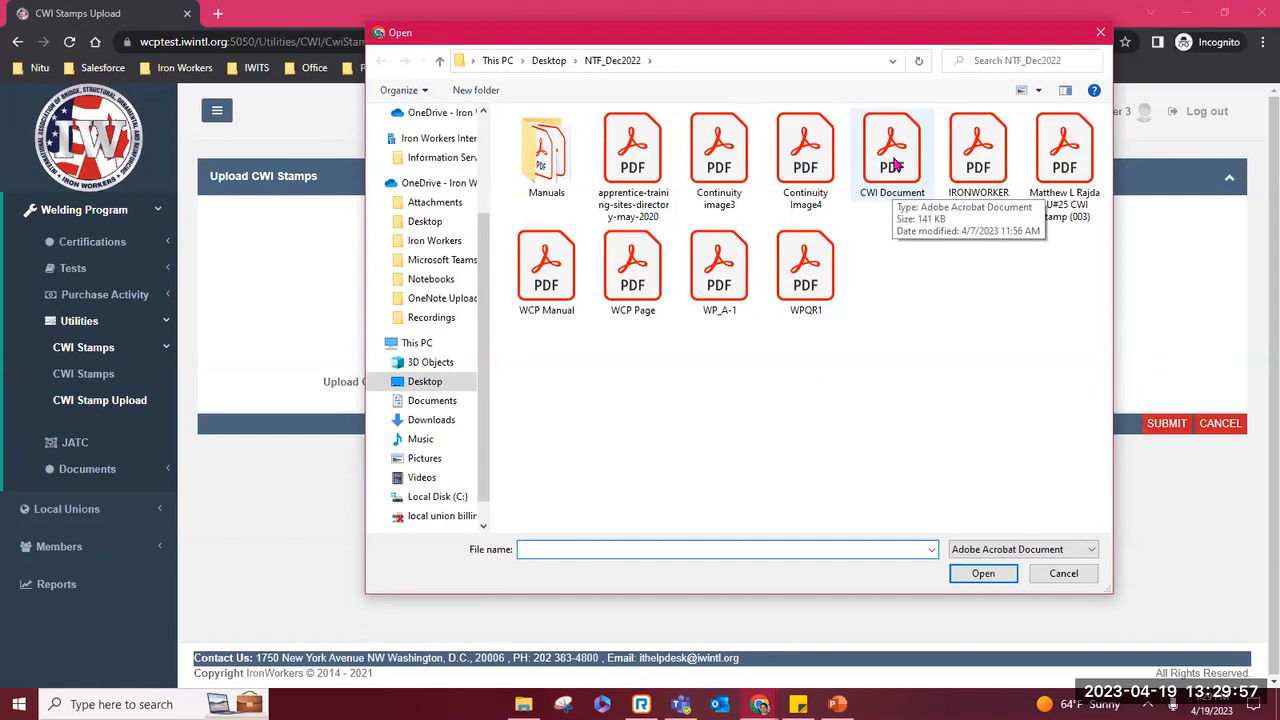
left_click(892, 150)
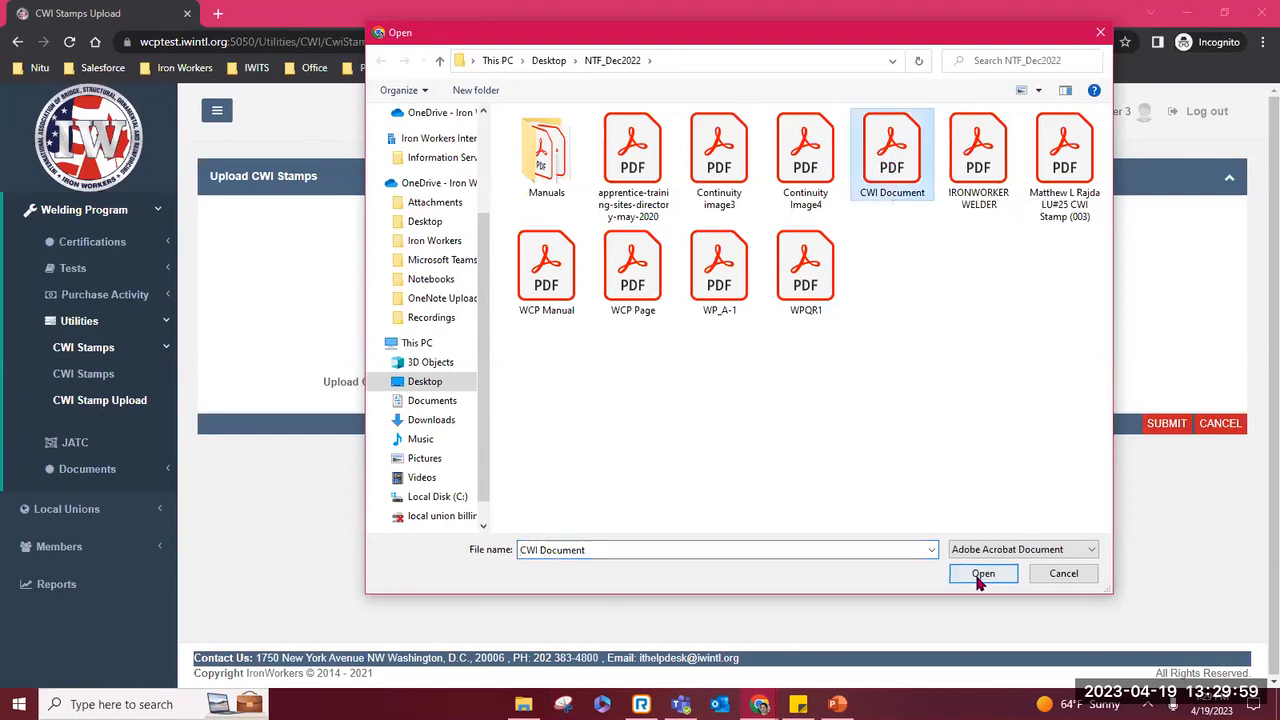
left_click(984, 572)
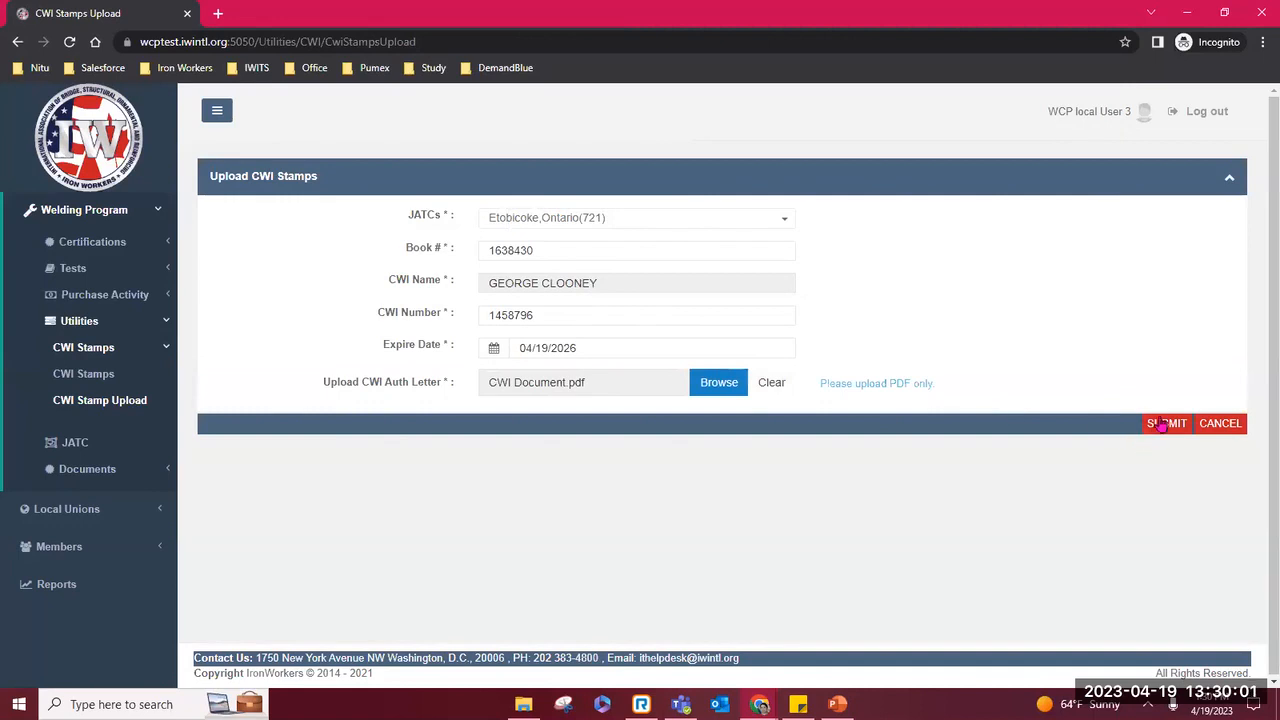
left_click(1166, 424)
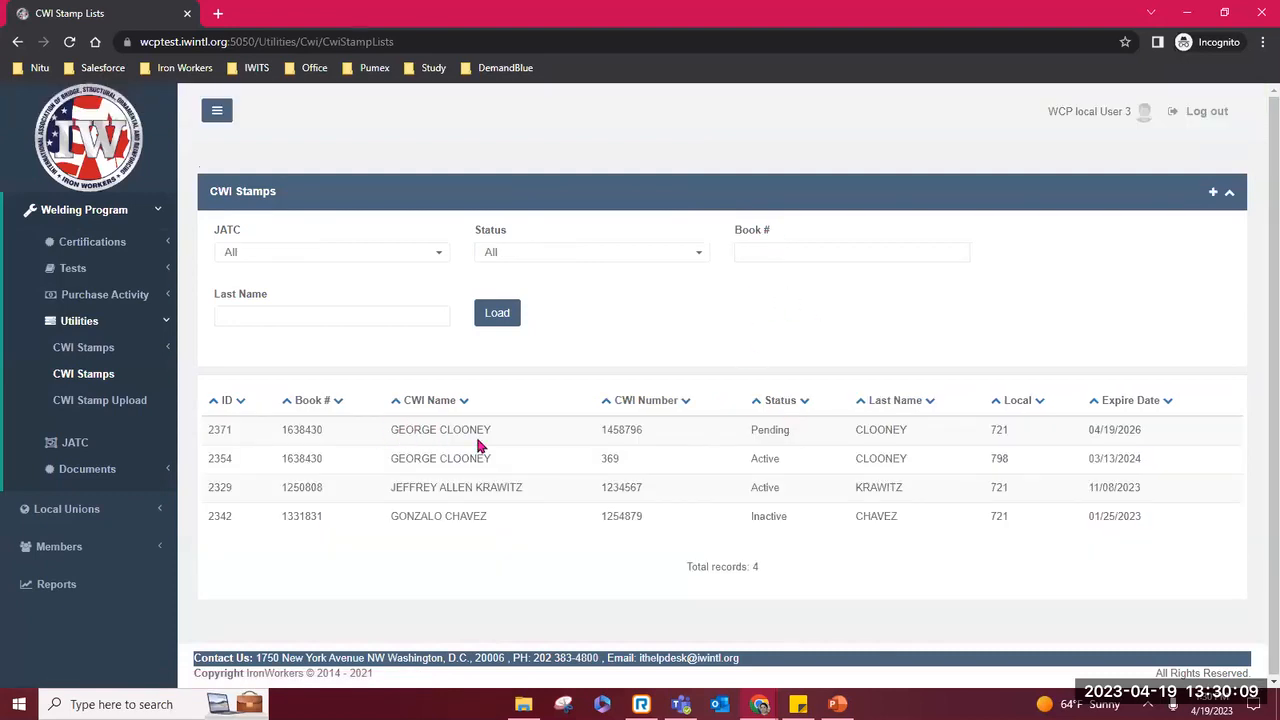
mouse_move(790, 450)
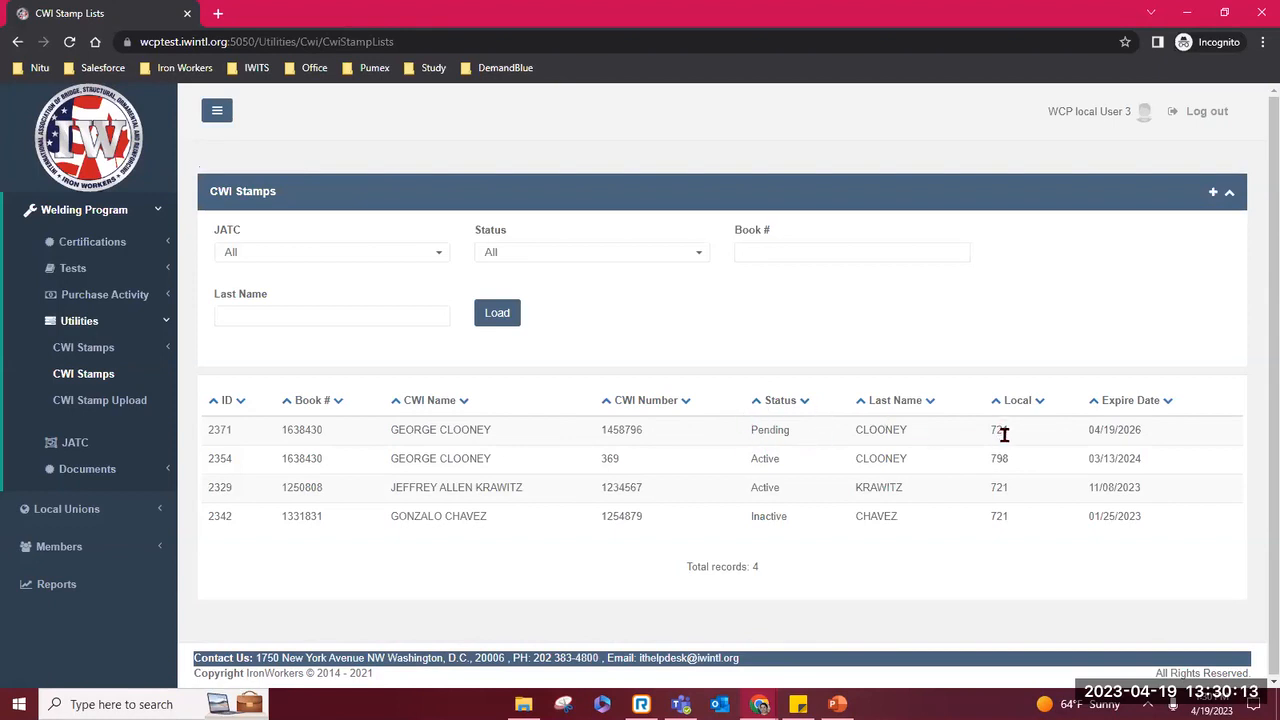
mouse_move(1148, 444)
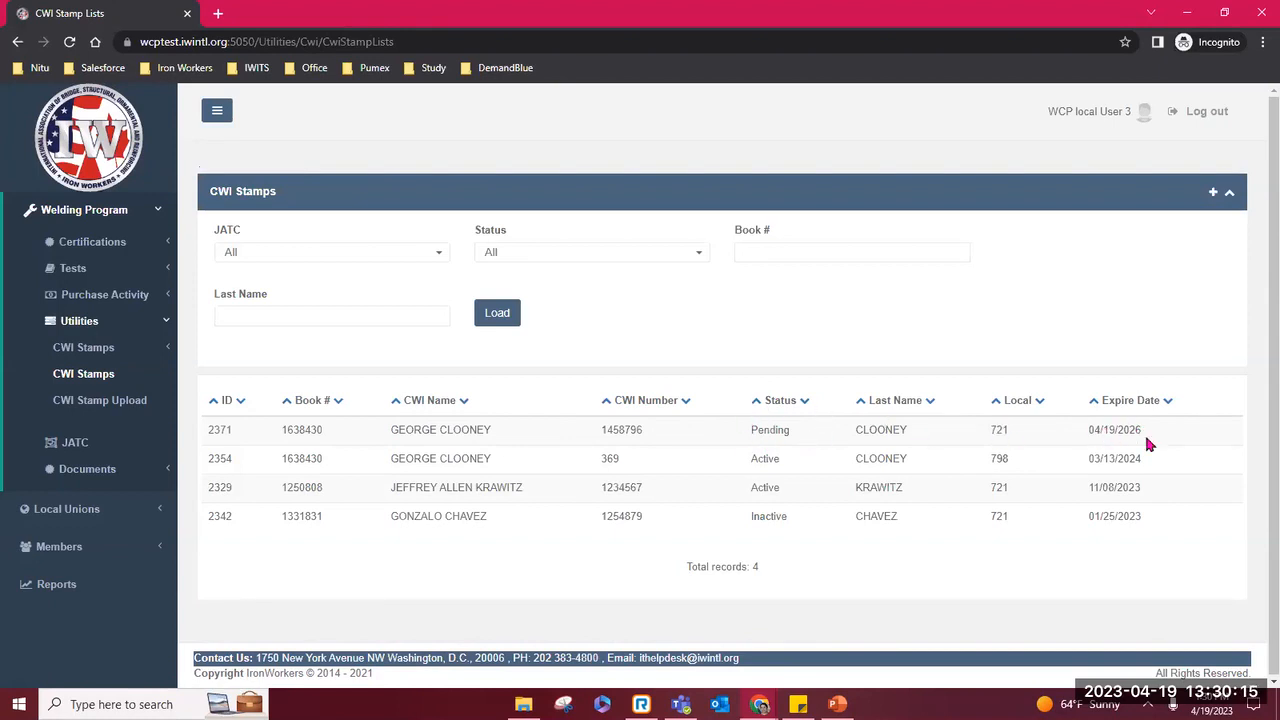
mouse_move(1158, 452)
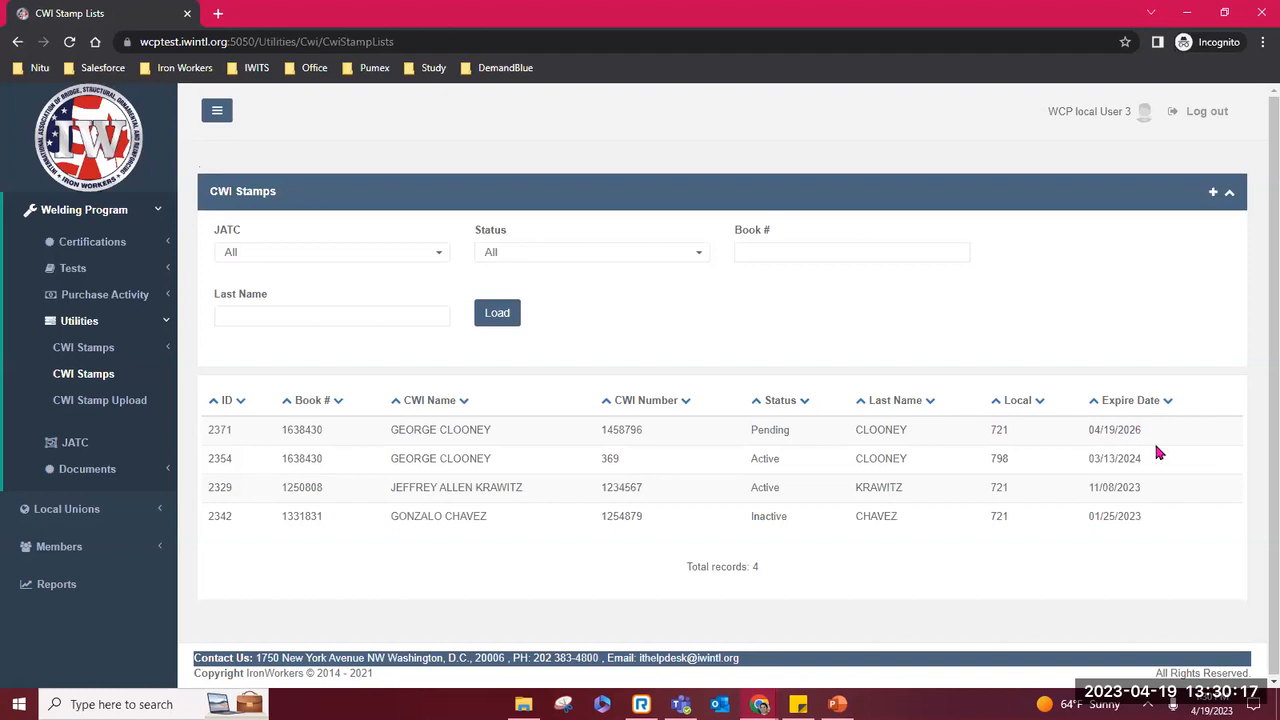
mouse_move(770, 610)
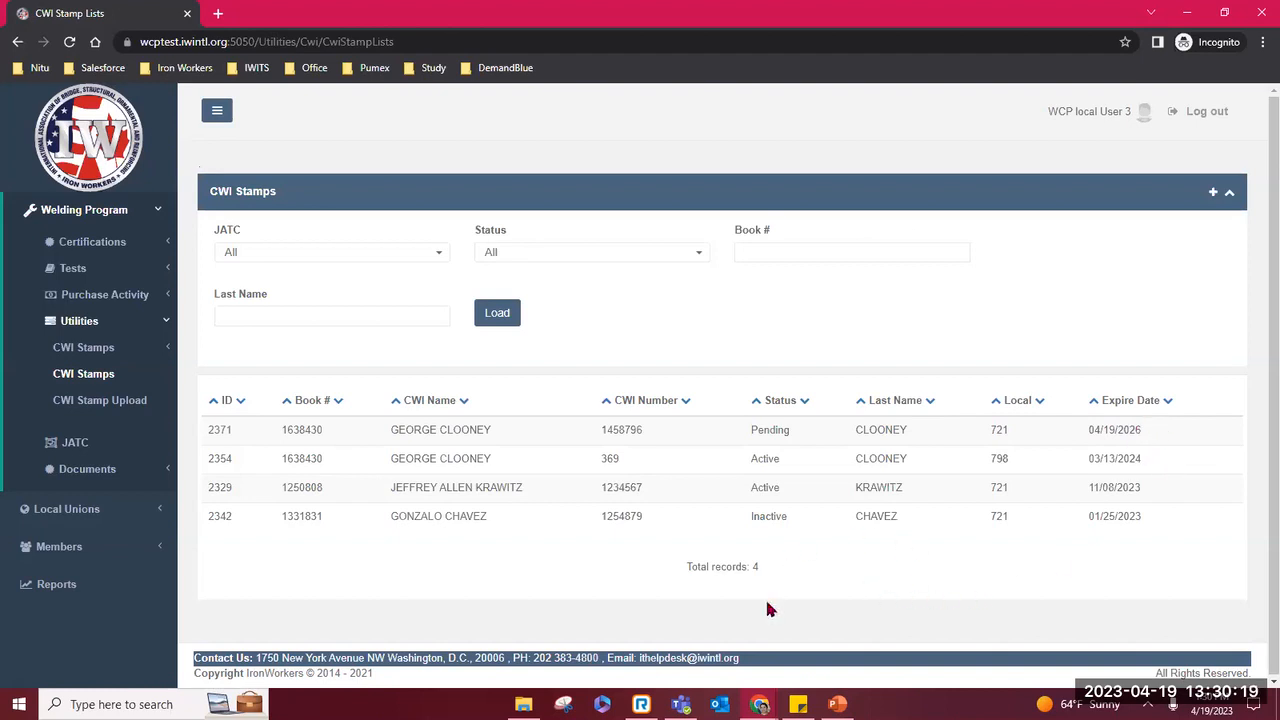
mouse_move(784, 456)
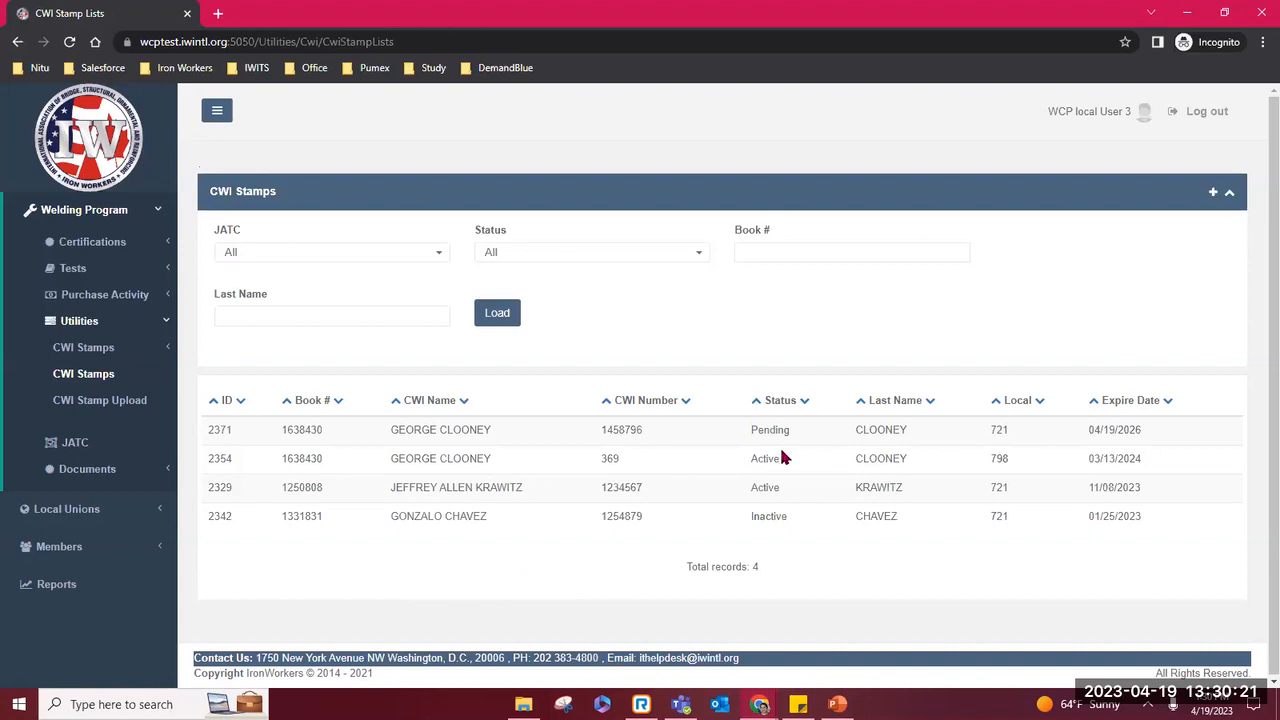
mouse_move(784, 448)
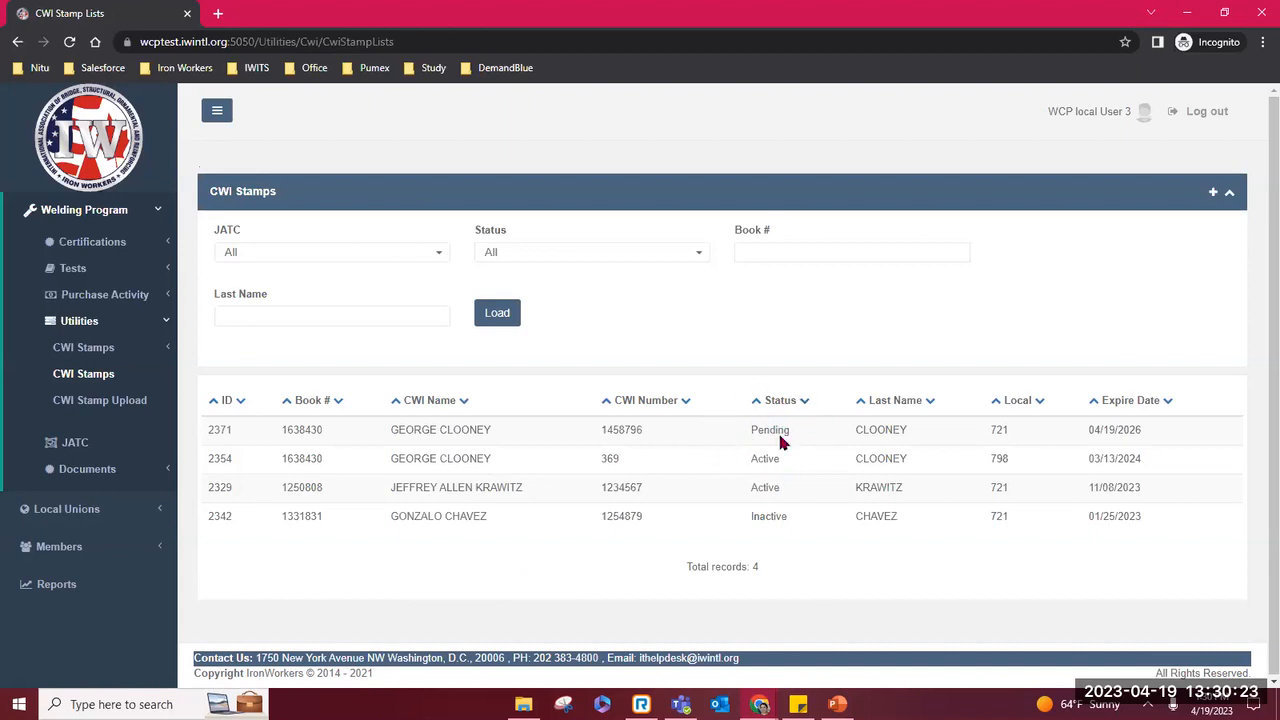
mouse_move(816, 490)
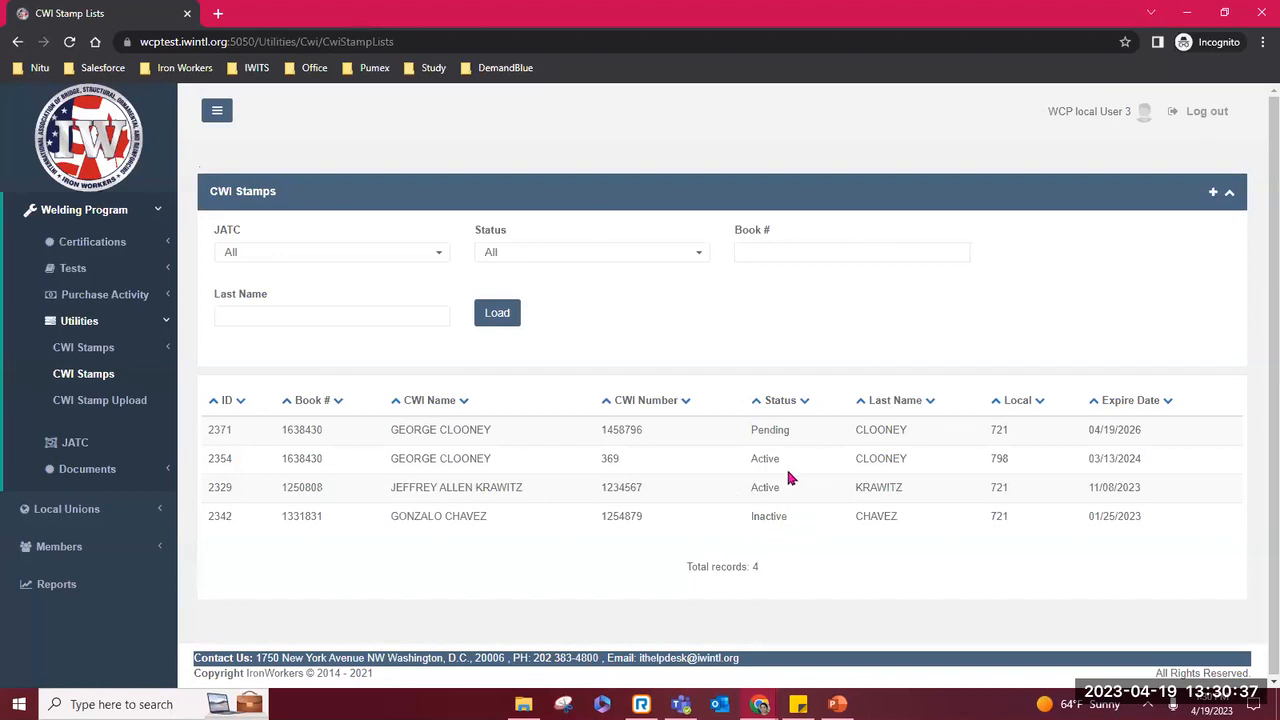
mouse_move(532, 364)
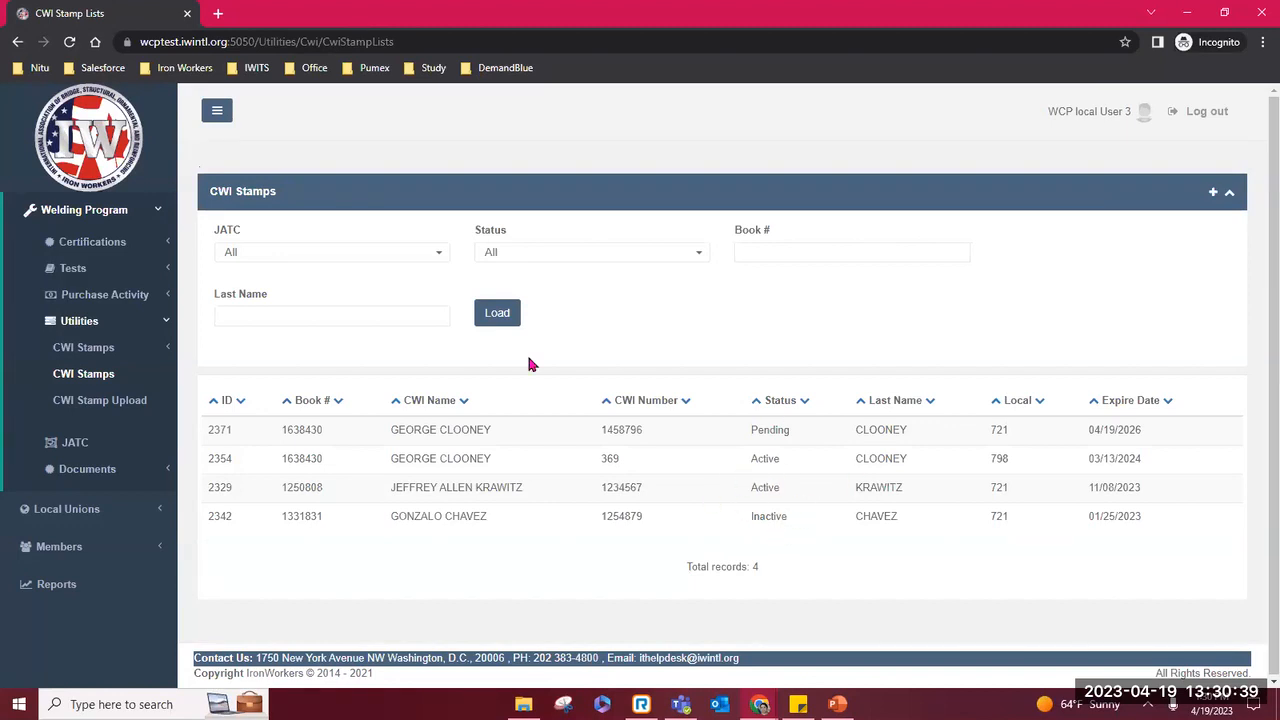
mouse_move(798, 296)
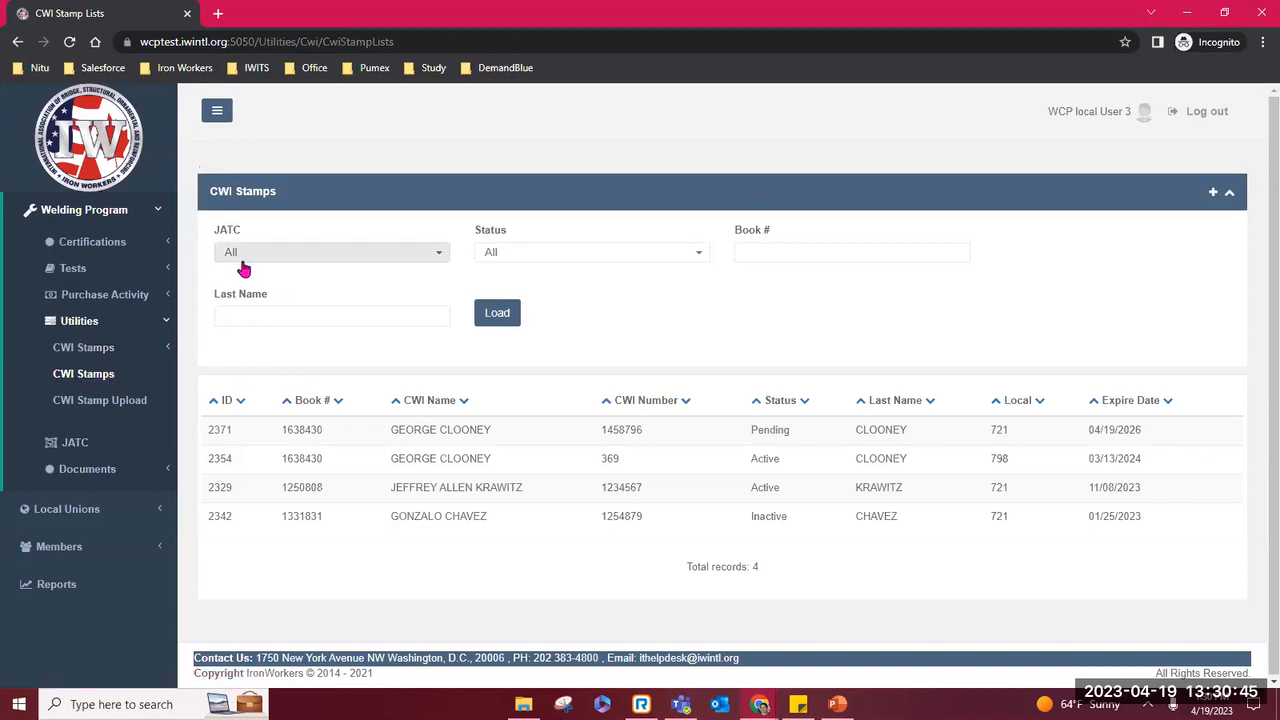
Step: Filter the CWI Stamps list to book 1638430, showing George Clooney's Pending and Active stamps
left_click(592, 252)
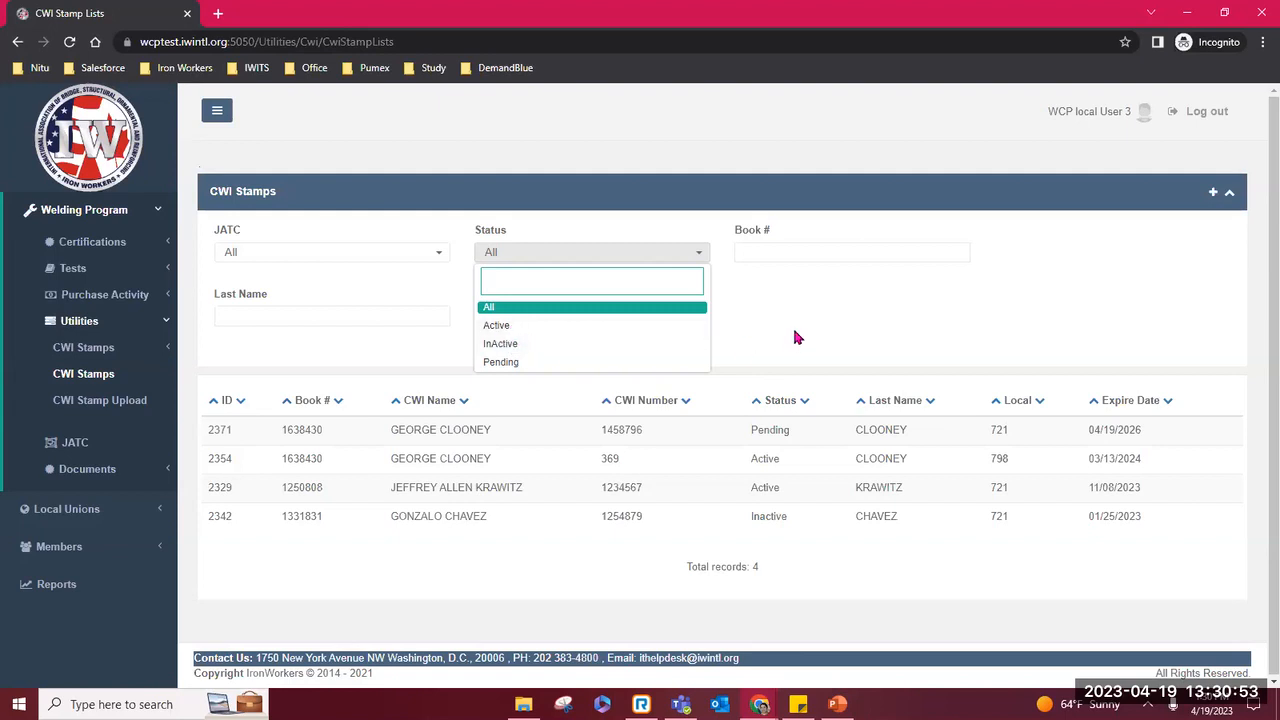
type("1")
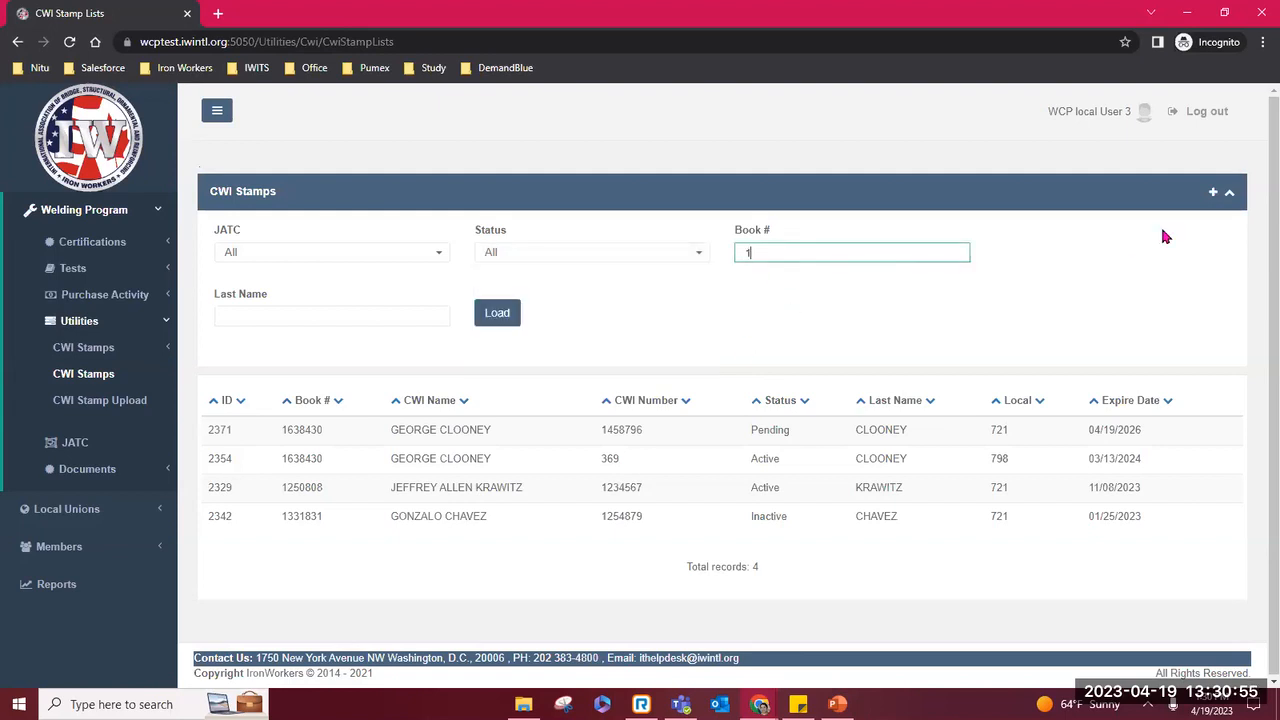
type("638430")
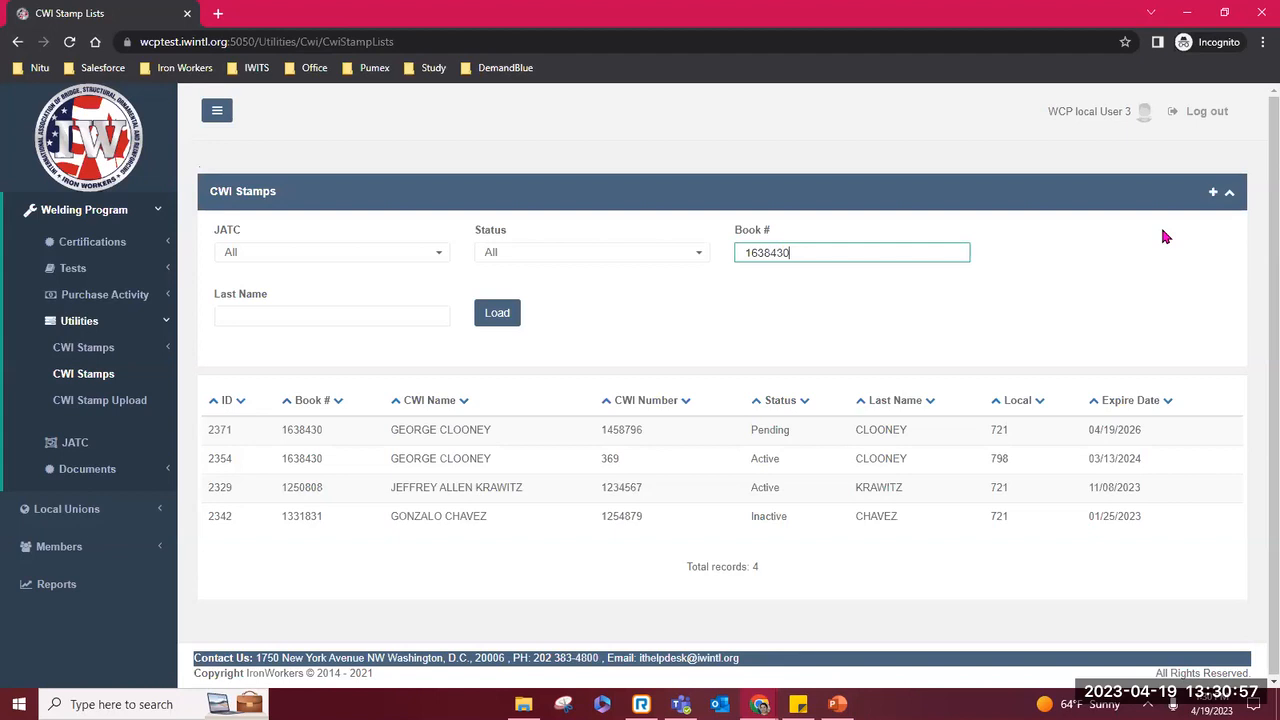
left_click(496, 312)
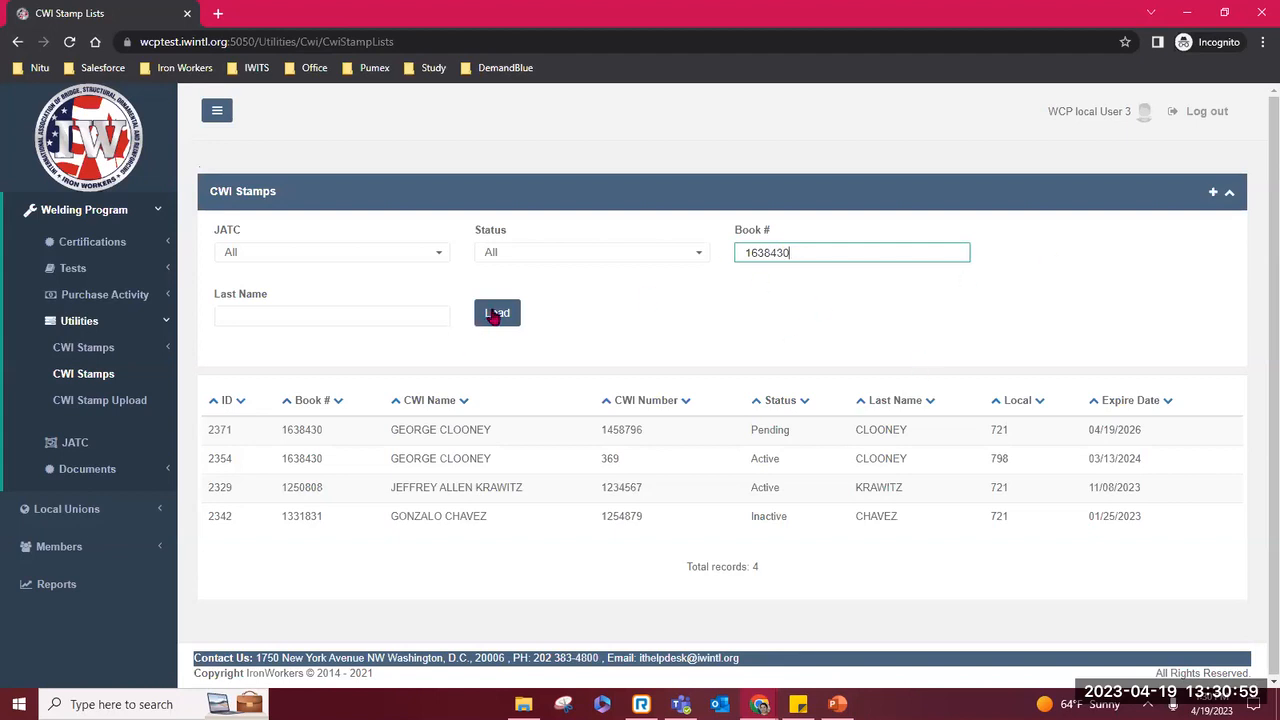
left_click(496, 312)
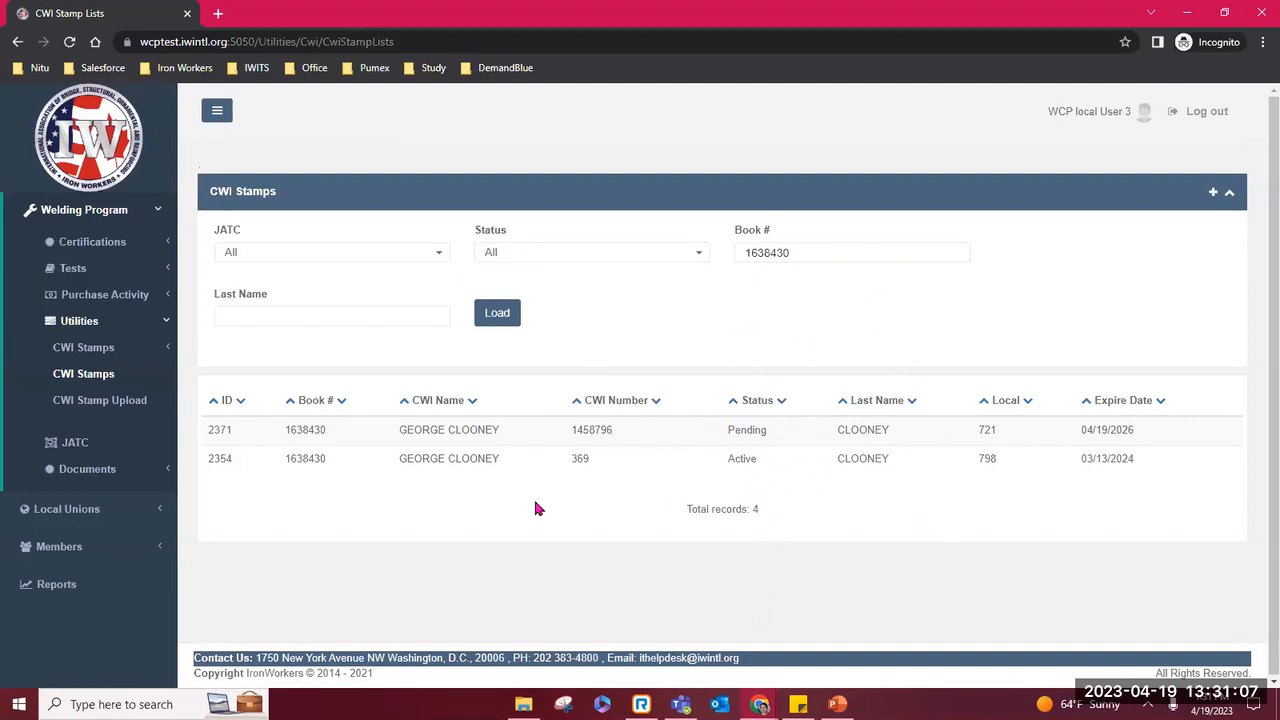
mouse_move(300, 490)
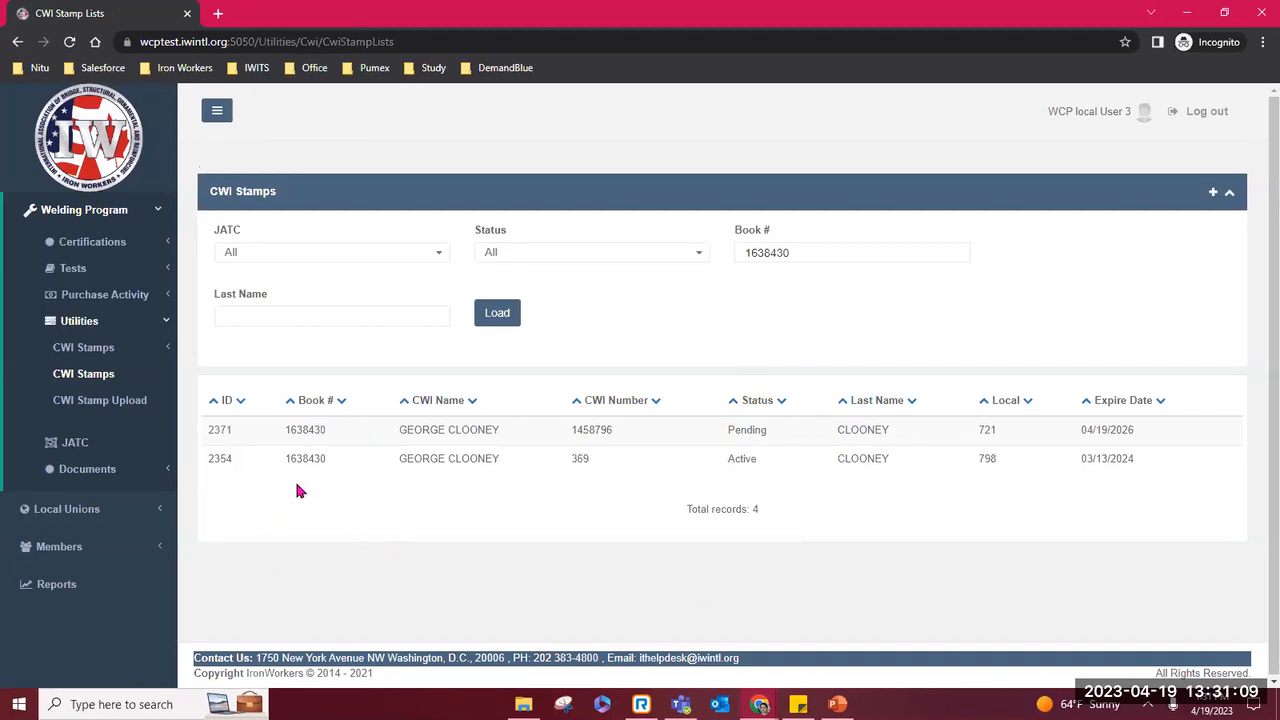
mouse_move(488, 544)
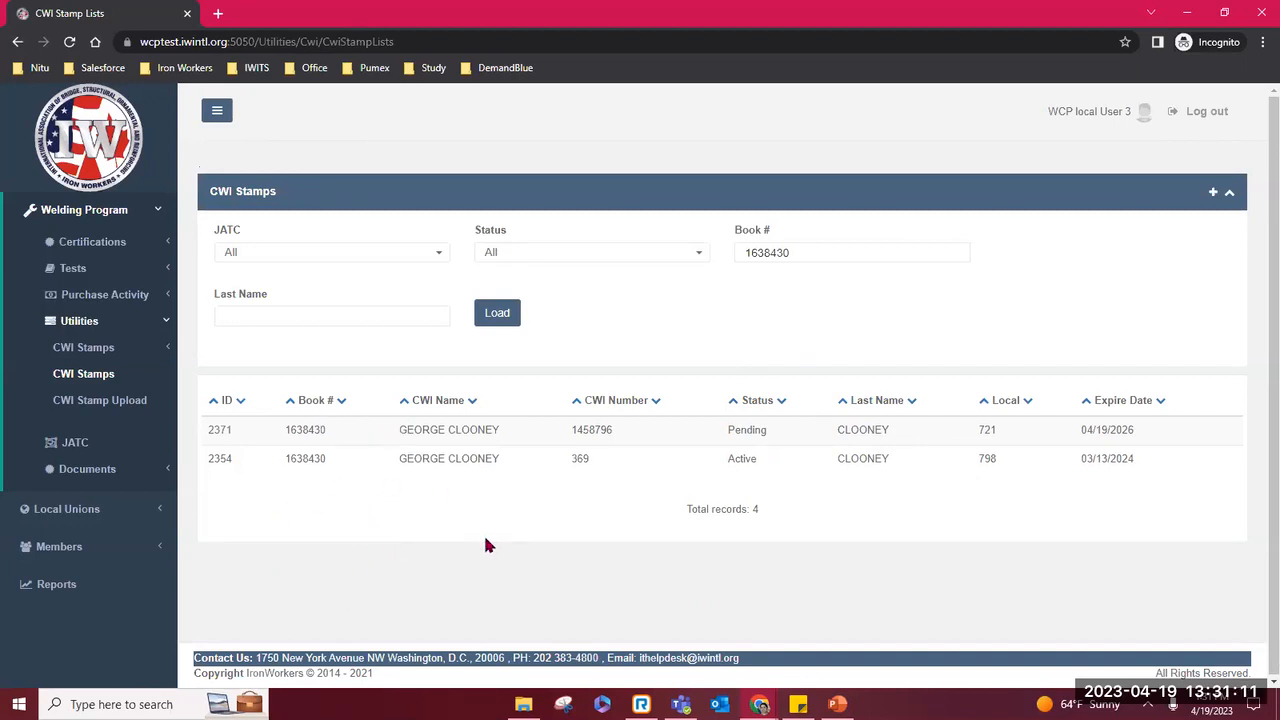